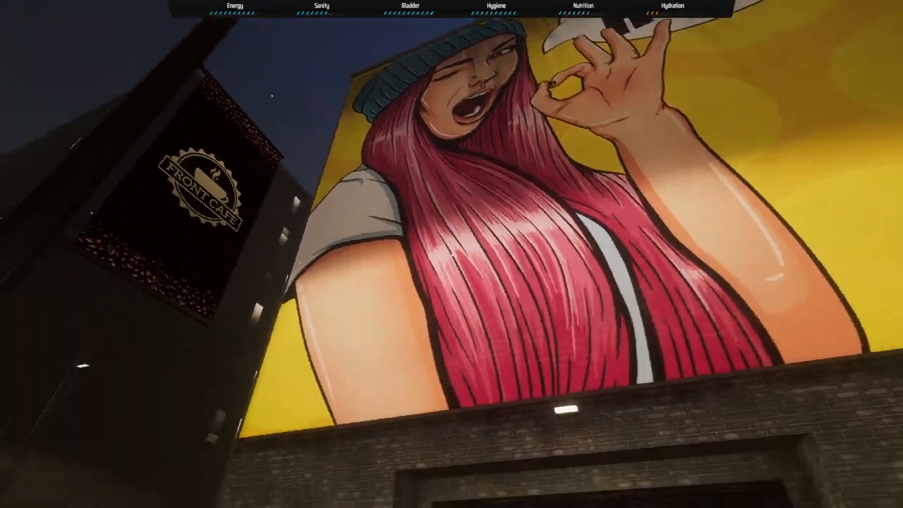
pyautogui.moveTo(452, 254)
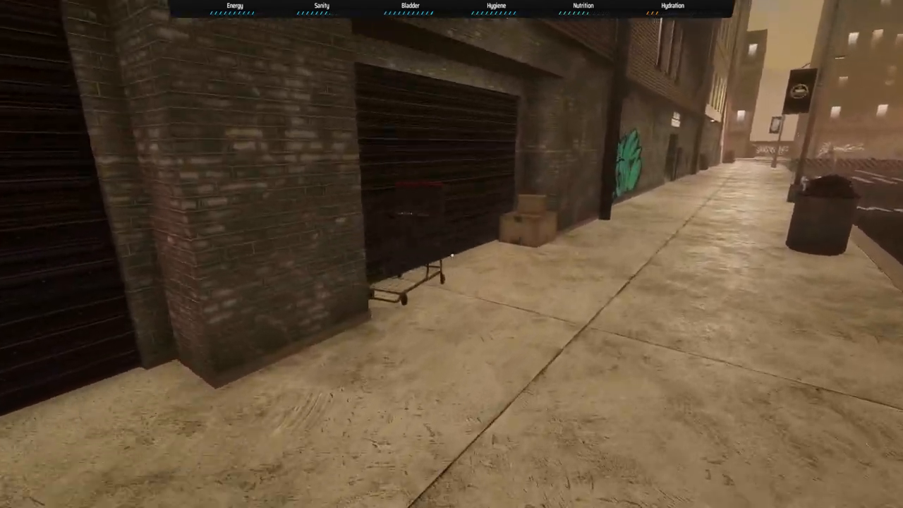
# Head out onto the street and walk to Maple House, declining its Enter prompt
pyautogui.scroll(3)
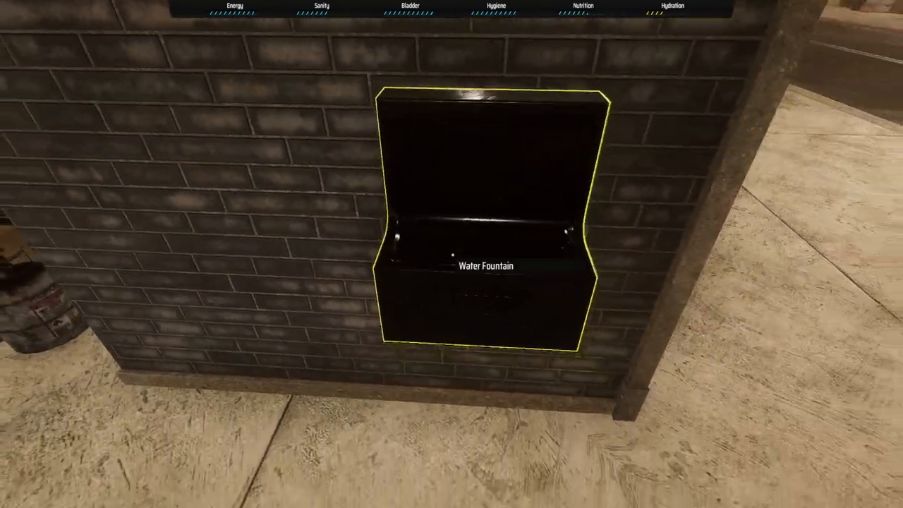
pyautogui.moveTo(452, 254)
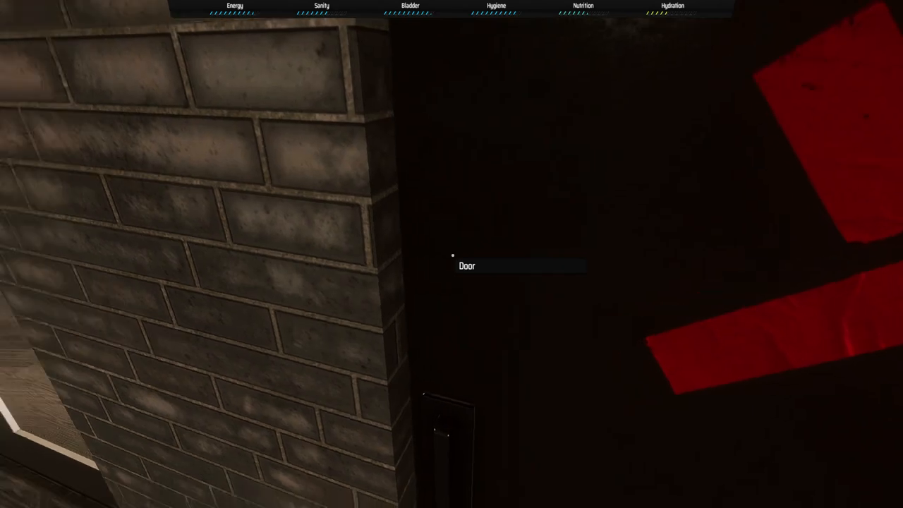
pyautogui.click(467, 266)
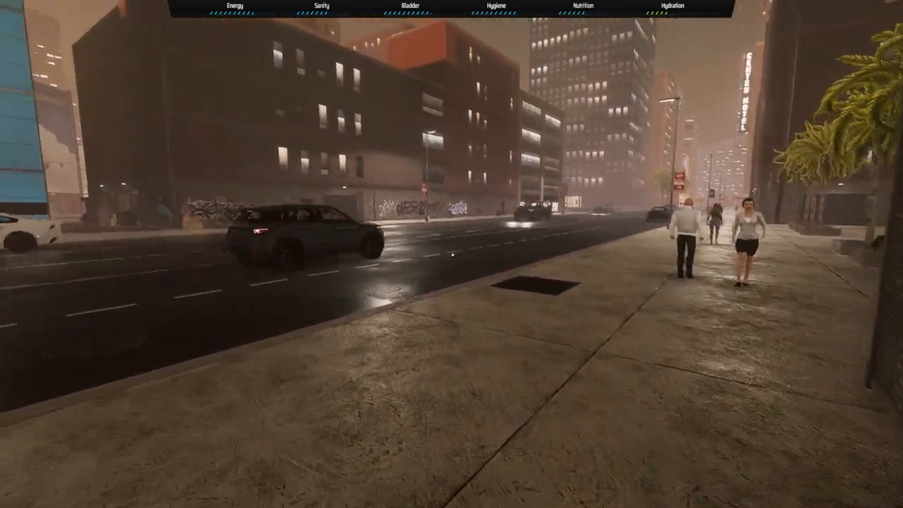
pyautogui.moveTo(451, 254)
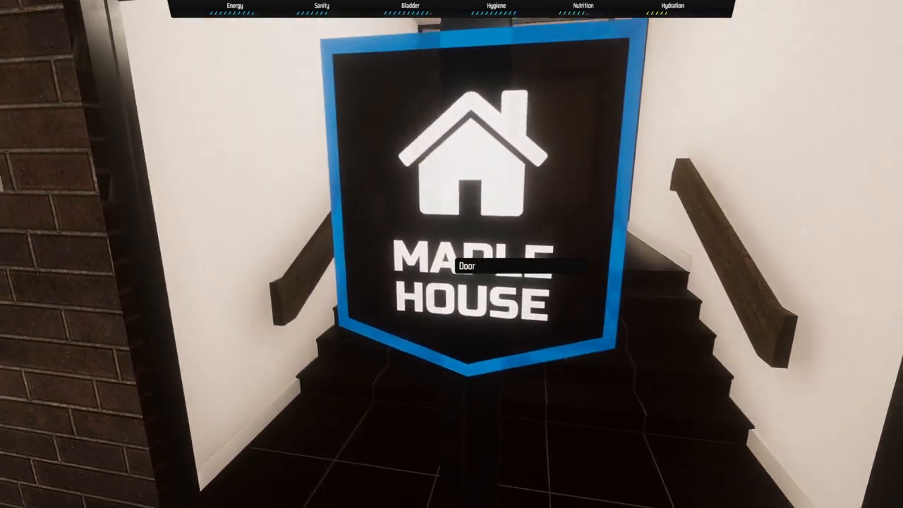
pyautogui.click(480, 266)
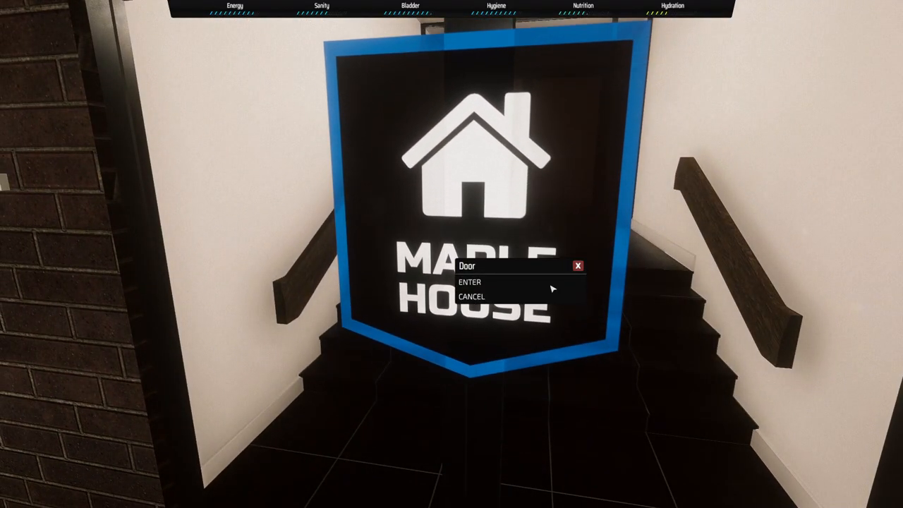
pyautogui.click(470, 282)
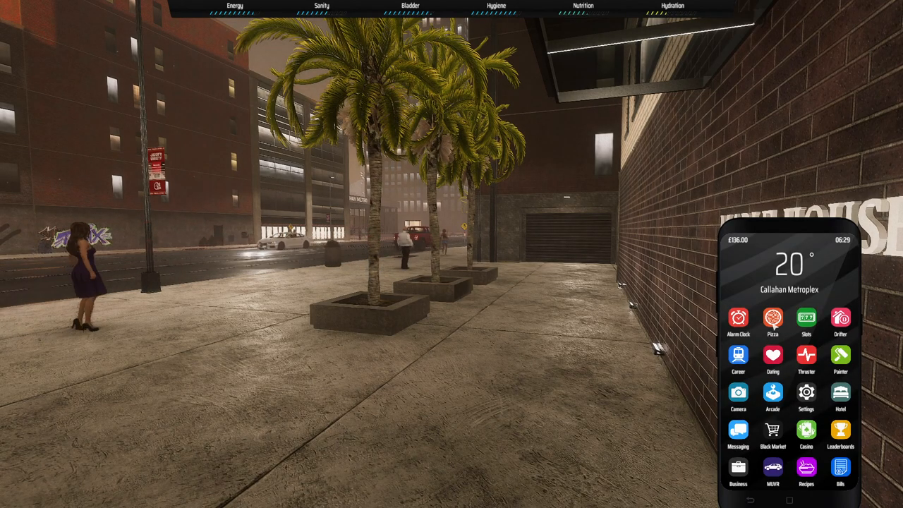
# Spin the phone's Slots reels without winning, then view the Drifter property listings
pyautogui.click(773, 321)
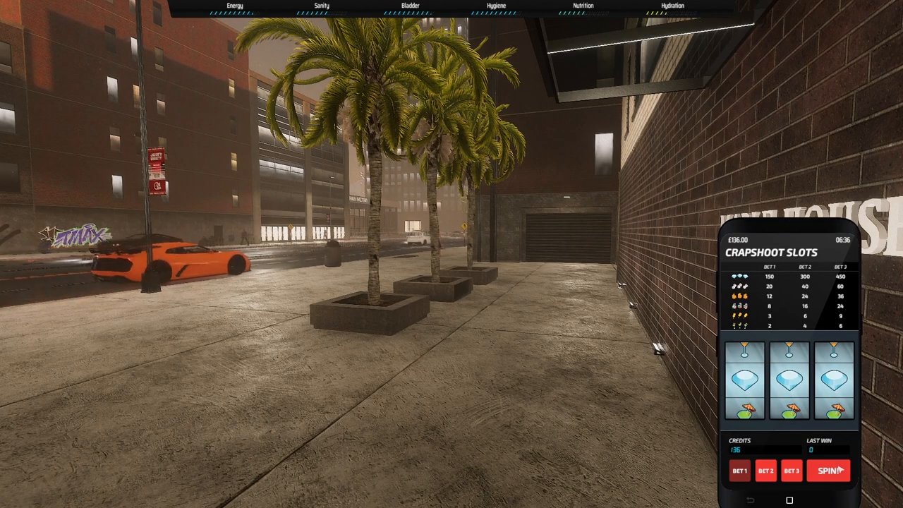
pyautogui.click(829, 470)
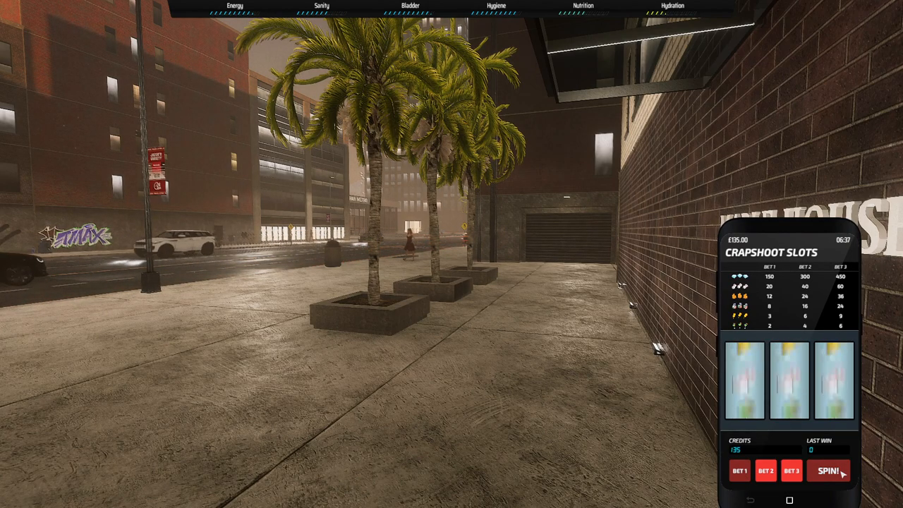
pyautogui.click(830, 470)
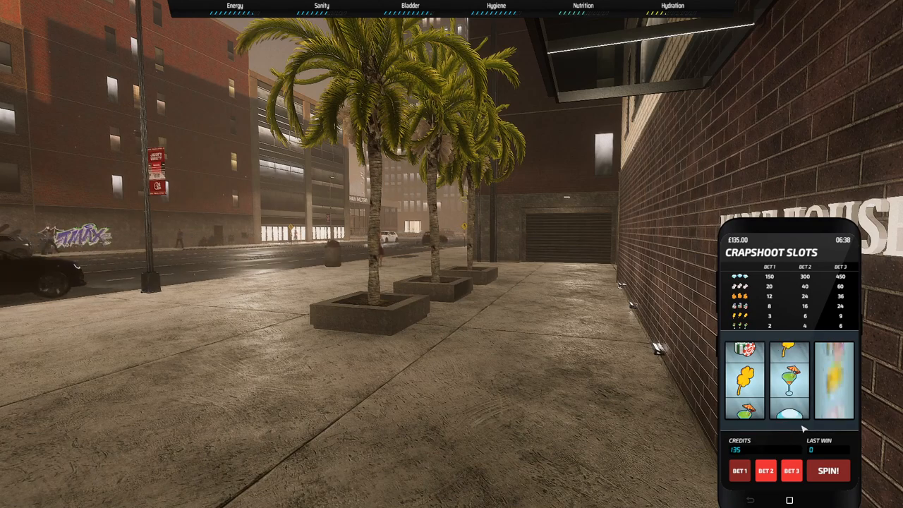
pyautogui.click(829, 470)
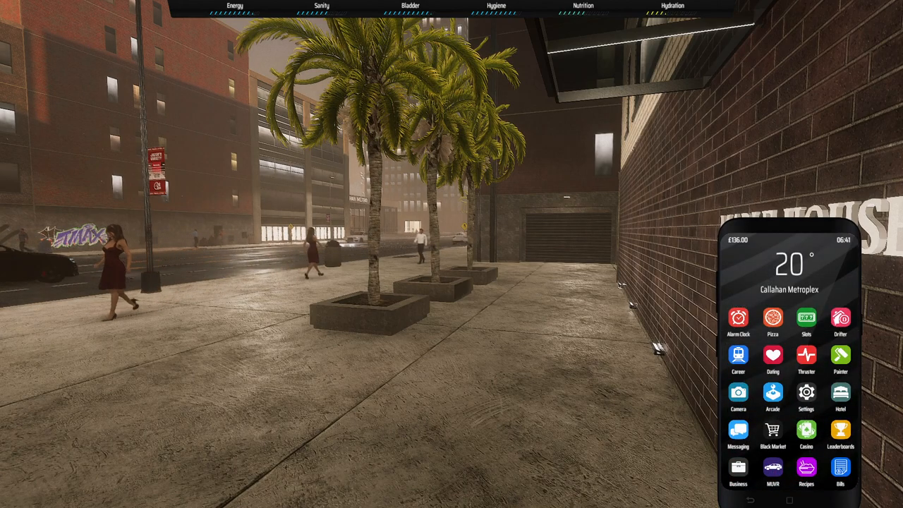
pyautogui.click(840, 318)
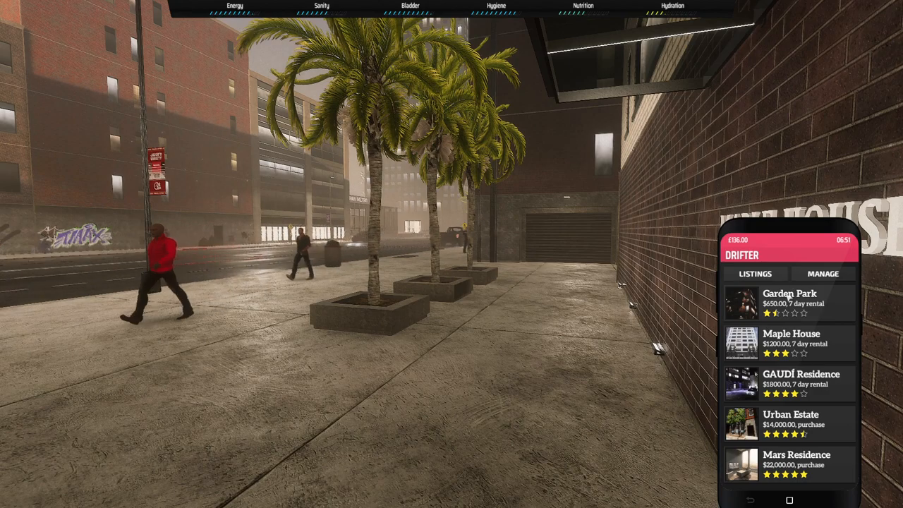
# View the Garden Park rental details in Drifter and the Career licence page
pyautogui.click(754, 273)
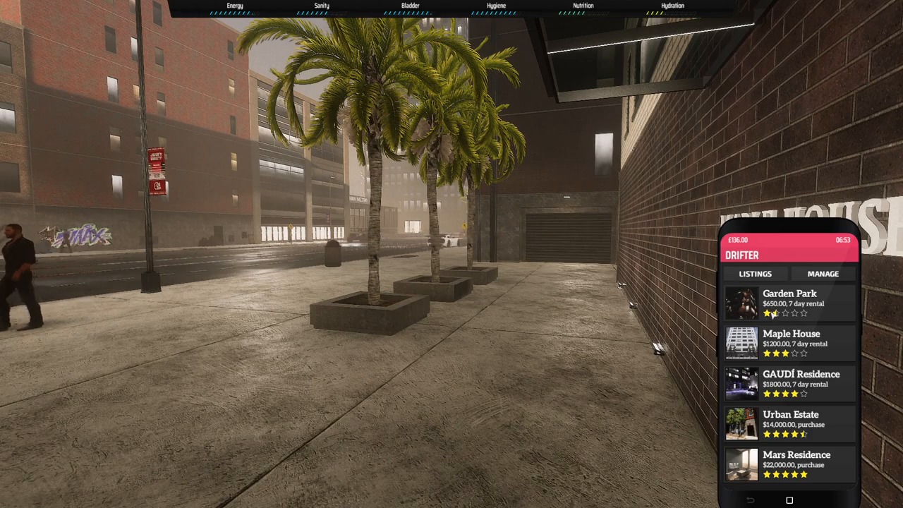
pyautogui.click(789, 304)
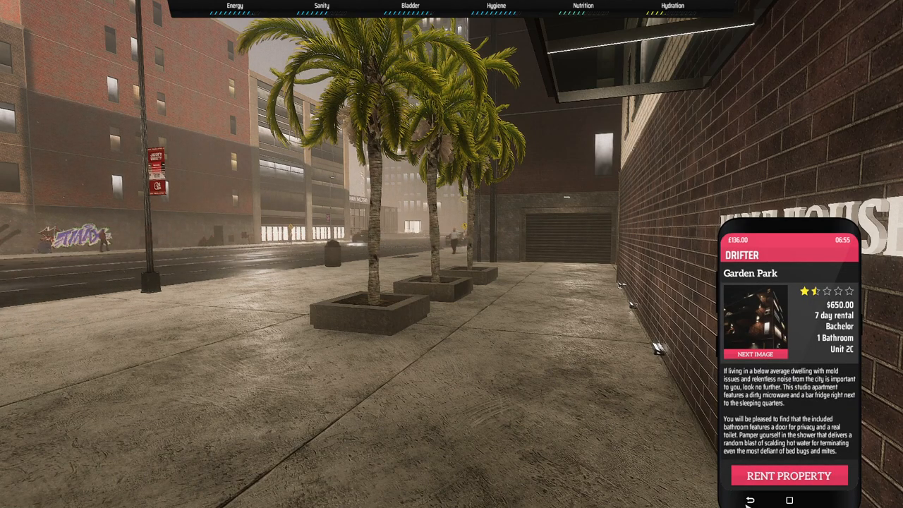
pyautogui.click(738, 499)
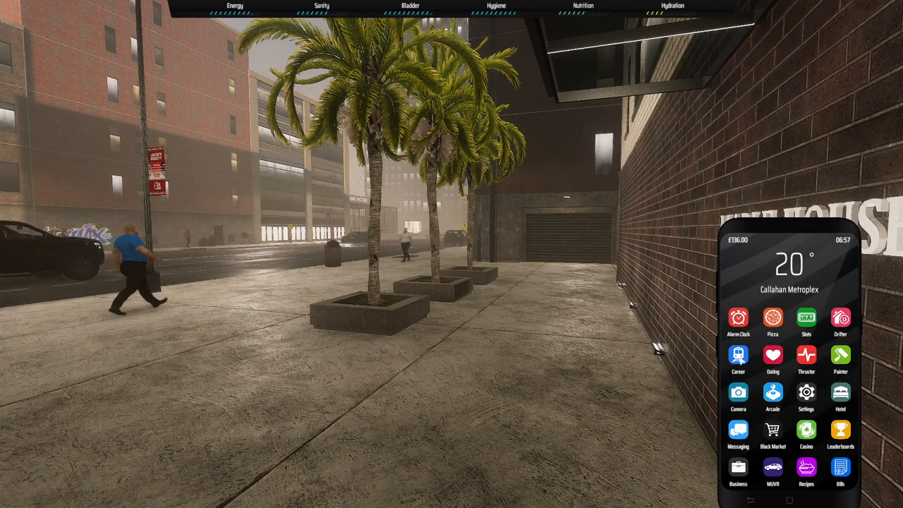
pyautogui.click(738, 360)
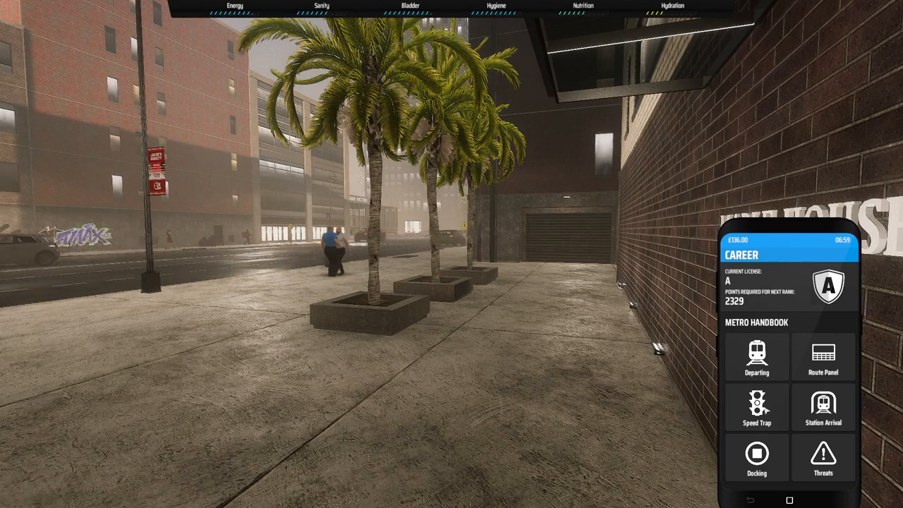
pyautogui.click(756, 356)
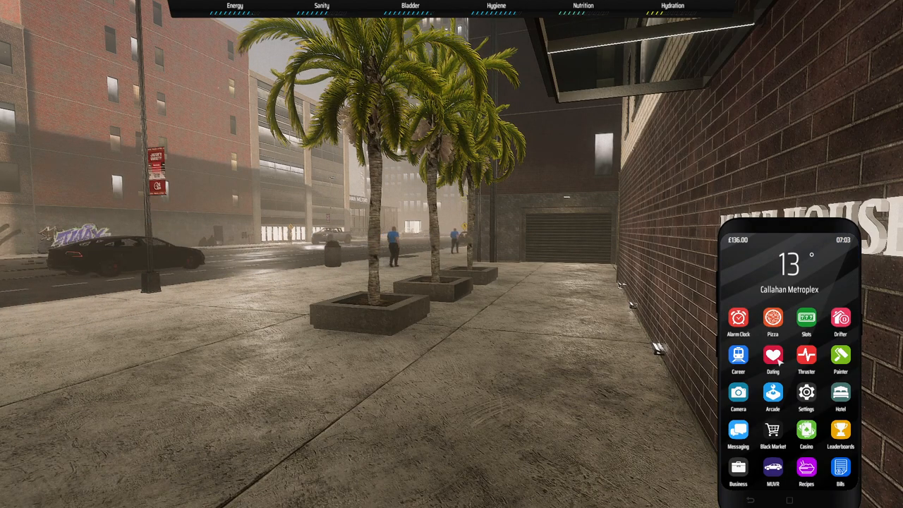
# Cycle back and forth through dating profiles, then start chatting with Stephanie
pyautogui.click(773, 357)
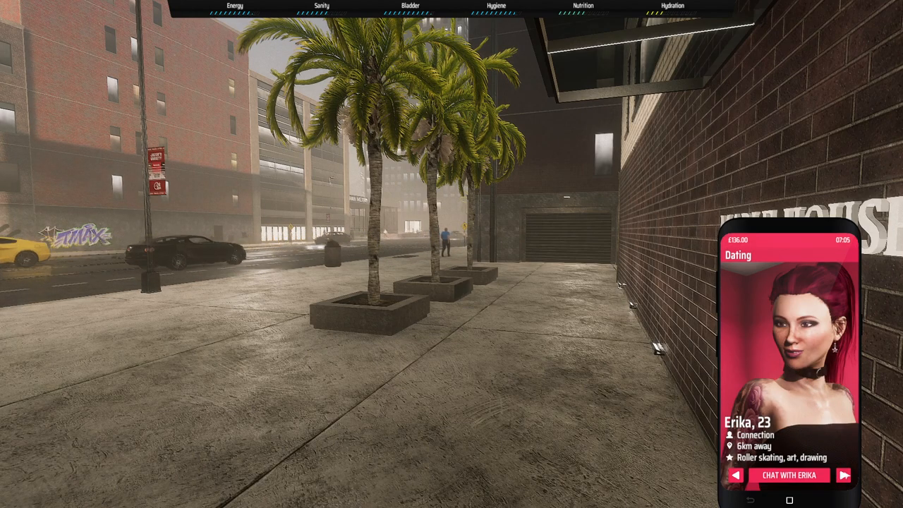
pyautogui.click(844, 475)
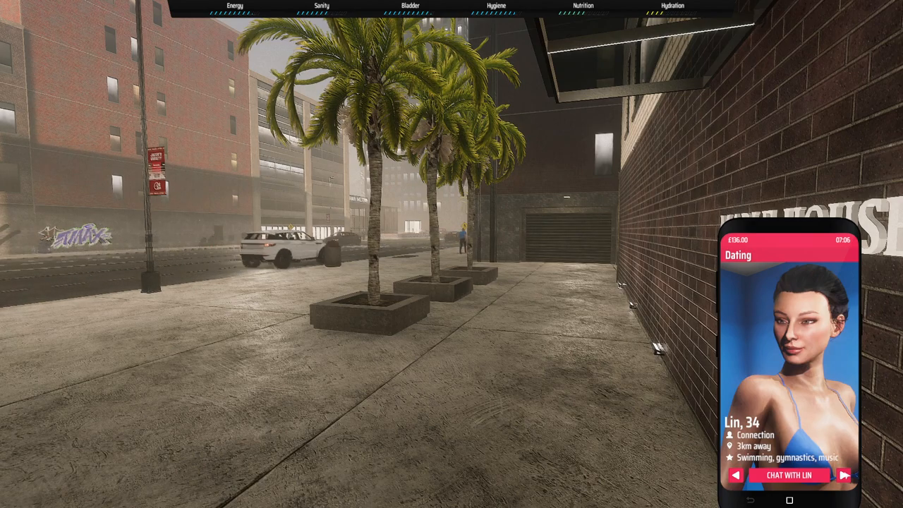
pyautogui.click(845, 475)
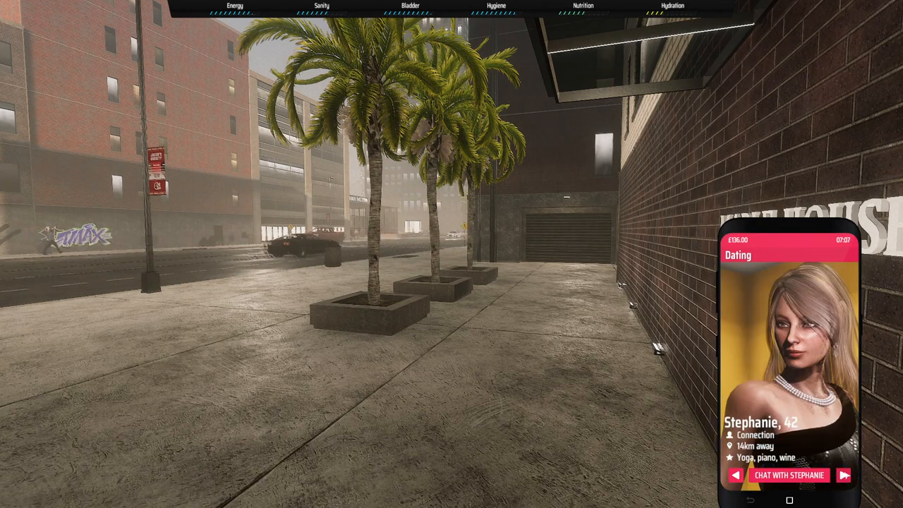
pyautogui.click(845, 475)
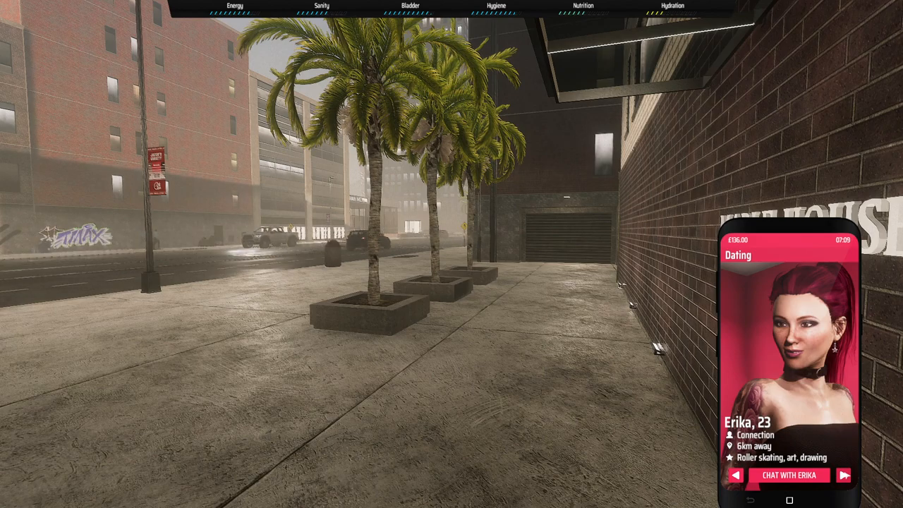
pyautogui.click(845, 475)
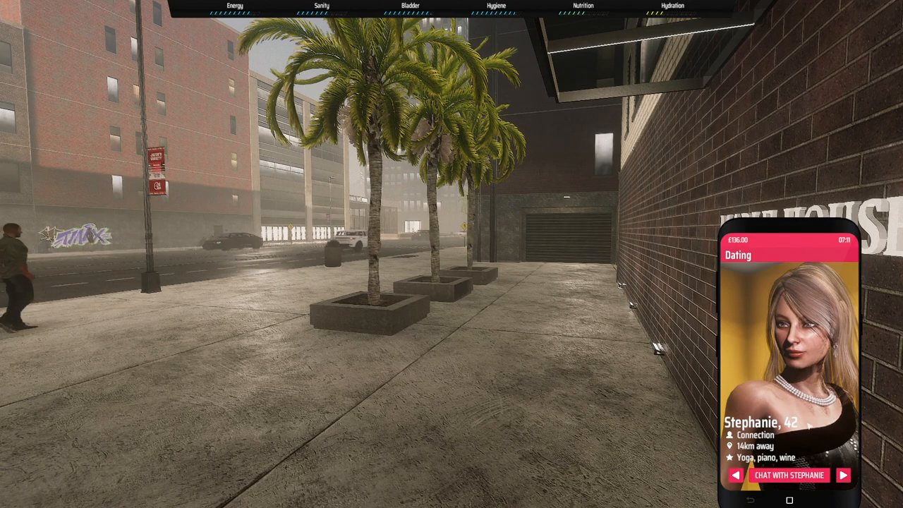
pyautogui.click(844, 475)
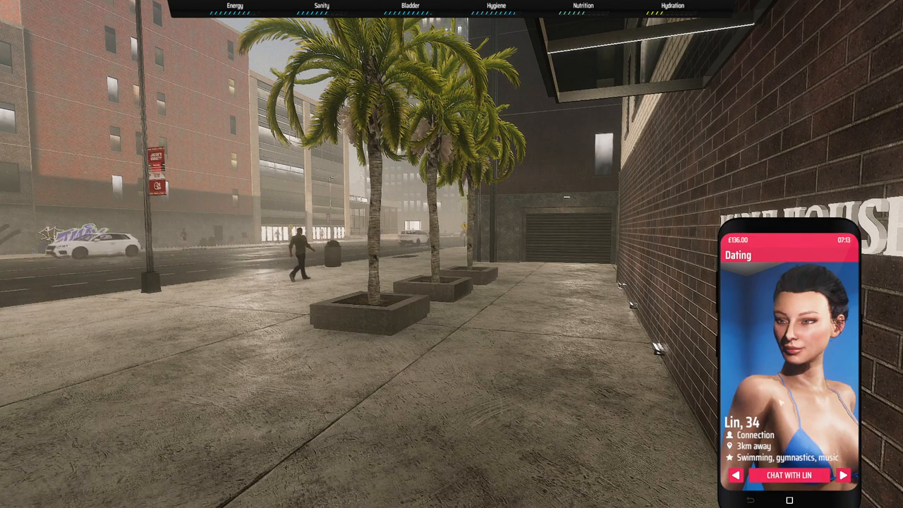
pyautogui.click(844, 475)
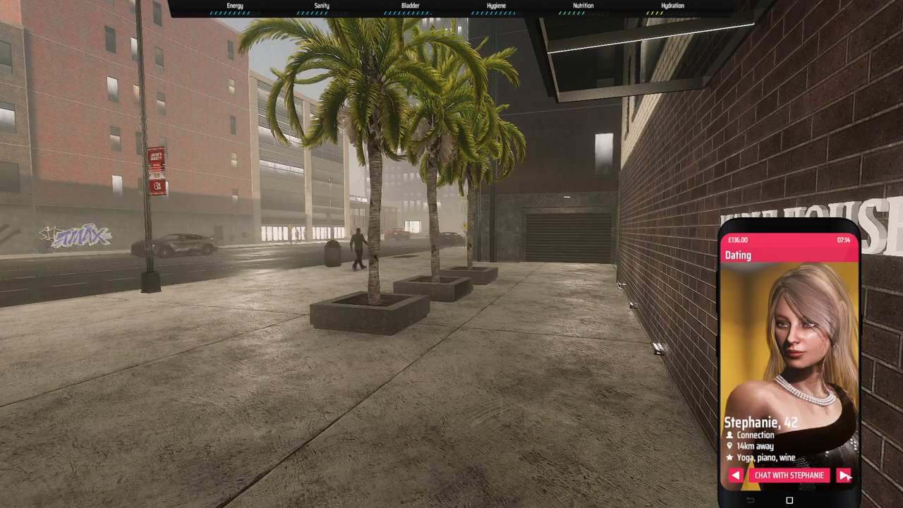
pyautogui.click(844, 475)
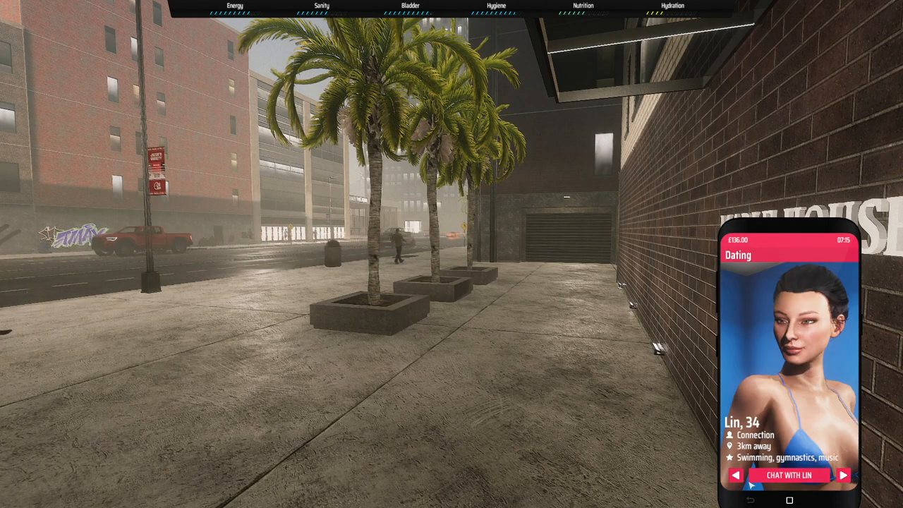
pyautogui.click(844, 475)
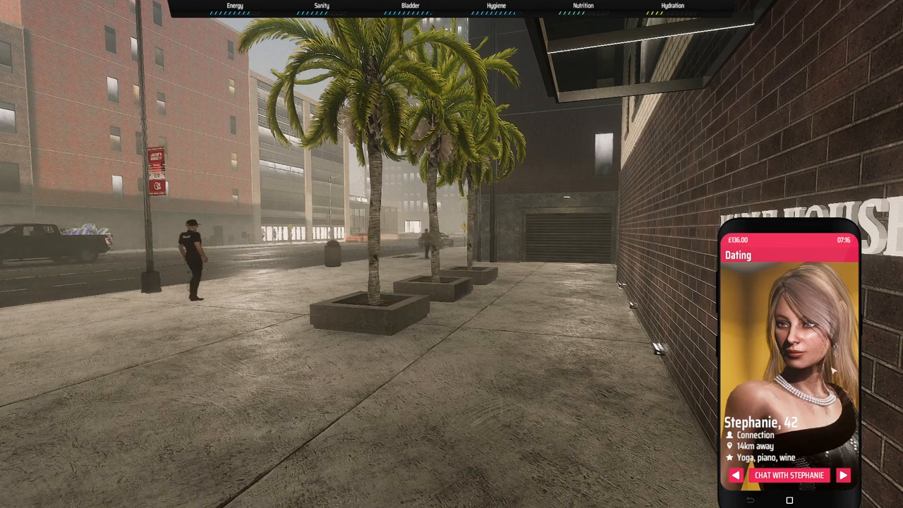
pyautogui.click(789, 475)
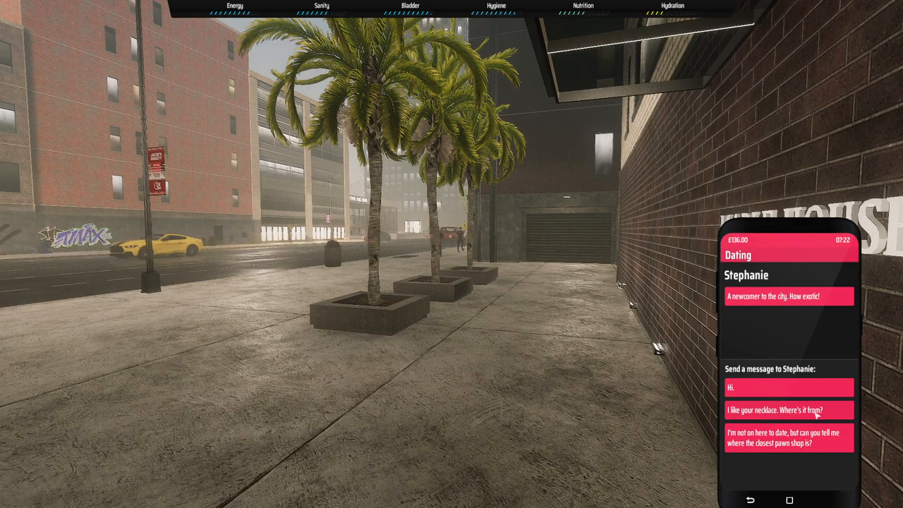
# Send Stephanie replies: necklace compliment, high speed train, firepit invite, then 'Let's meet up.'
pyautogui.click(789, 410)
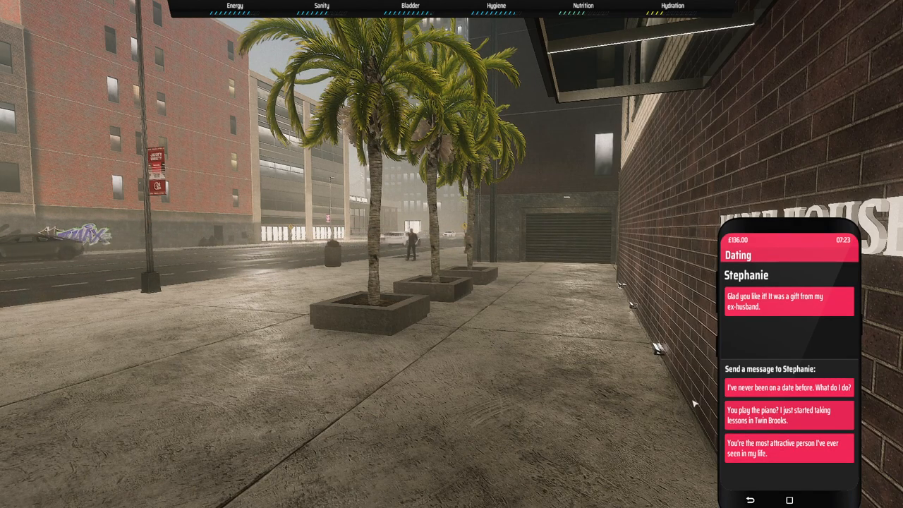
pyautogui.moveTo(773, 319)
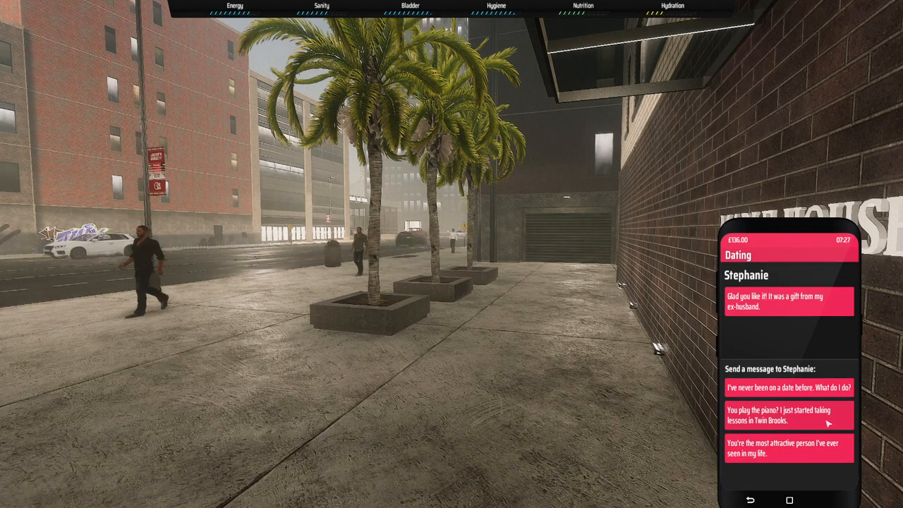
pyautogui.click(790, 414)
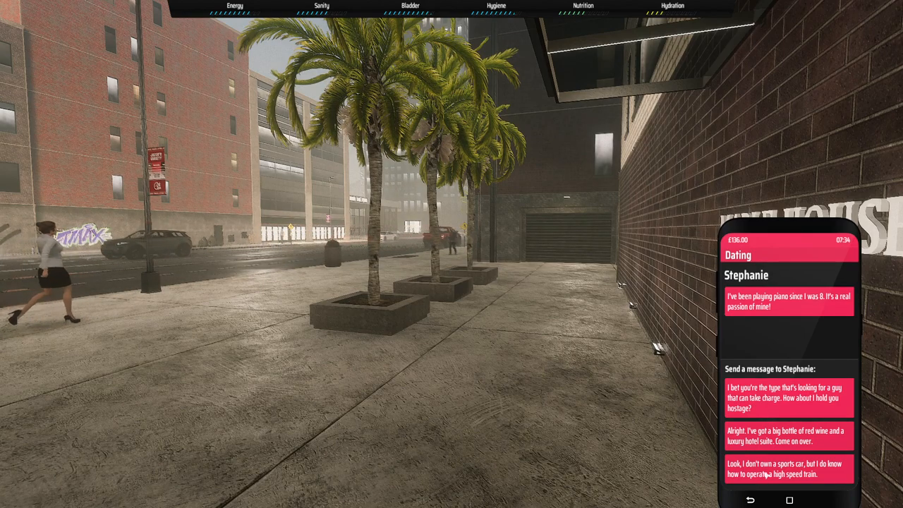
pyautogui.click(789, 473)
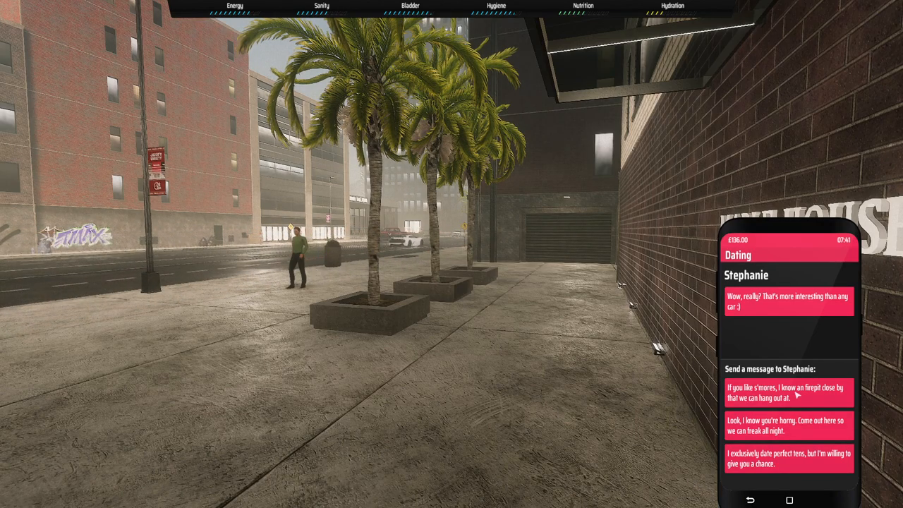
pyautogui.click(789, 393)
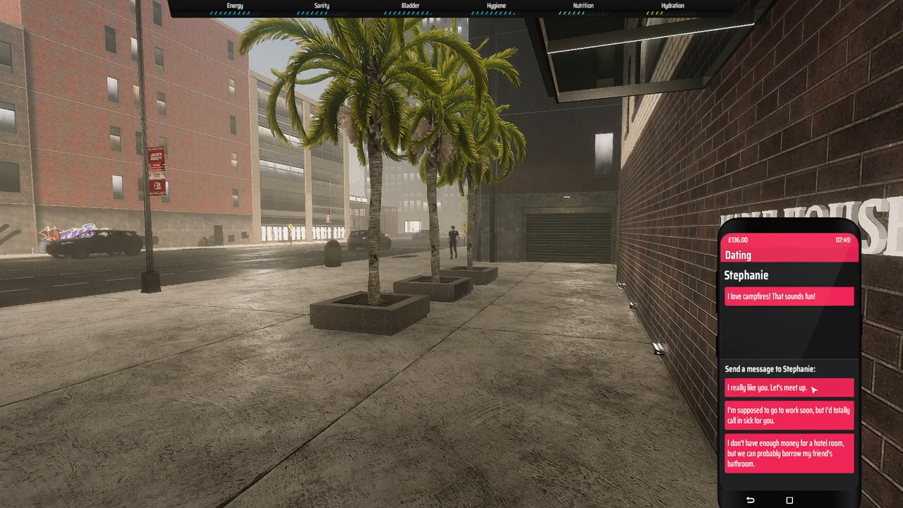
pyautogui.click(789, 388)
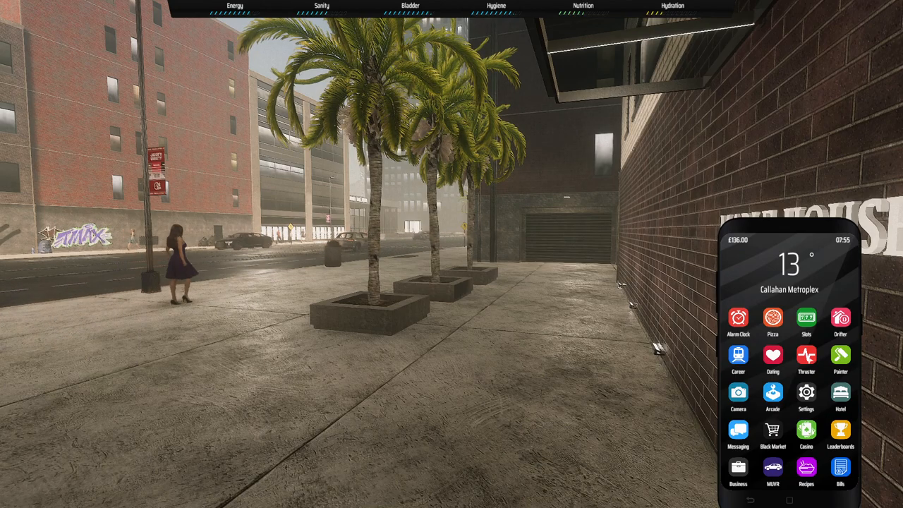
pyautogui.click(806, 357)
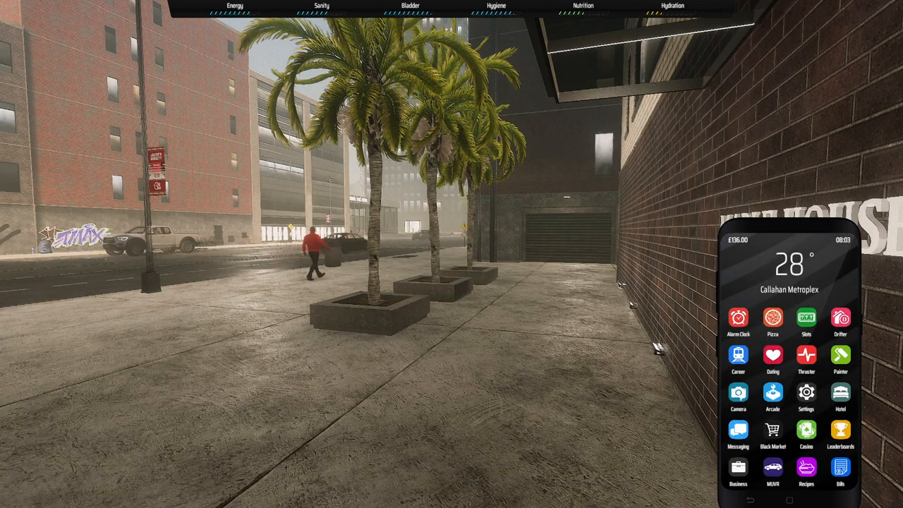
pyautogui.click(739, 395)
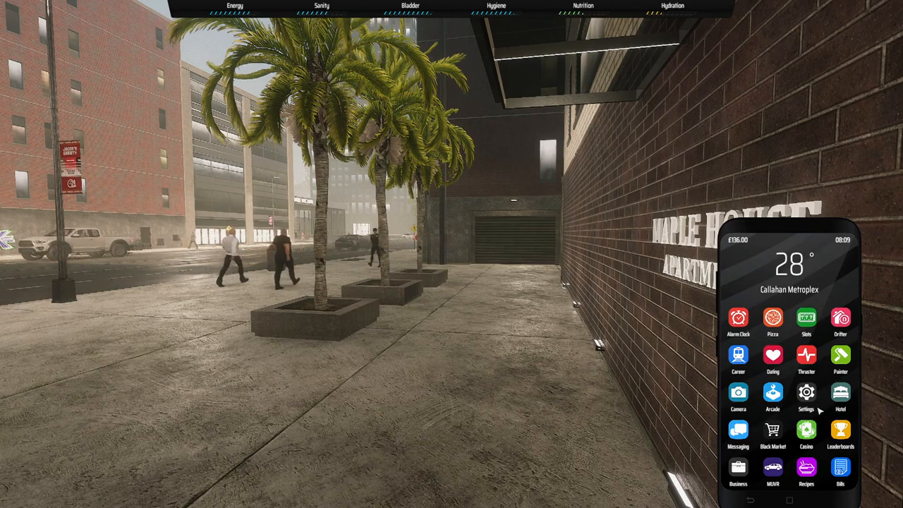
pyautogui.click(773, 396)
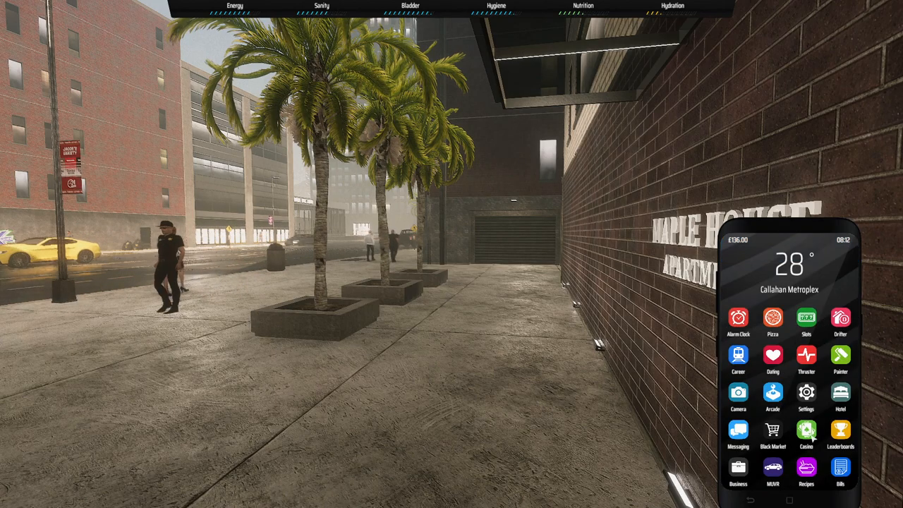
pyautogui.click(806, 396)
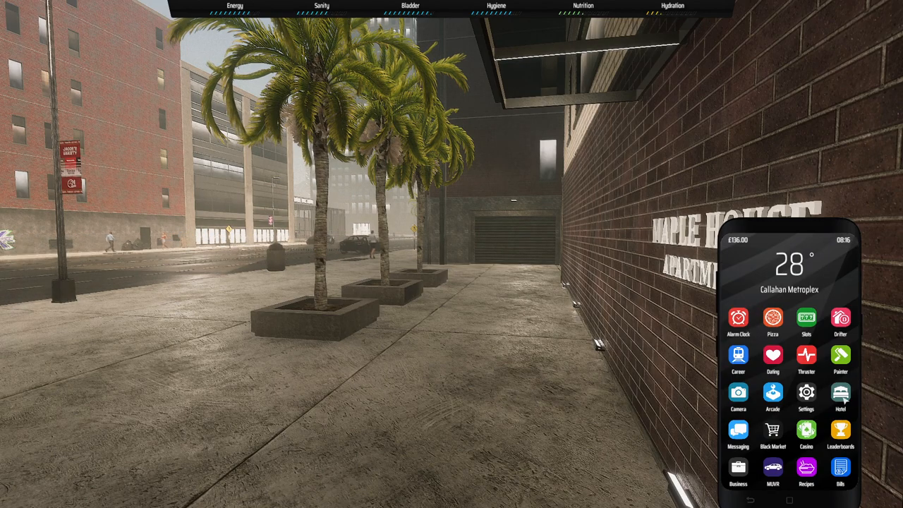
pyautogui.click(840, 393)
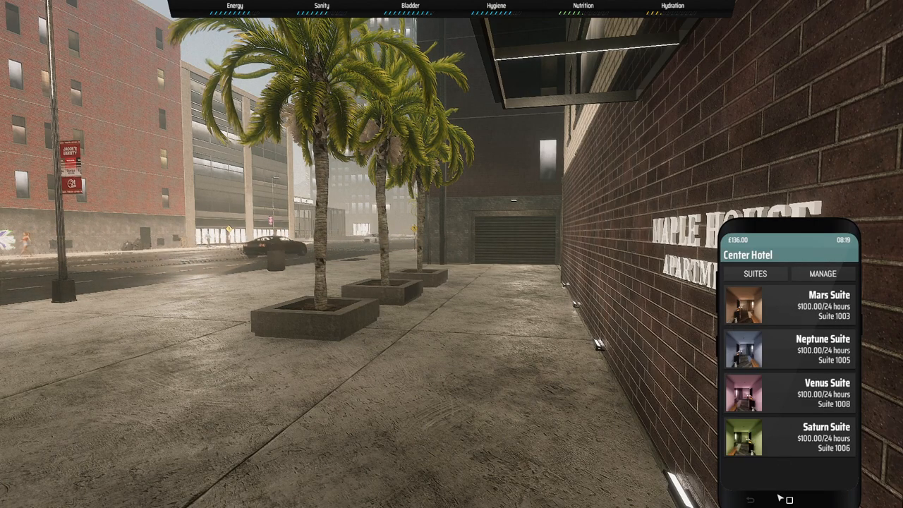
pyautogui.click(769, 500)
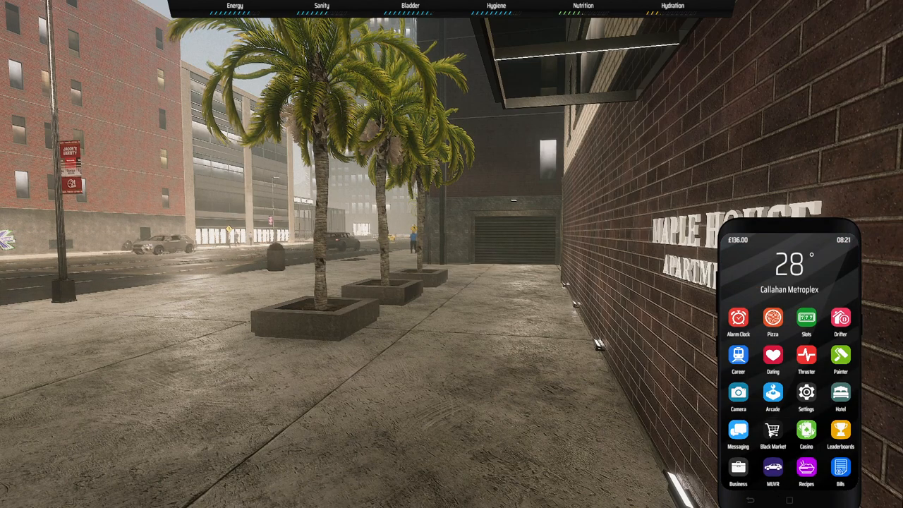
pyautogui.click(773, 430)
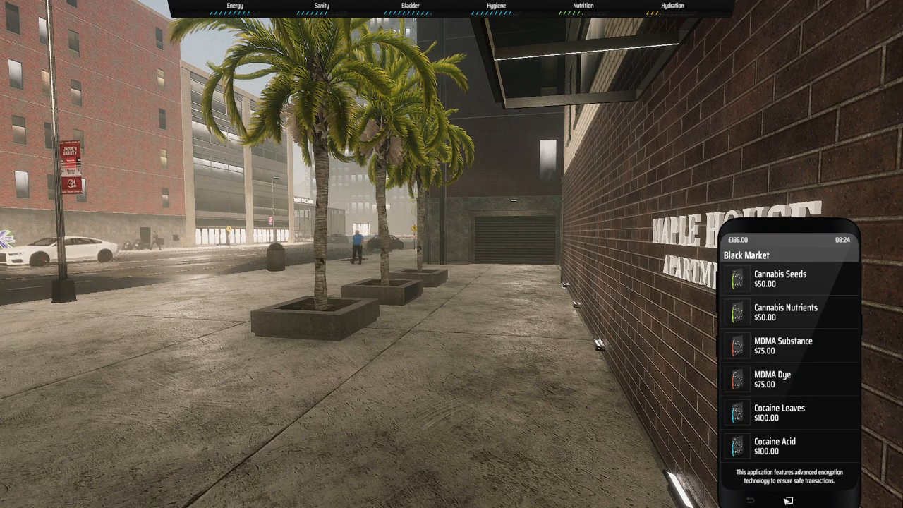
pyautogui.click(739, 501)
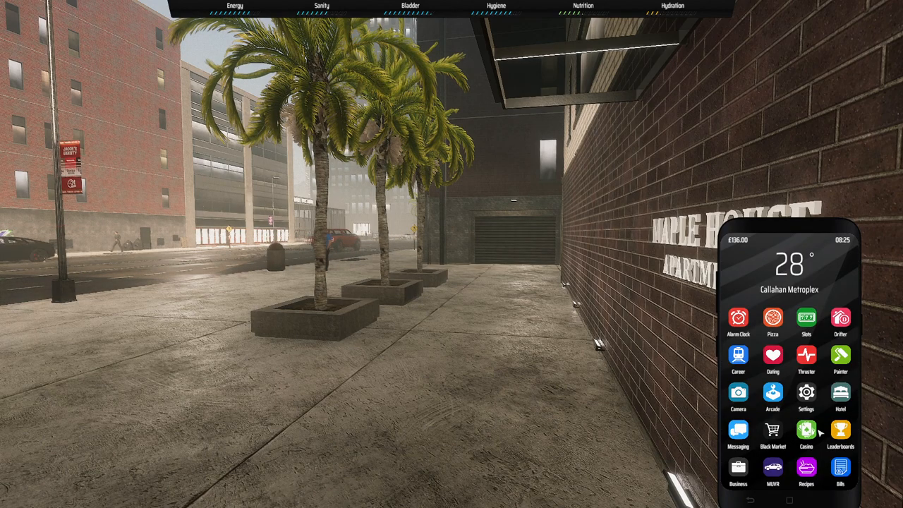
pyautogui.click(806, 431)
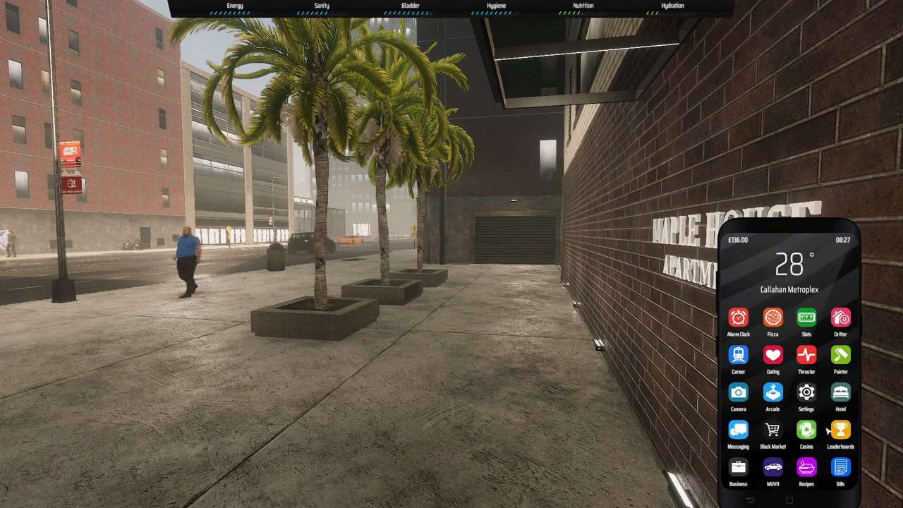
pyautogui.click(840, 431)
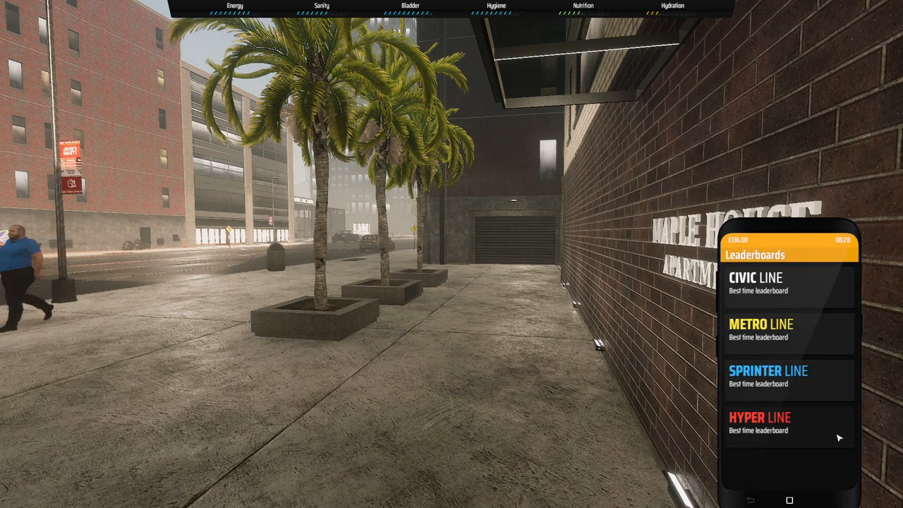
pyautogui.click(757, 282)
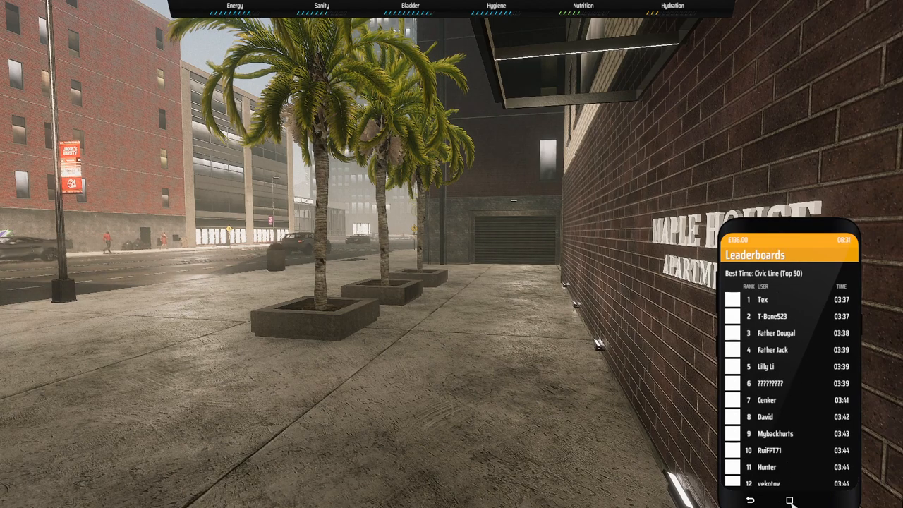
pyautogui.click(749, 500)
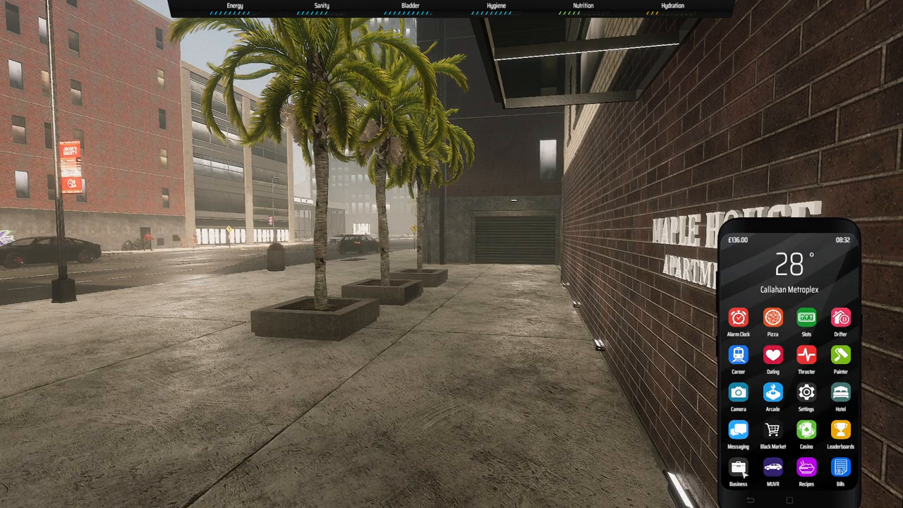
pyautogui.click(739, 469)
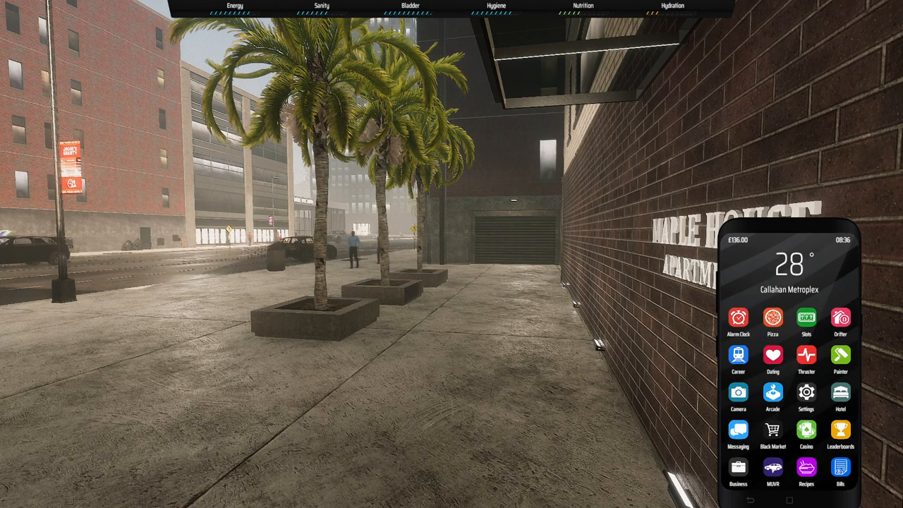
# Look over the Recipes list, then open Bills showing no upcoming utility bills
pyautogui.click(773, 472)
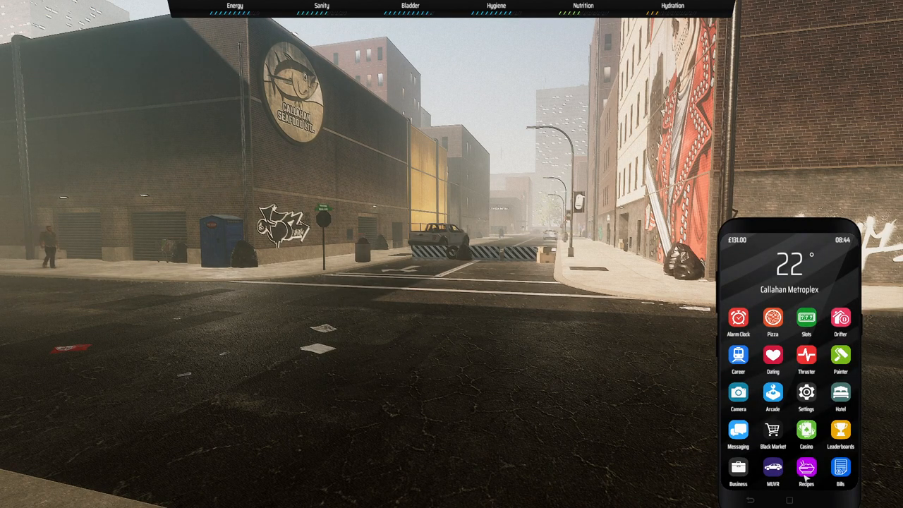
pyautogui.click(807, 469)
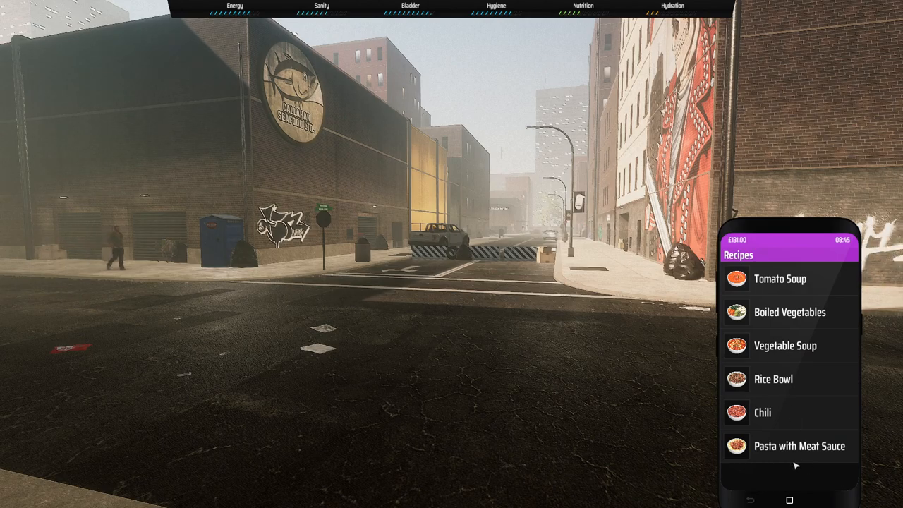
pyautogui.click(786, 346)
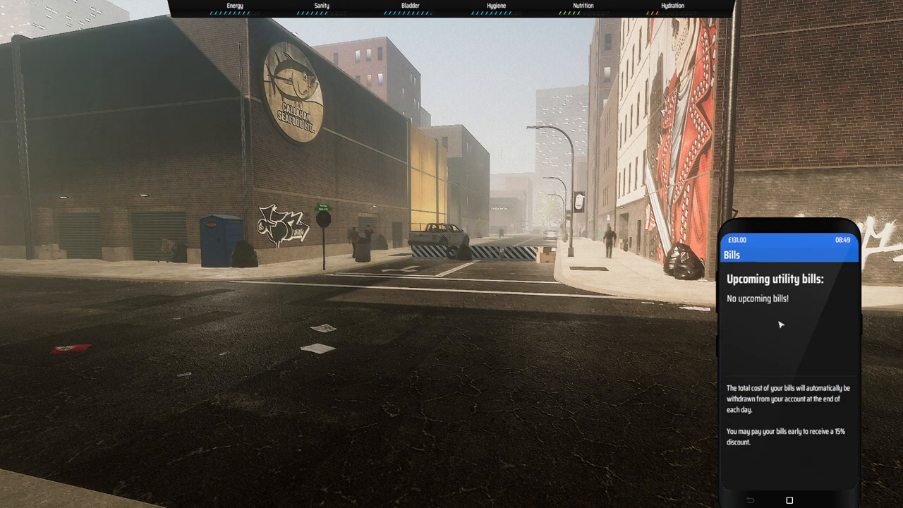
pyautogui.click(791, 500)
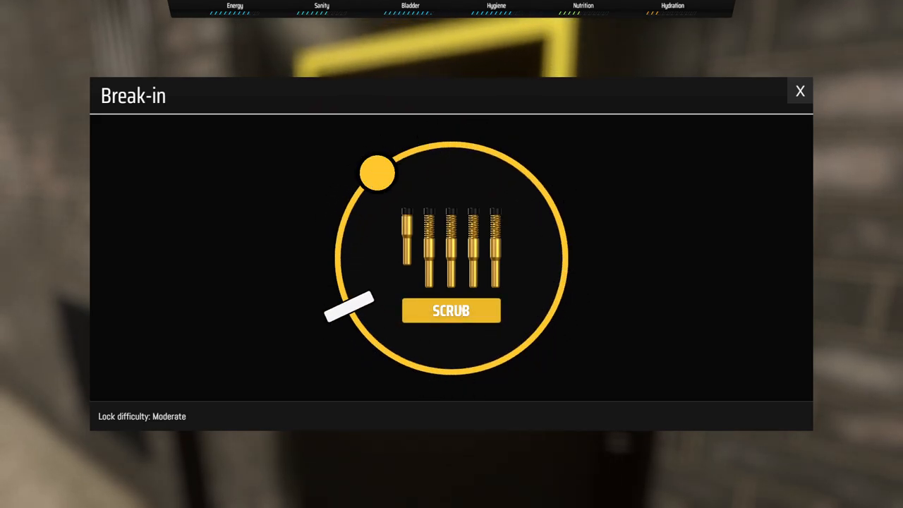
# Scrub the lock in the break-in minigame and enter through the door
pyautogui.click(800, 91)
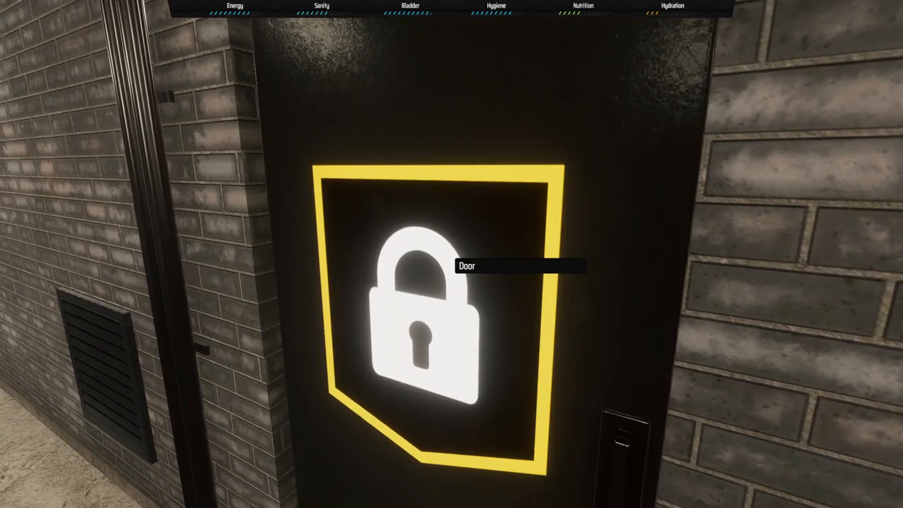
pyautogui.click(431, 332)
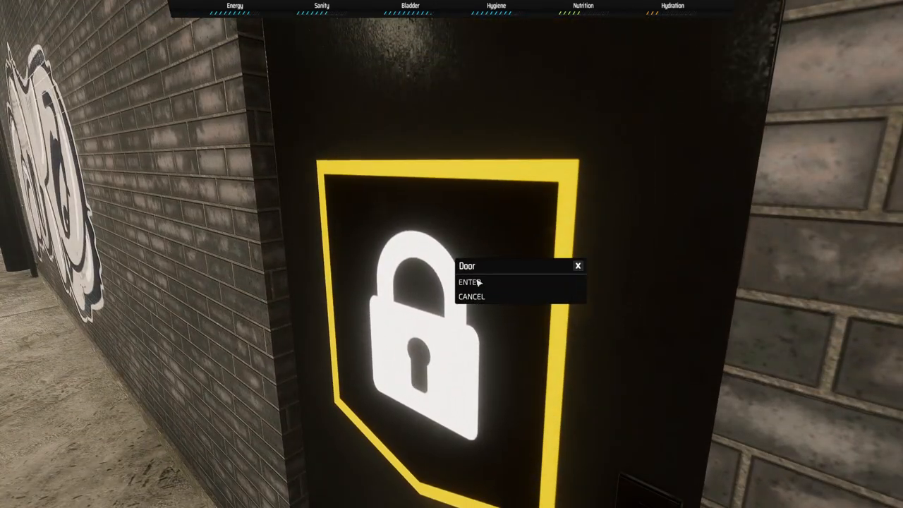
pyautogui.click(469, 282)
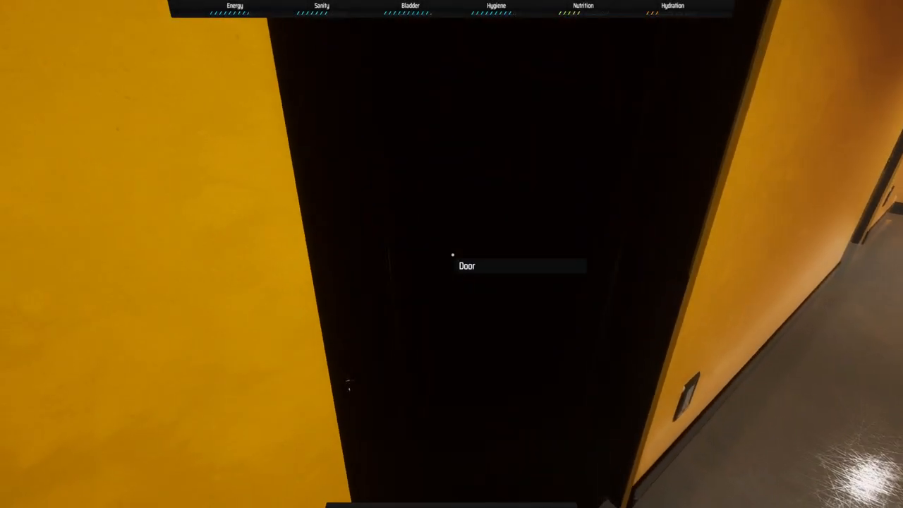
# Loot two containers, taking the slot-machine card and the liquor bottles
pyautogui.click(452, 254)
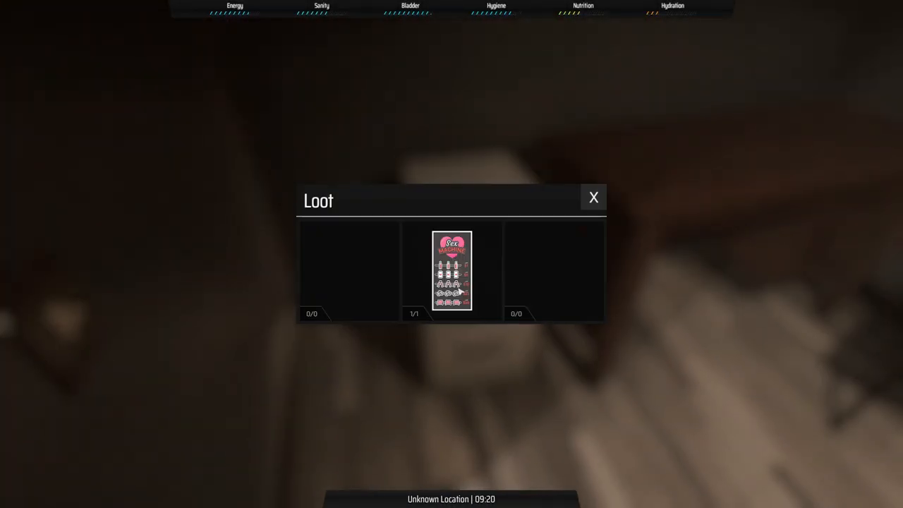
pyautogui.click(594, 196)
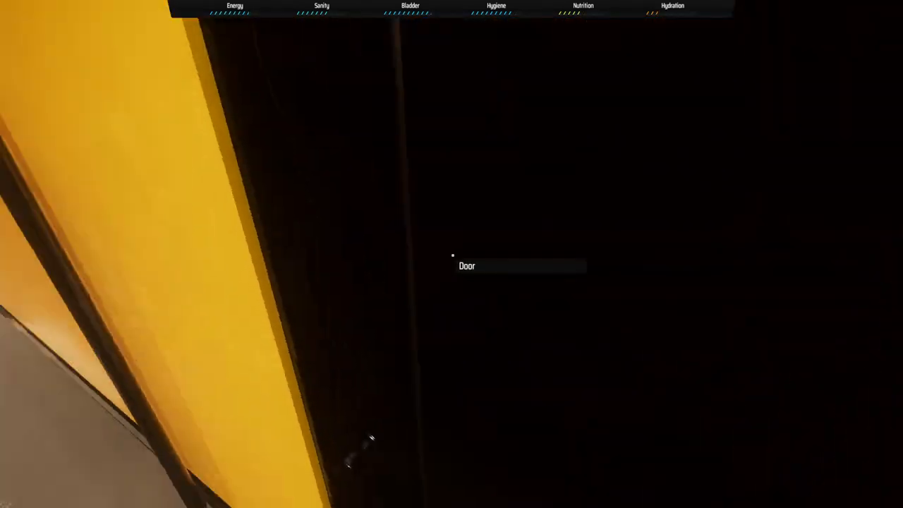
pyautogui.moveTo(452, 254)
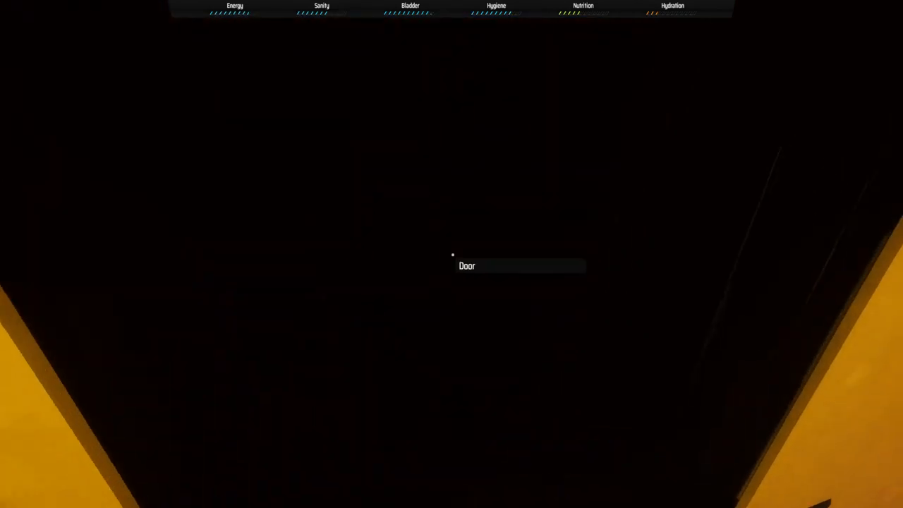
pyautogui.click(452, 261)
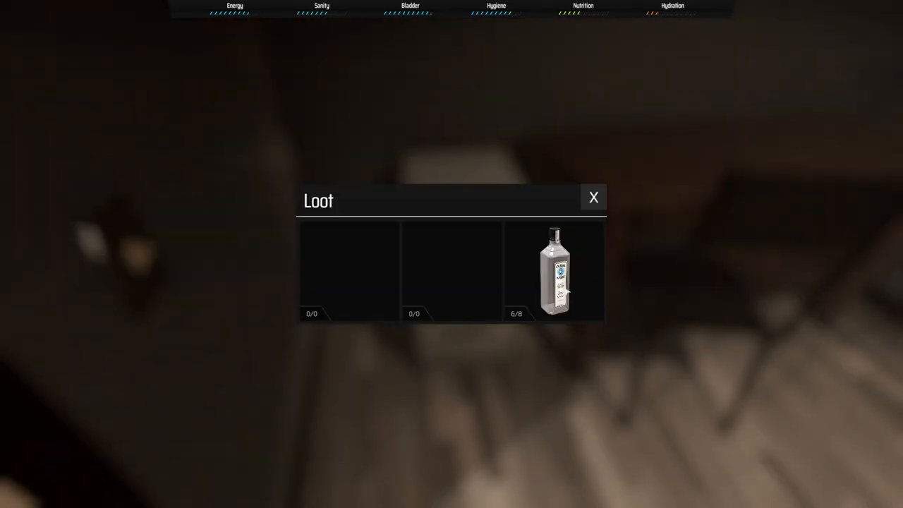
pyautogui.click(593, 197)
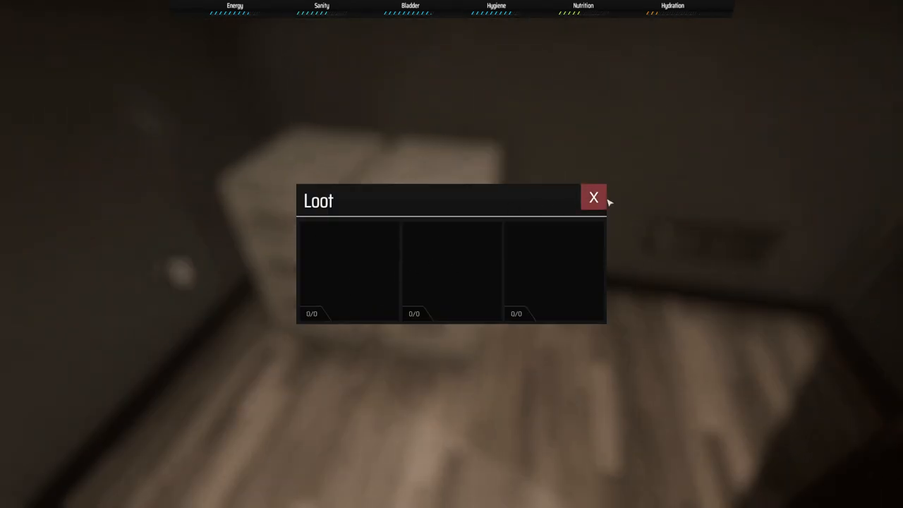
pyautogui.click(593, 198)
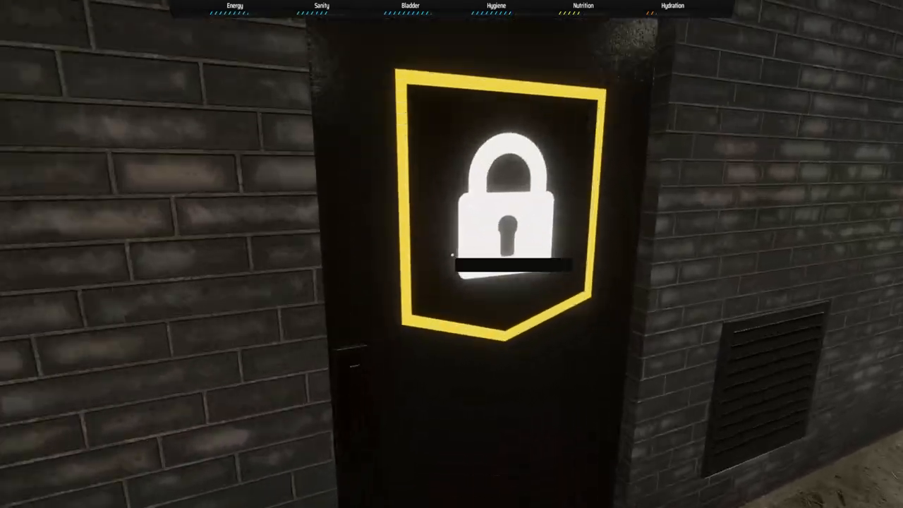
# Use the locked door's options, then search the drawers and close the empty Loot windows
pyautogui.click(505, 205)
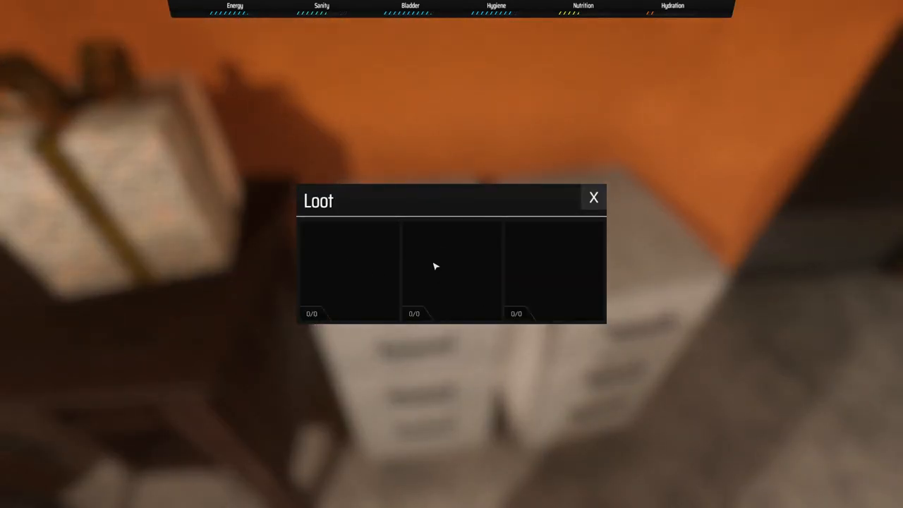
pyautogui.click(593, 197)
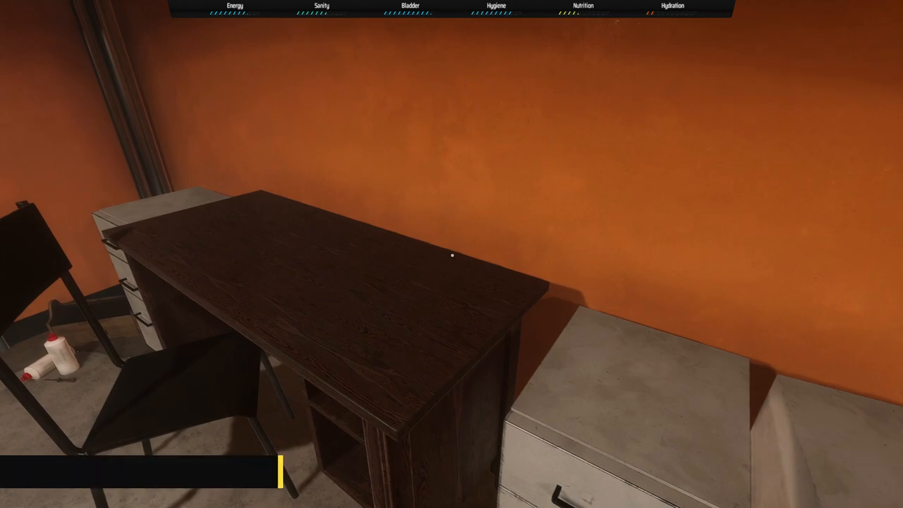
pyautogui.click(454, 256)
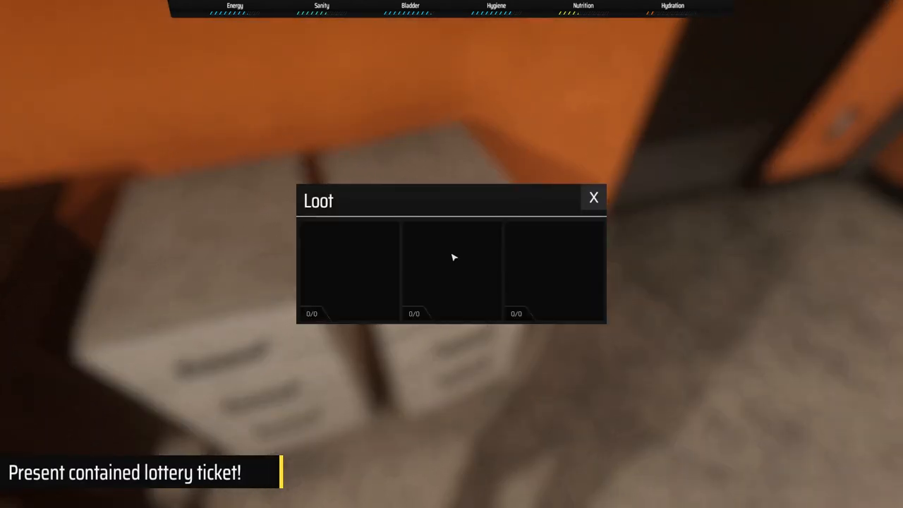
pyautogui.click(593, 198)
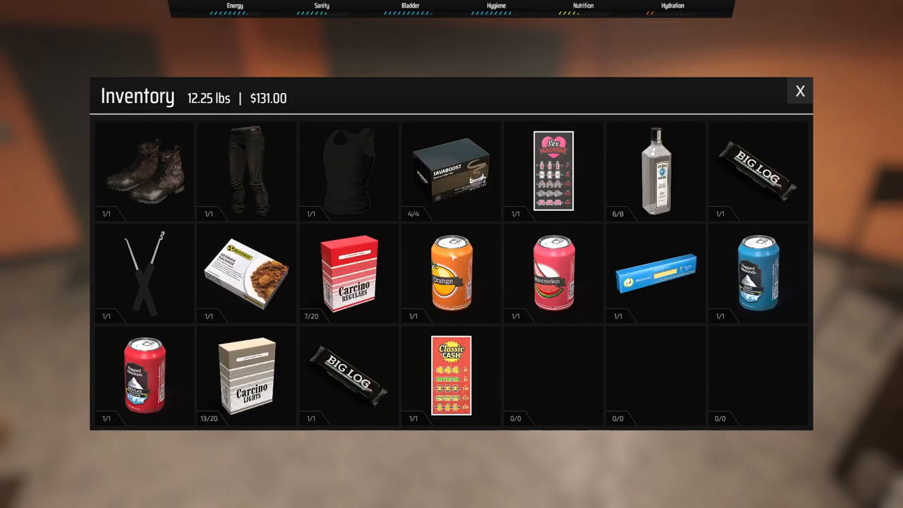
# Use the Sex Machine lottery ticket and drag its OPEN slider to reveal it
pyautogui.click(553, 171)
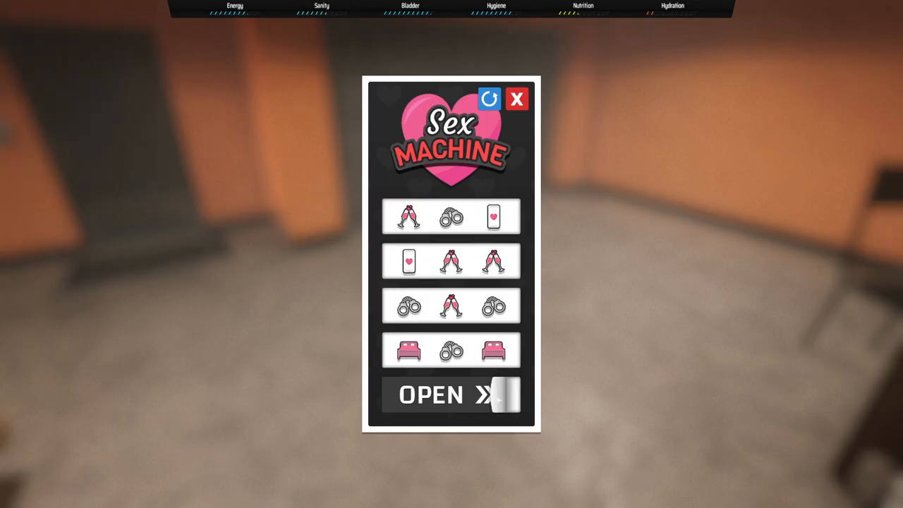
pyautogui.click(517, 99)
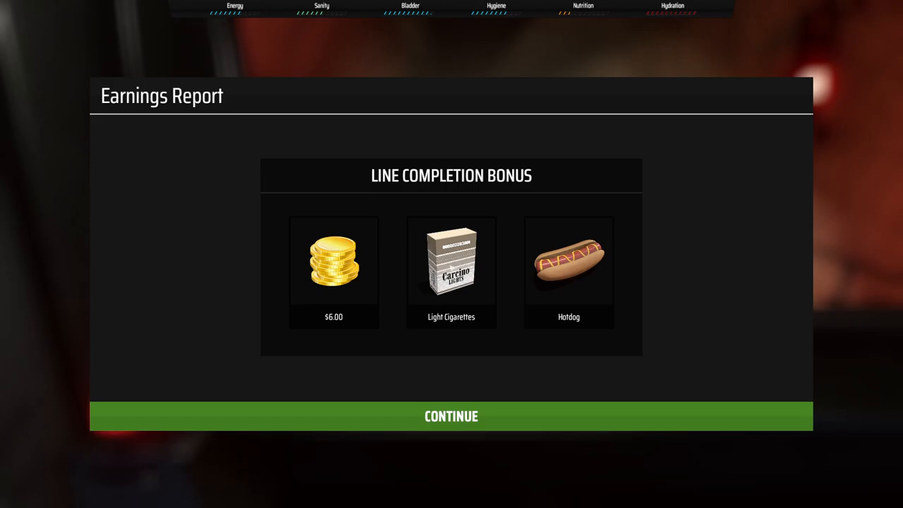
# Review the $160 earnings statistics with 480 skill points, then dismiss the report
pyautogui.click(451, 416)
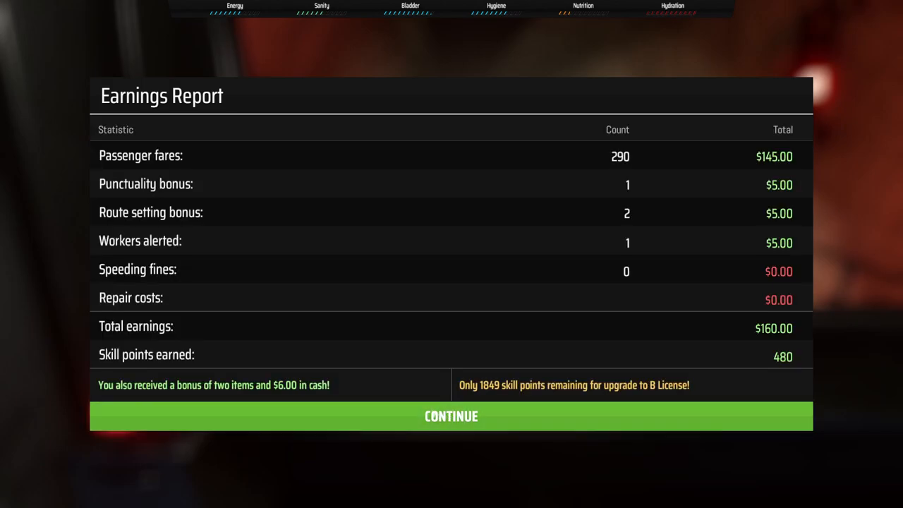
pyautogui.moveTo(767, 336)
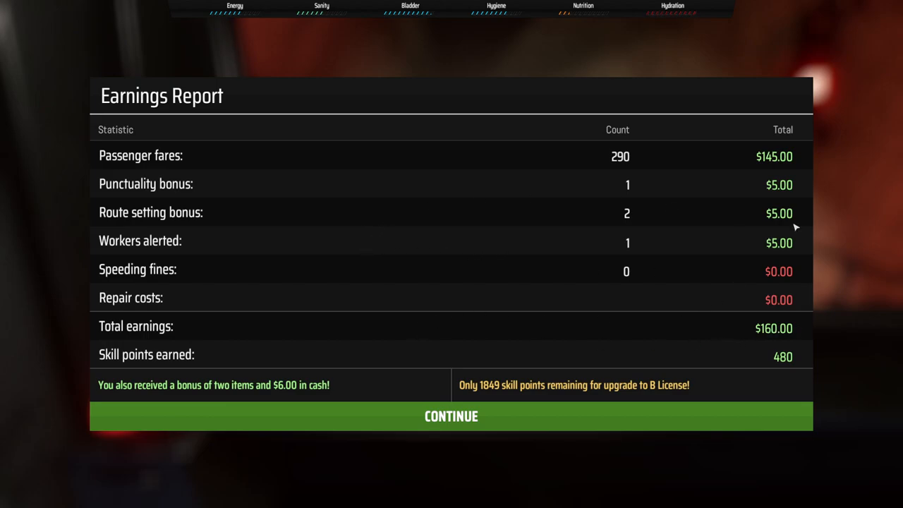
pyautogui.moveTo(454, 273)
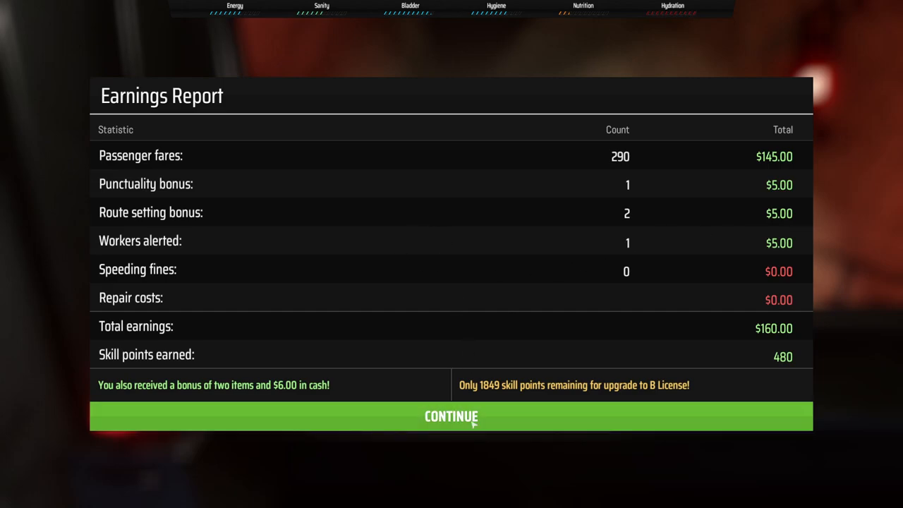
pyautogui.click(451, 416)
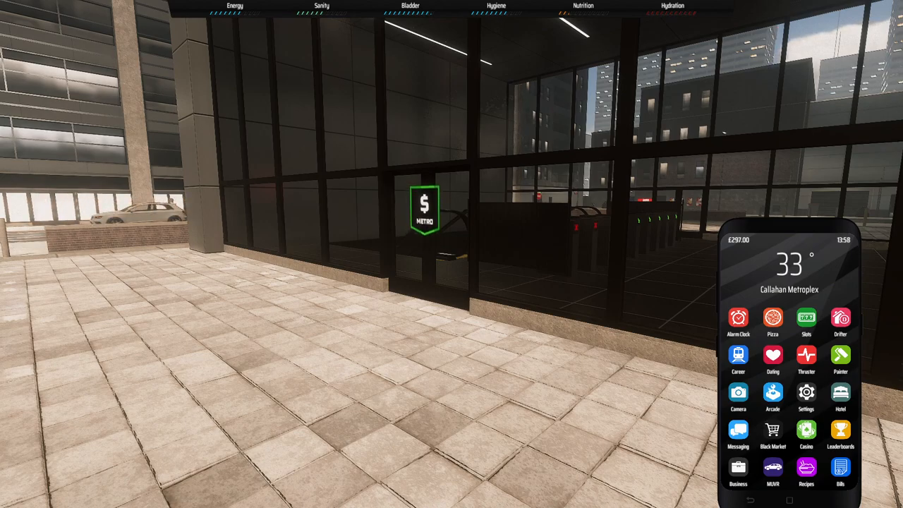
# Flip through Erika's and Stephanie's profiles in the phone's Dating app
pyautogui.click(773, 357)
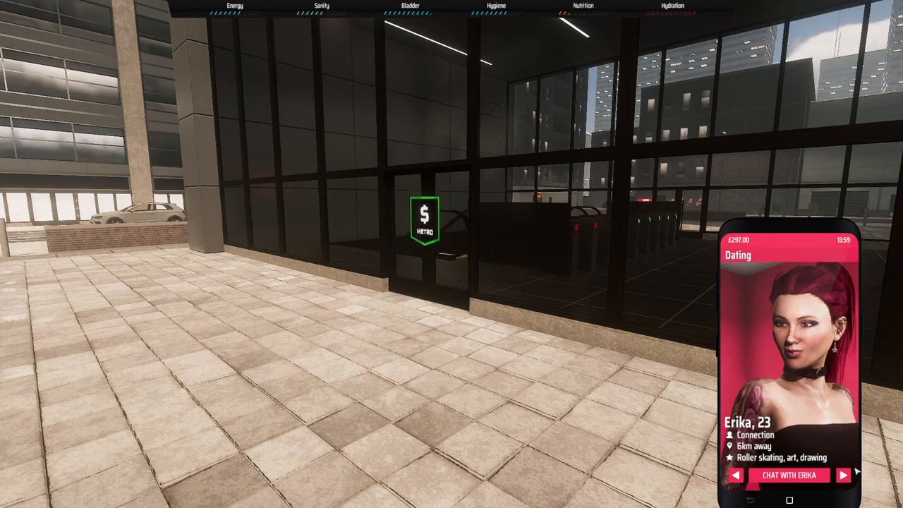
pyautogui.click(844, 475)
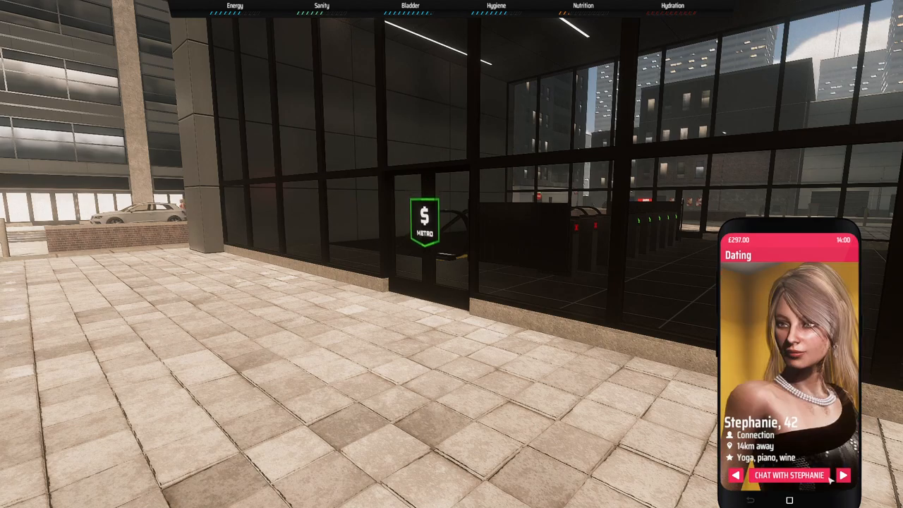
pyautogui.click(789, 475)
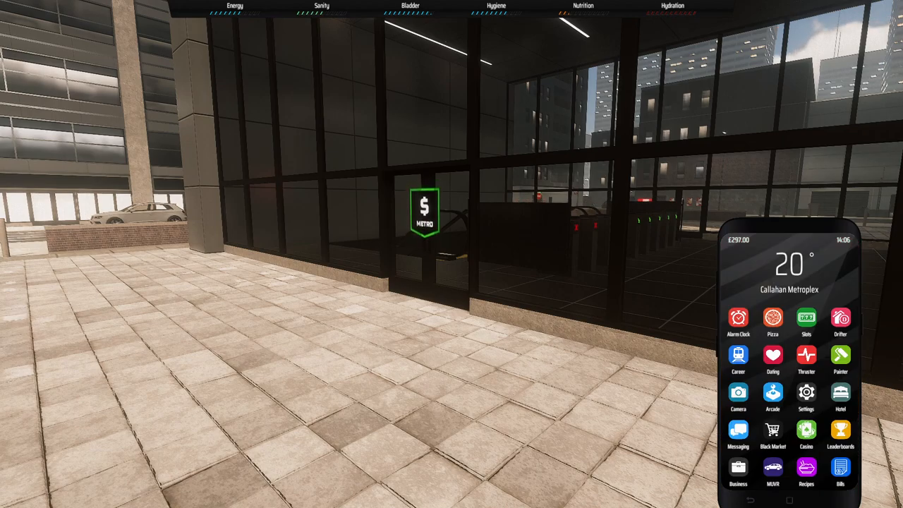
# Rent the local retail property for $50 daily rent and confirm it in business management
pyautogui.click(738, 469)
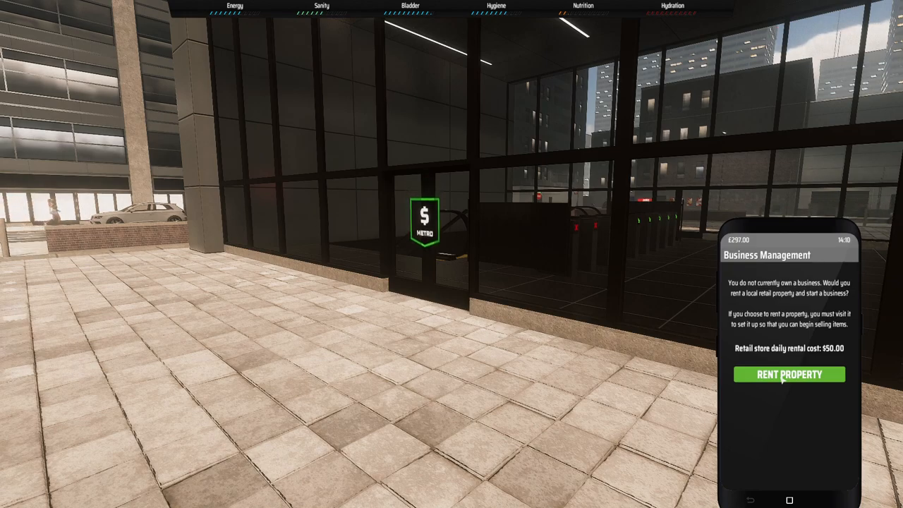
pyautogui.click(789, 374)
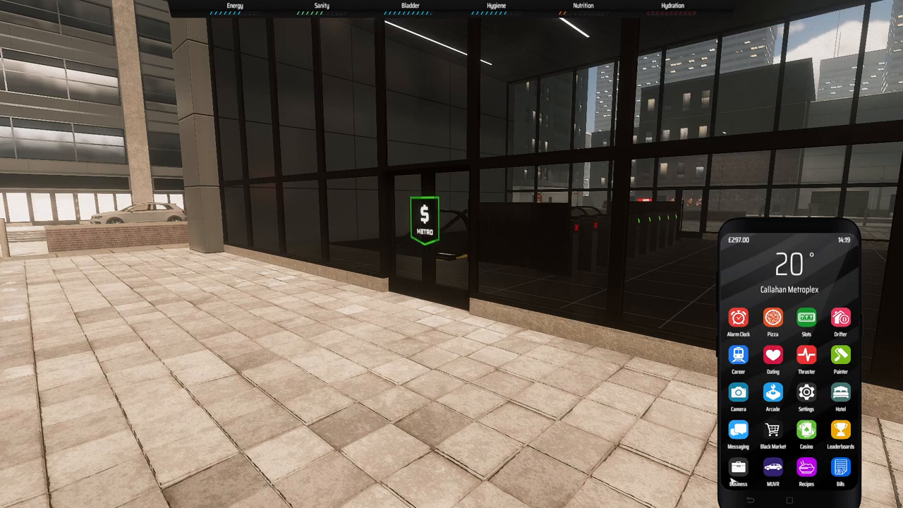
pyautogui.click(739, 469)
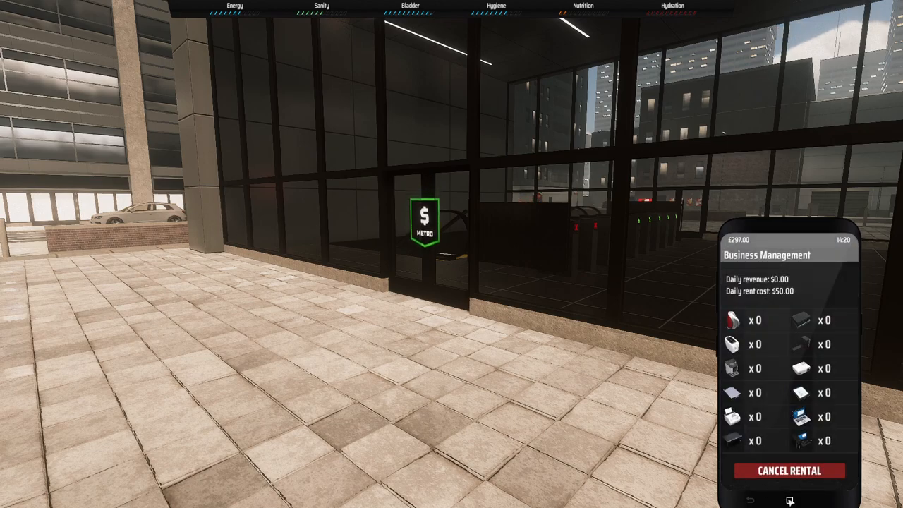
pyautogui.click(790, 501)
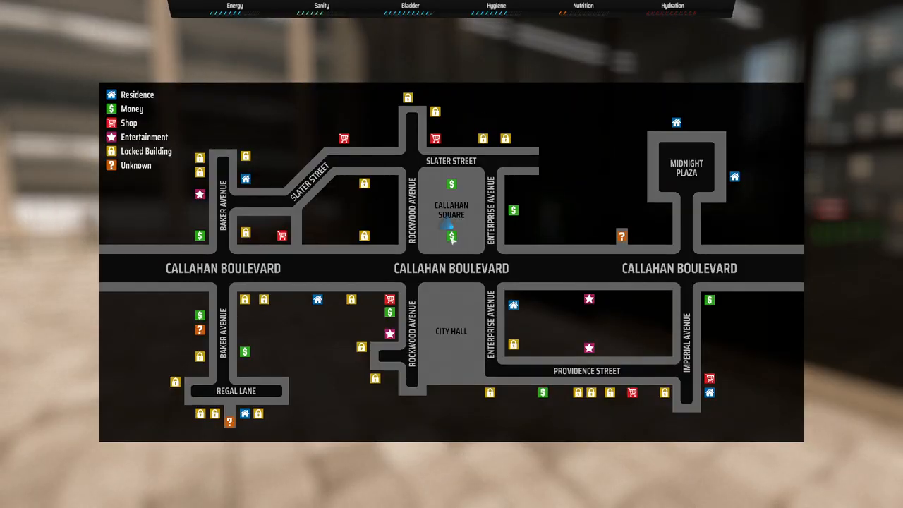
pyautogui.moveTo(515, 212)
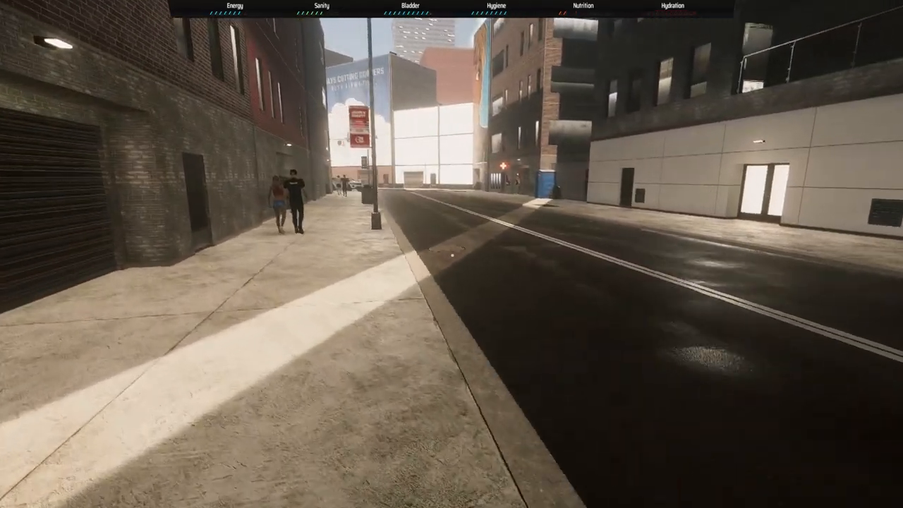
# Check the map marker near Slater Street, walk on, and bring up the inventory
pyautogui.press('m')
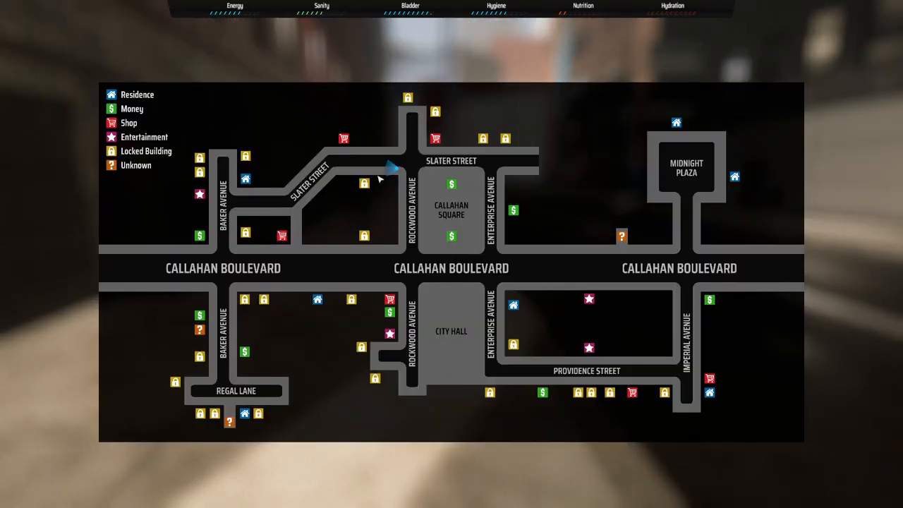
pyautogui.moveTo(327, 199)
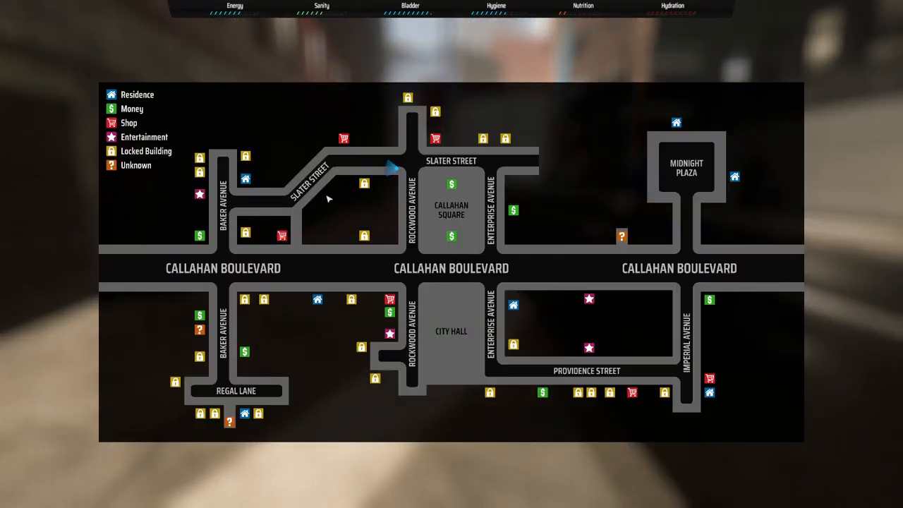
pyautogui.moveTo(564, 328)
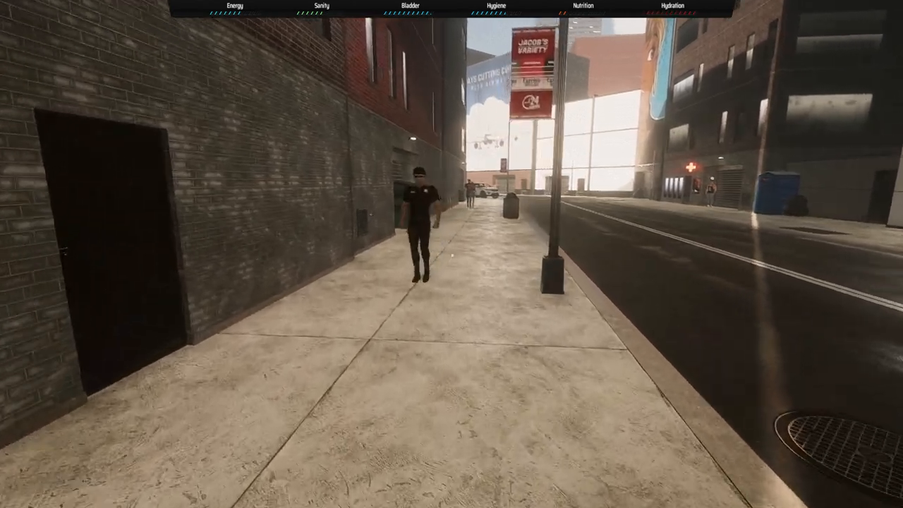
pyautogui.press('w')
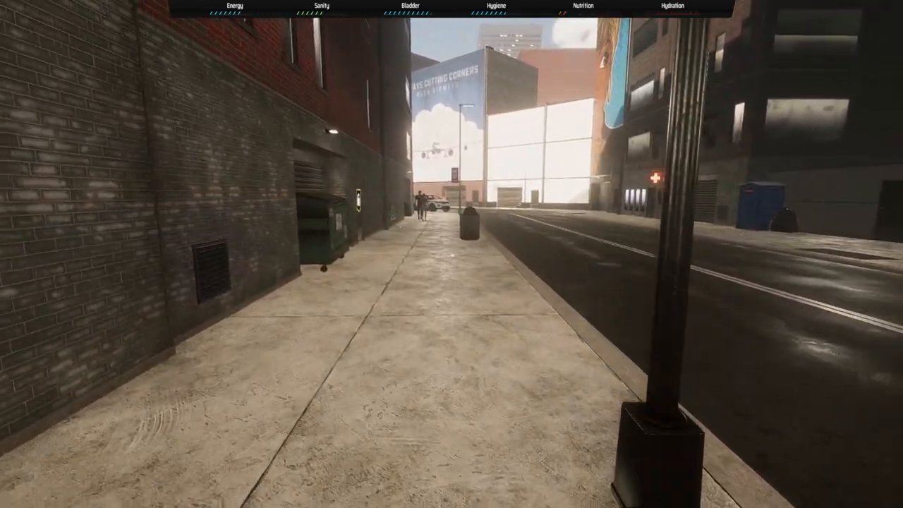
pyautogui.press('i')
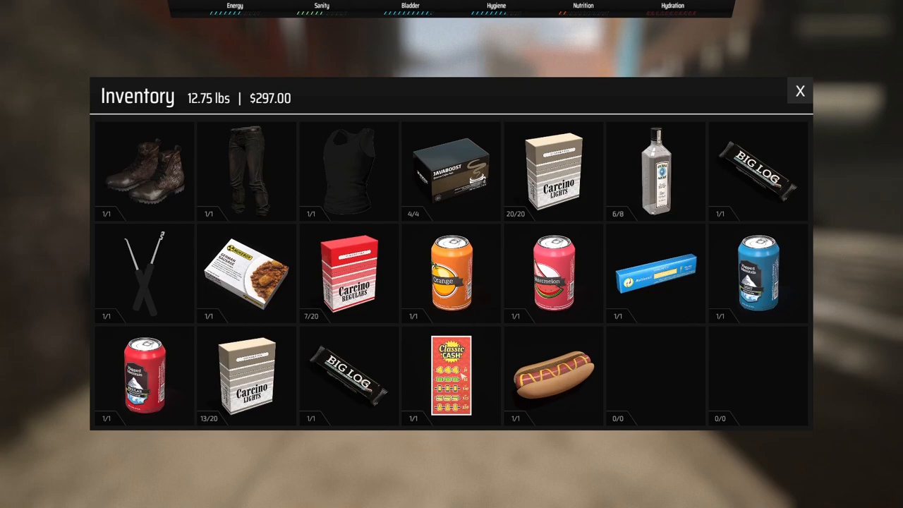
# Eat the hotdog and drink the light beer and watermelon drink
pyautogui.click(553, 374)
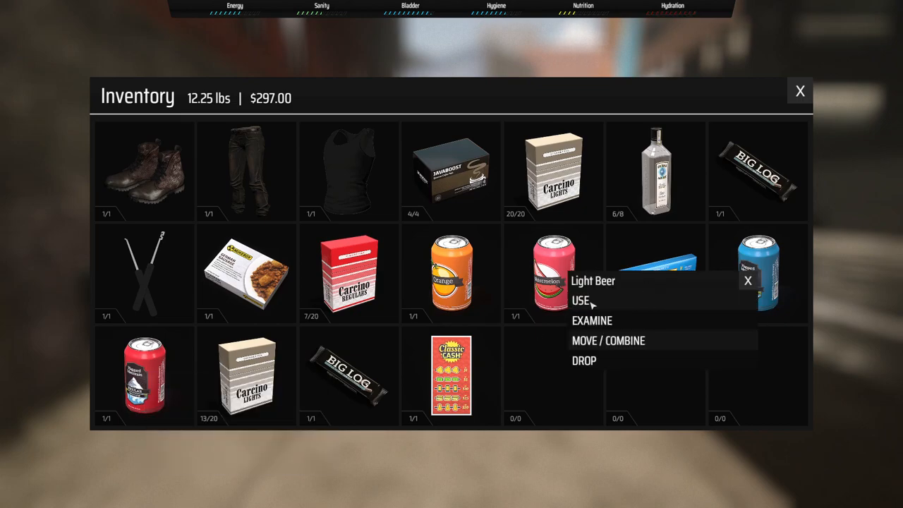
pyautogui.click(581, 300)
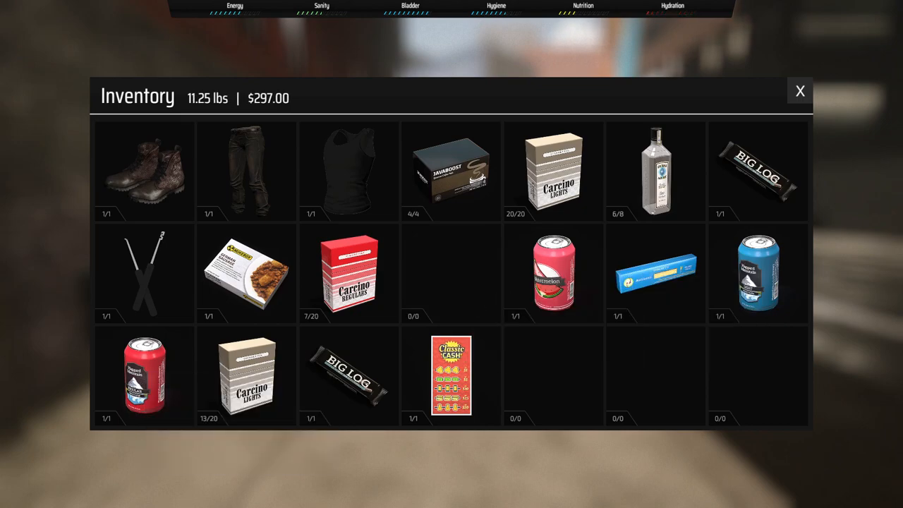
pyautogui.rightClick(553, 274)
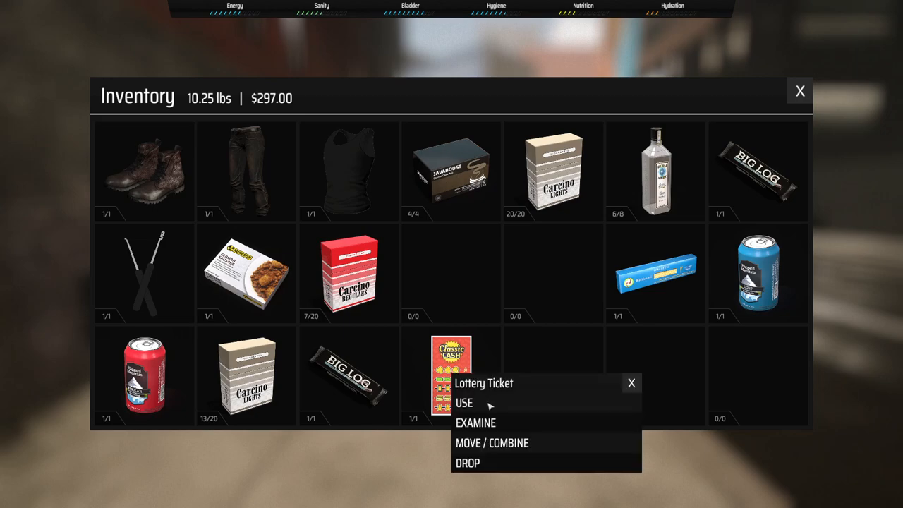
# Scratch the Classic Cash lottery ticket, winning $5.00
pyautogui.click(463, 402)
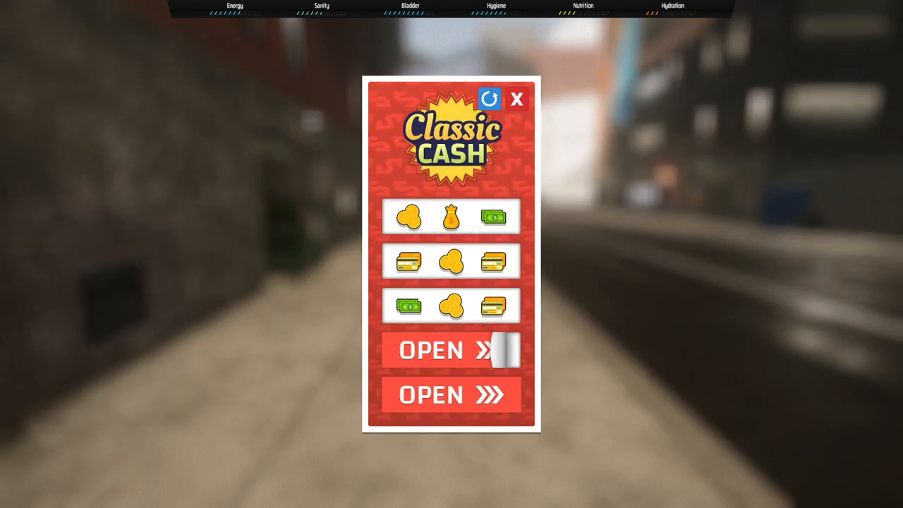
pyautogui.click(452, 350)
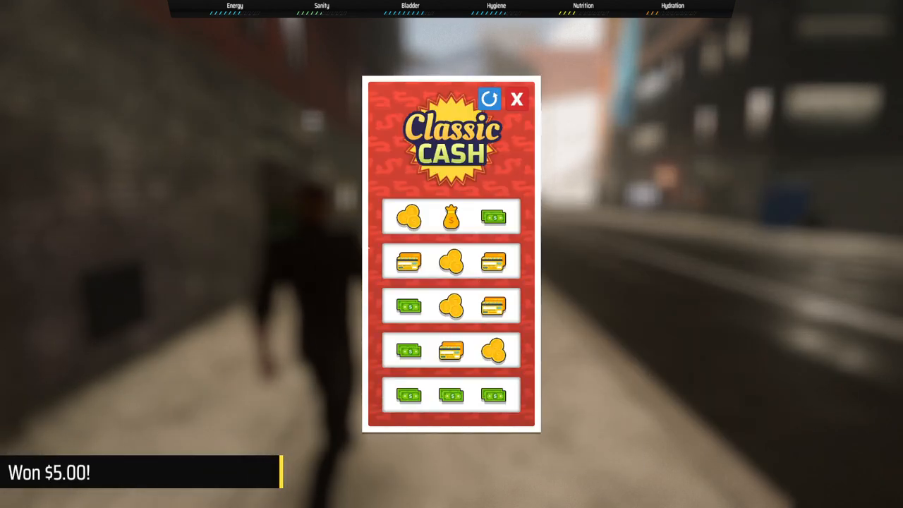
pyautogui.click(518, 99)
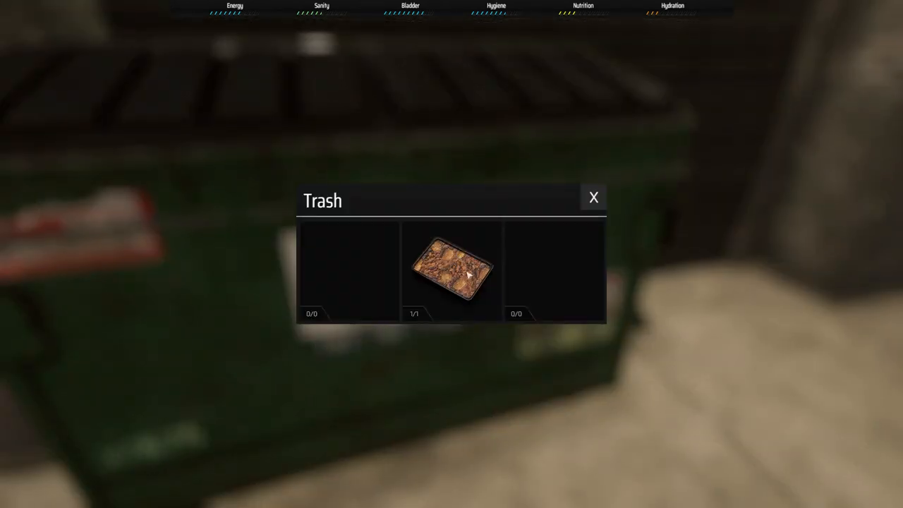
# Take the meal tray from the trash bin and search the next, empty bin
pyautogui.click(594, 198)
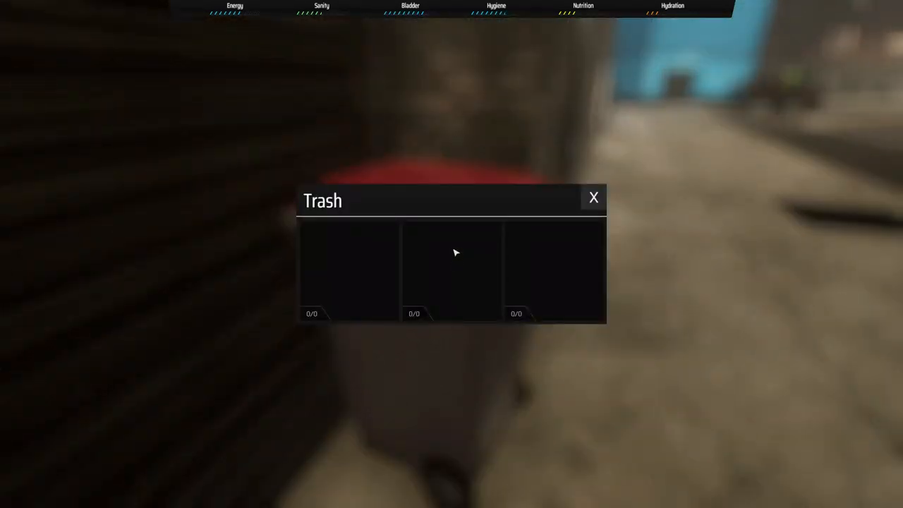
pyautogui.click(593, 198)
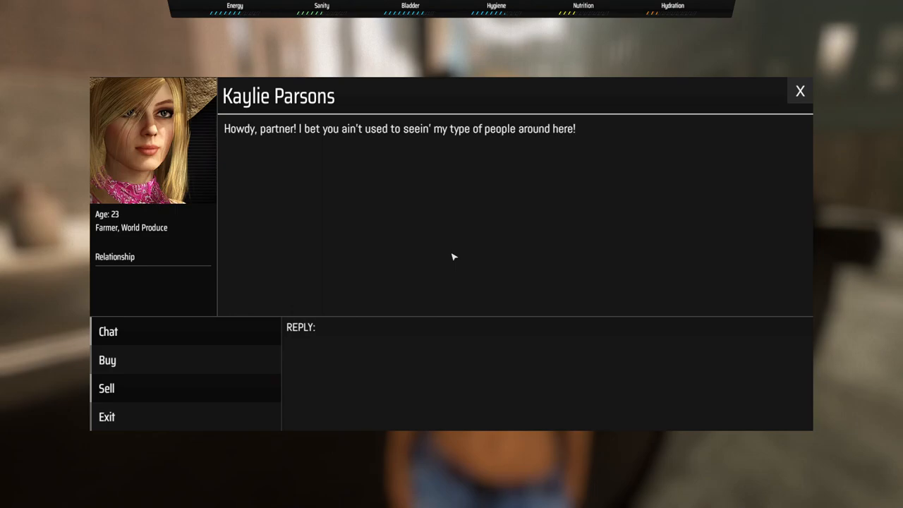
pyautogui.click(108, 331)
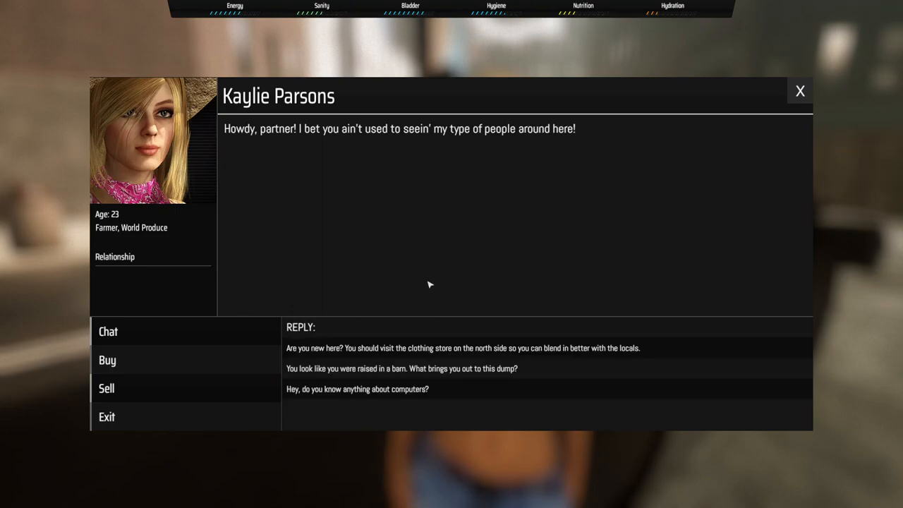
pyautogui.moveTo(464, 387)
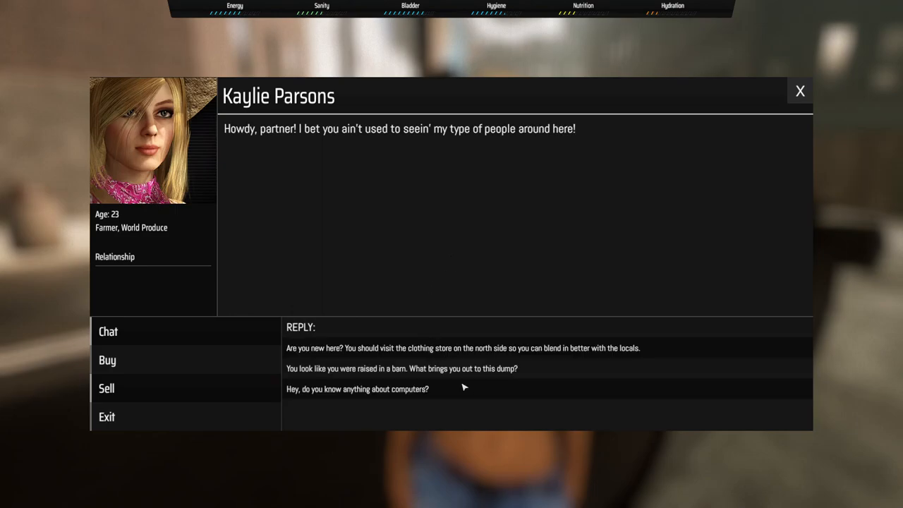
pyautogui.moveTo(411, 398)
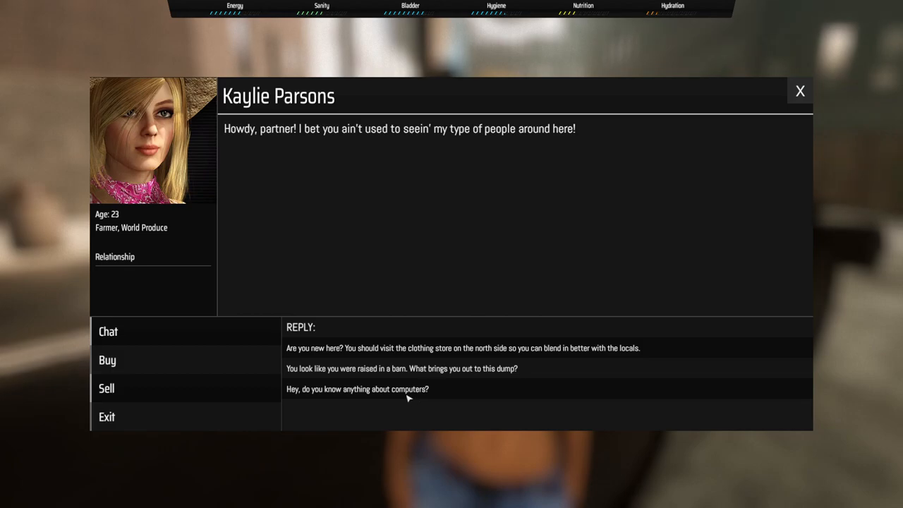
pyautogui.click(357, 389)
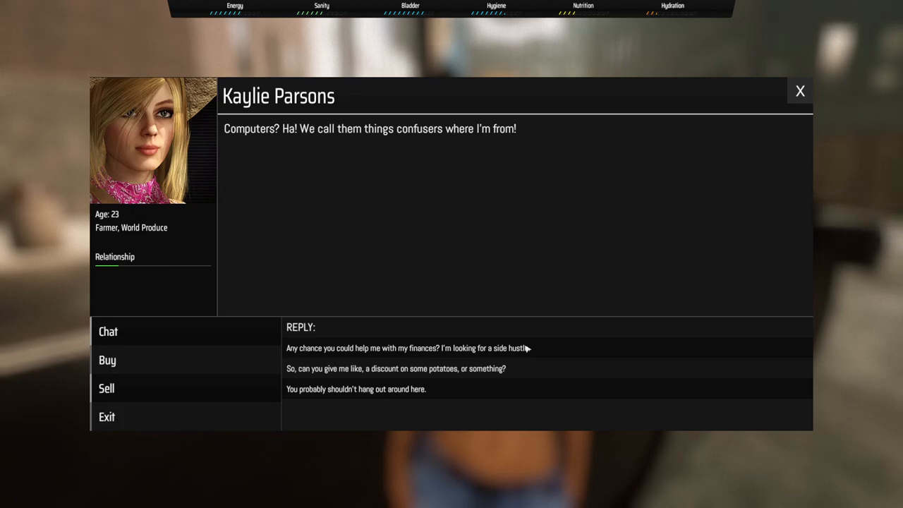
pyautogui.click(406, 348)
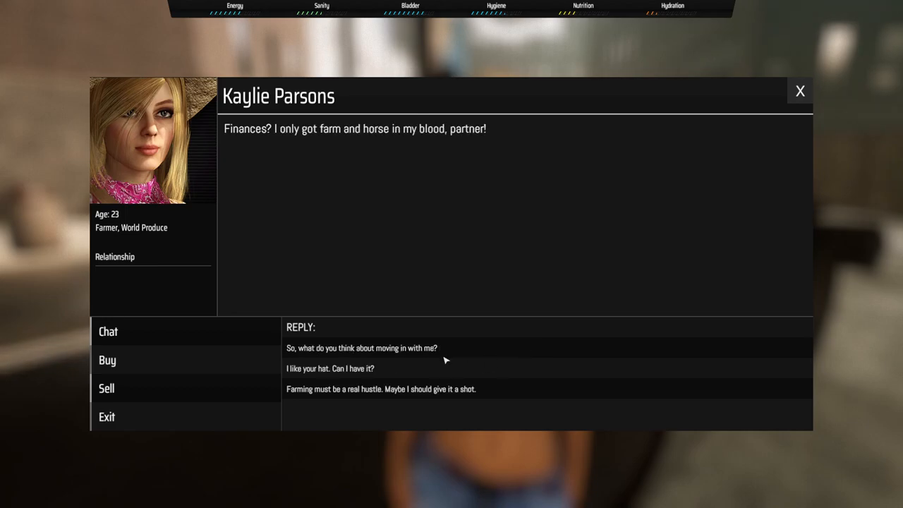
pyautogui.moveTo(408, 353)
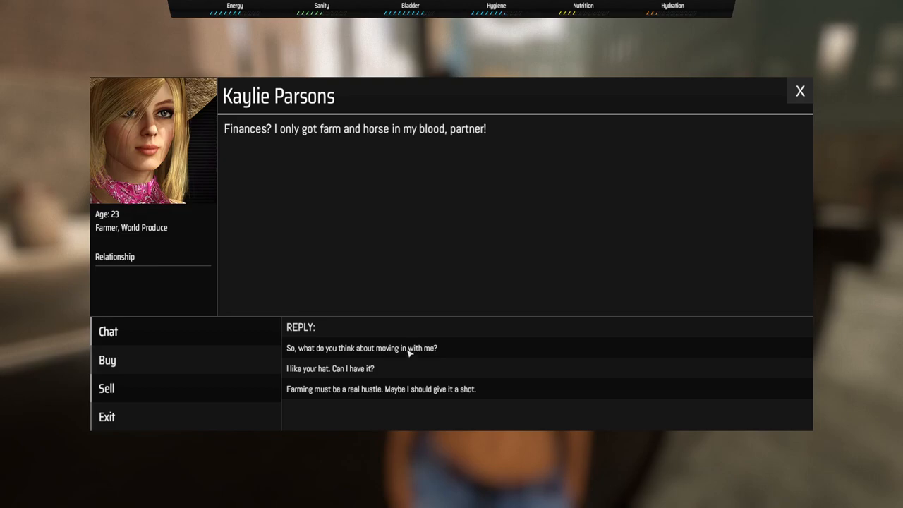
pyautogui.moveTo(332, 396)
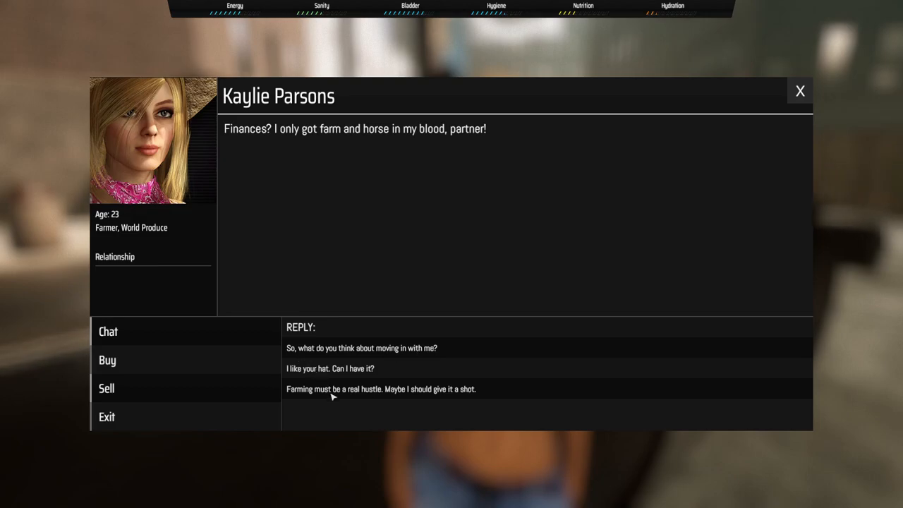
pyautogui.click(380, 389)
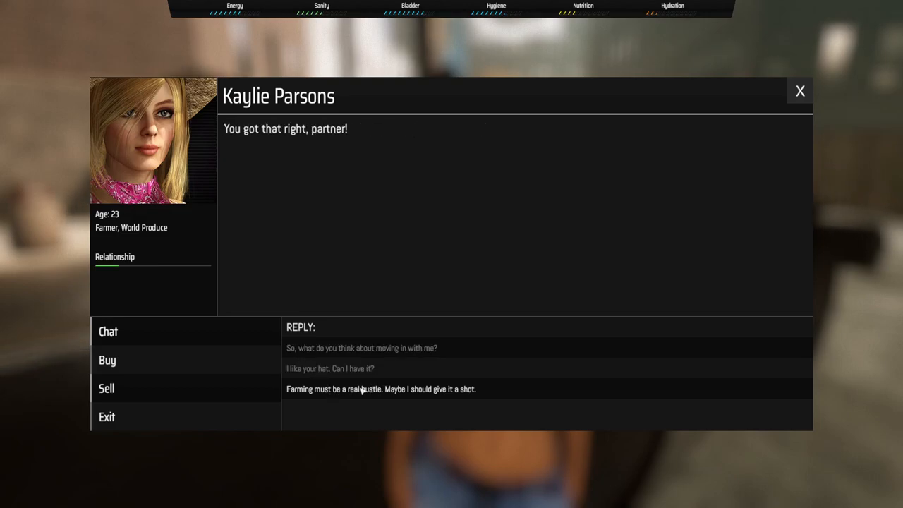
pyautogui.click(380, 389)
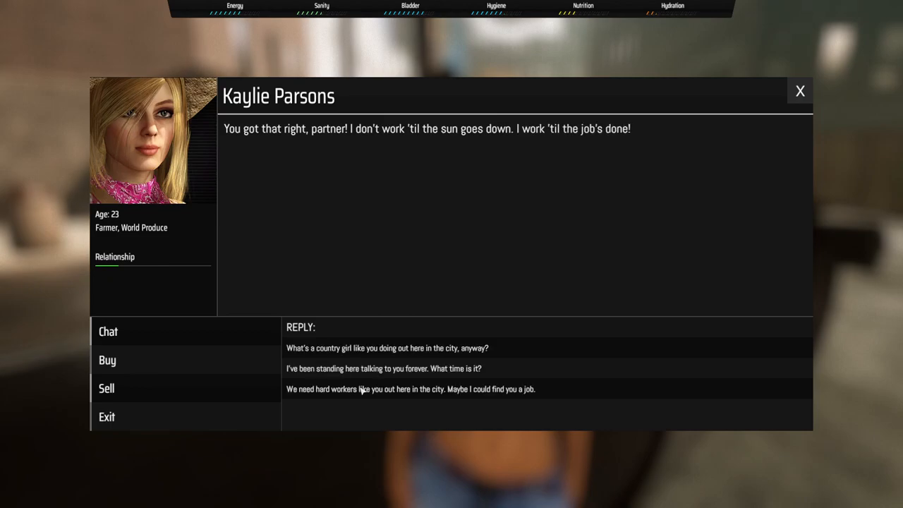
pyautogui.moveTo(420, 370)
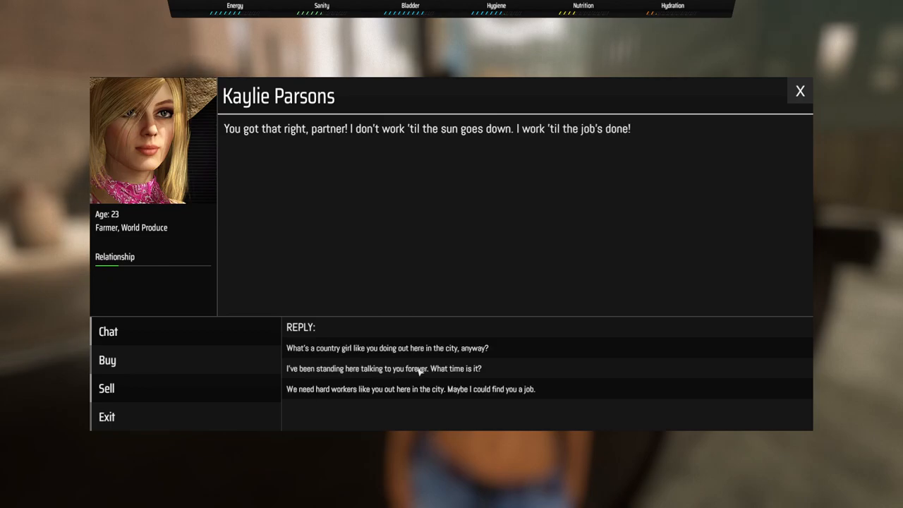
pyautogui.moveTo(475, 352)
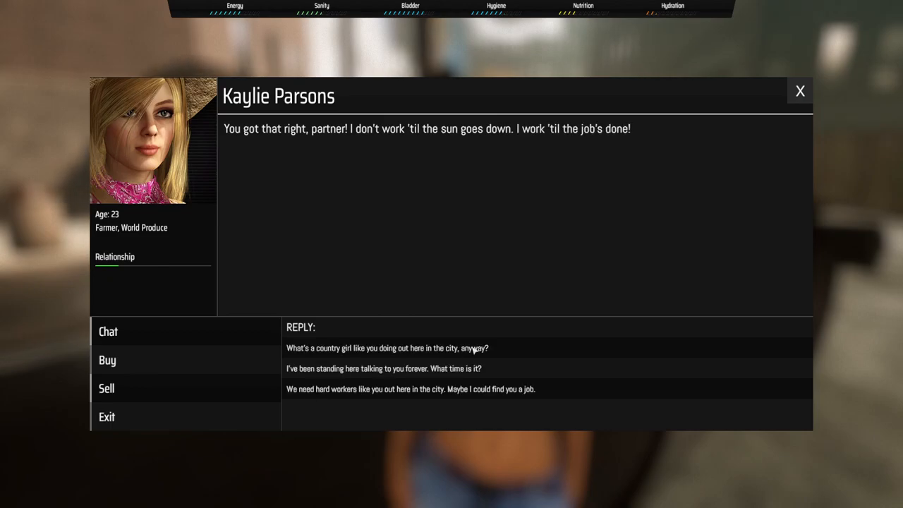
pyautogui.click(386, 348)
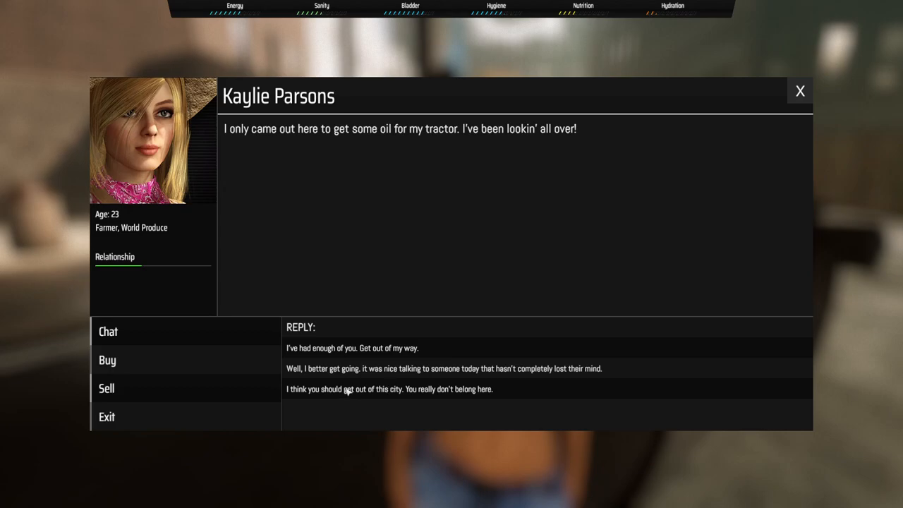
pyautogui.moveTo(392, 398)
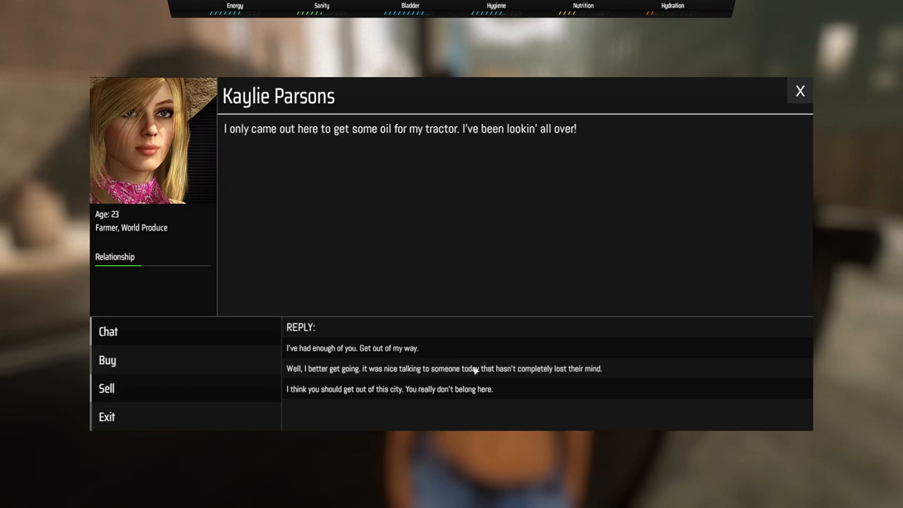
pyautogui.click(444, 369)
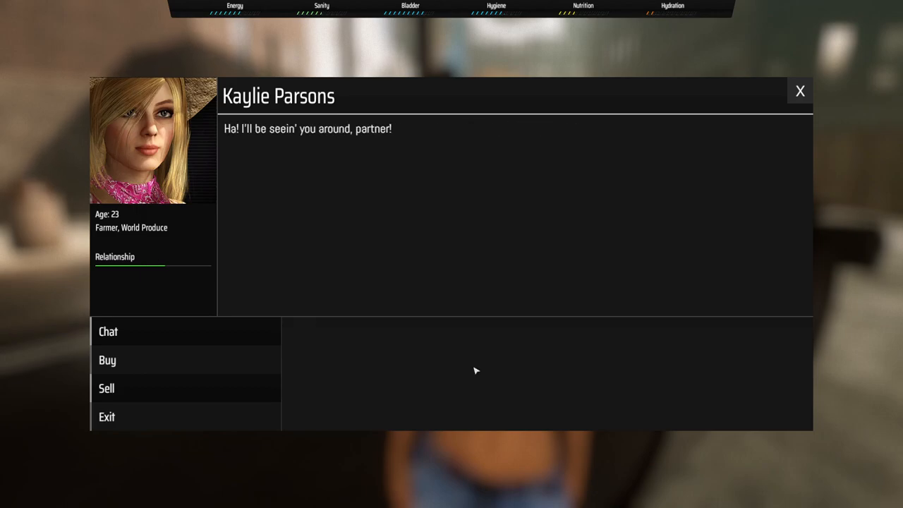
# Sell Kaylie the Bottle of Gin for $12.00 and leave the conversation
pyautogui.click(107, 360)
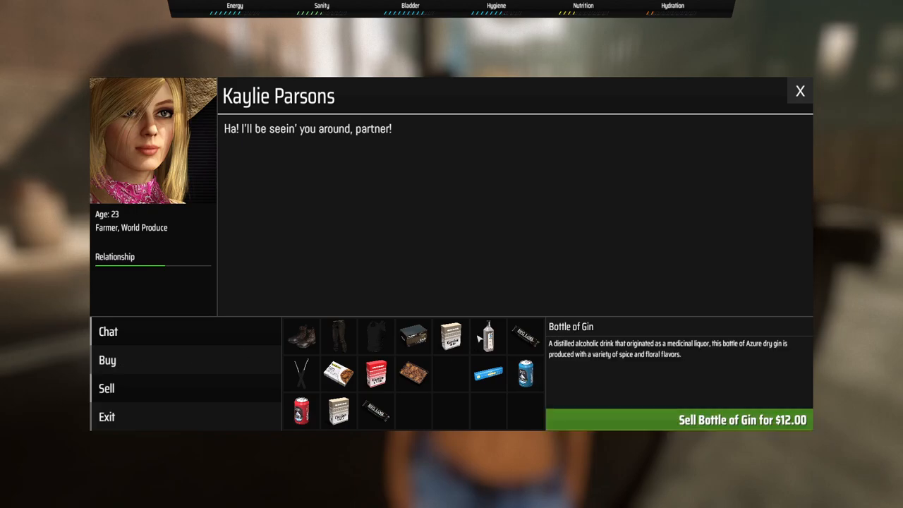
pyautogui.moveTo(608, 429)
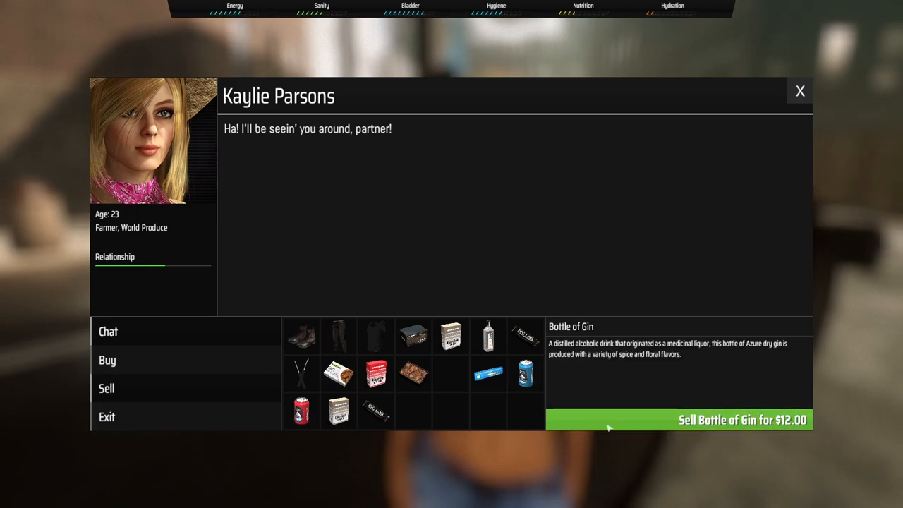
pyautogui.click(679, 420)
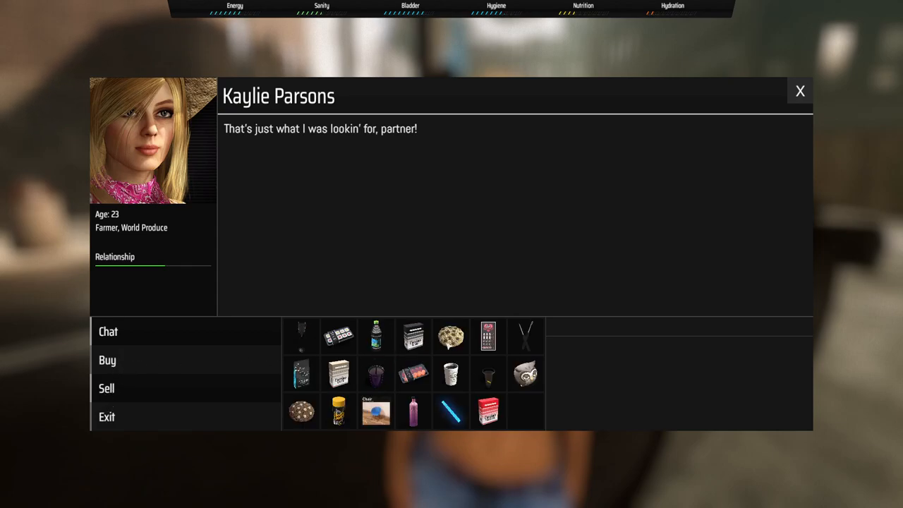
pyautogui.moveTo(526, 335)
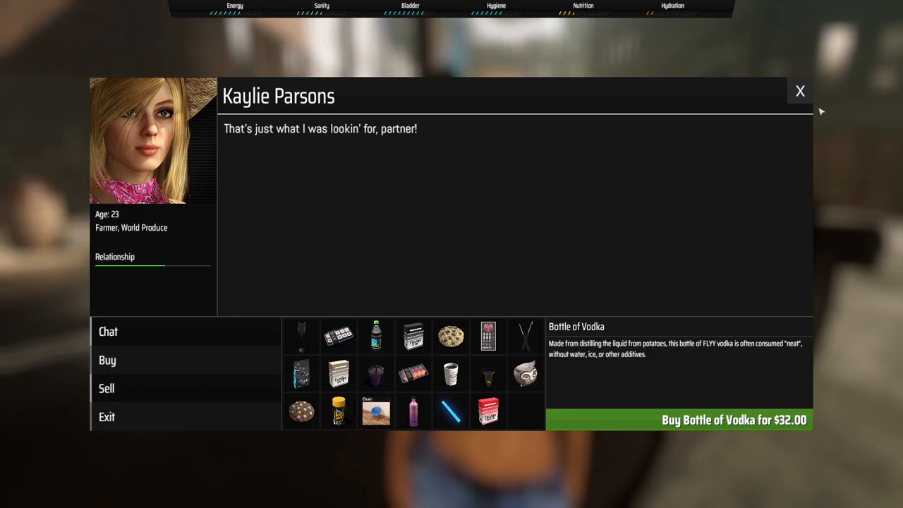
pyautogui.click(800, 92)
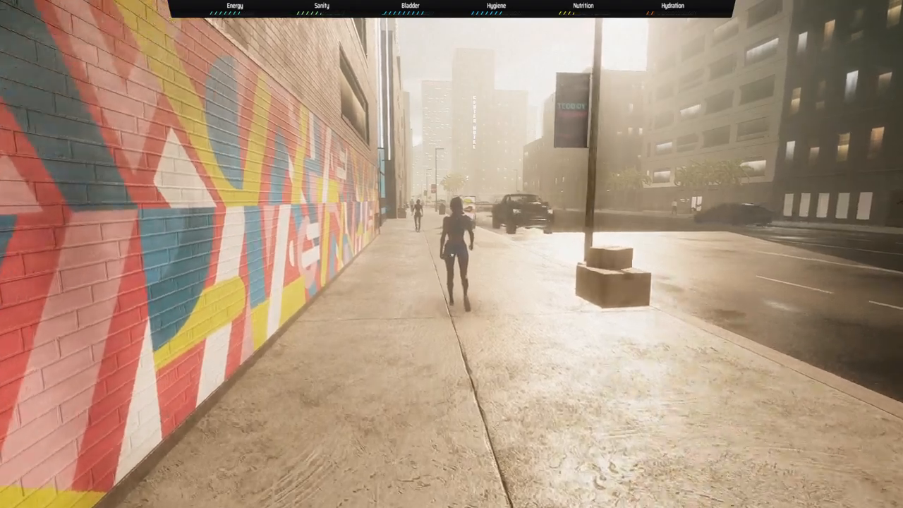
# Walk ahead and close the conversation with general manager Felix Berg
pyautogui.press('w')
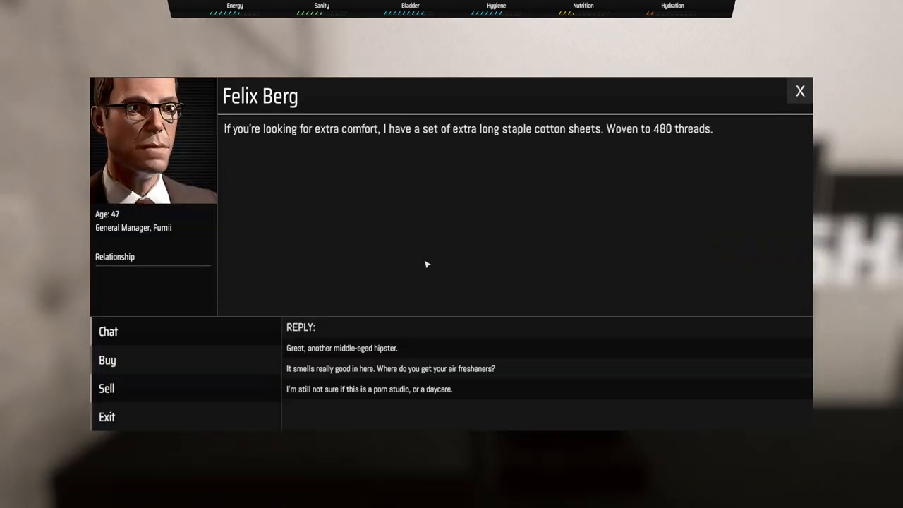
pyautogui.moveTo(452, 308)
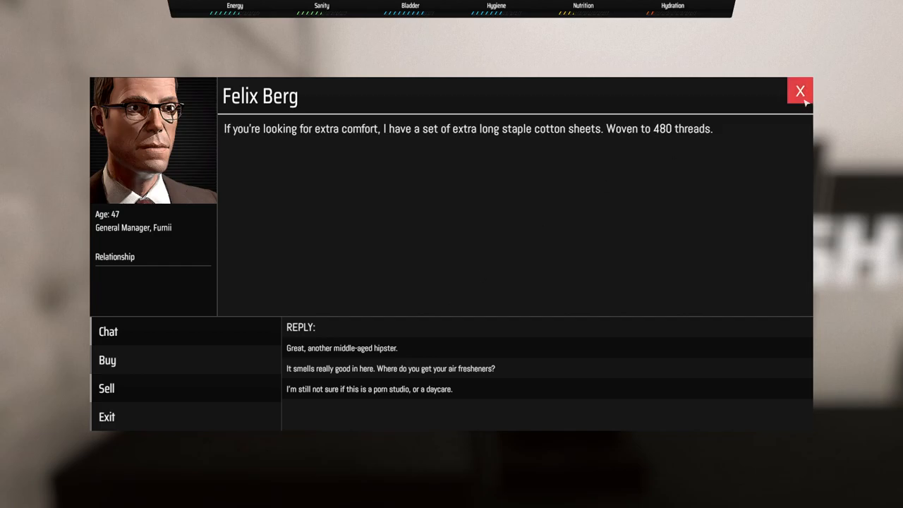
pyautogui.click(801, 91)
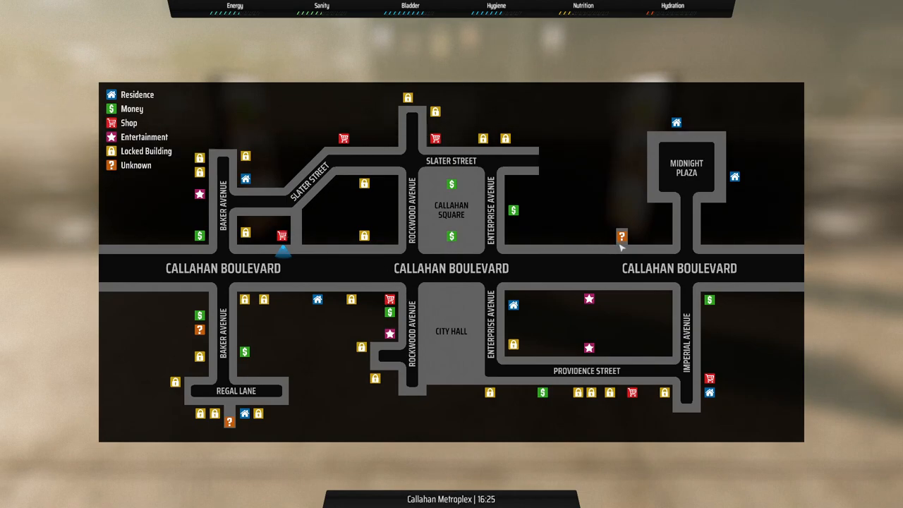
pyautogui.moveTo(353, 305)
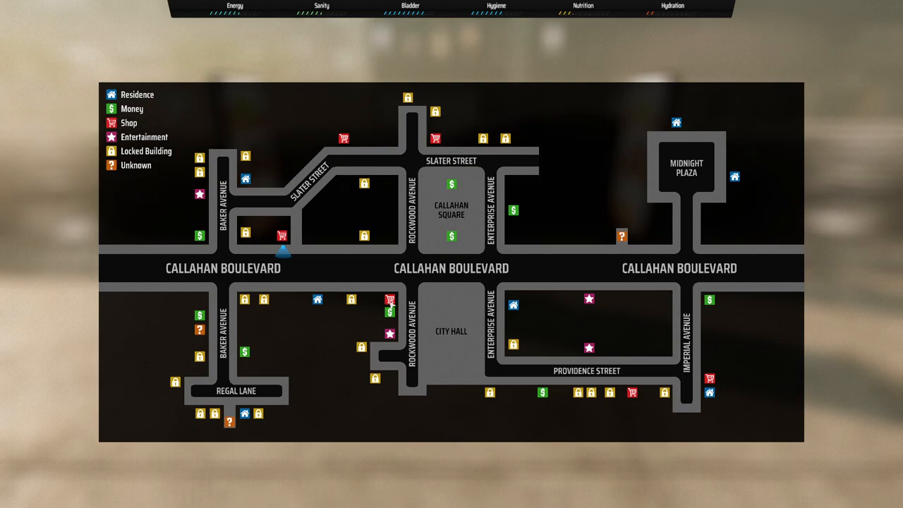
pyautogui.moveTo(723, 388)
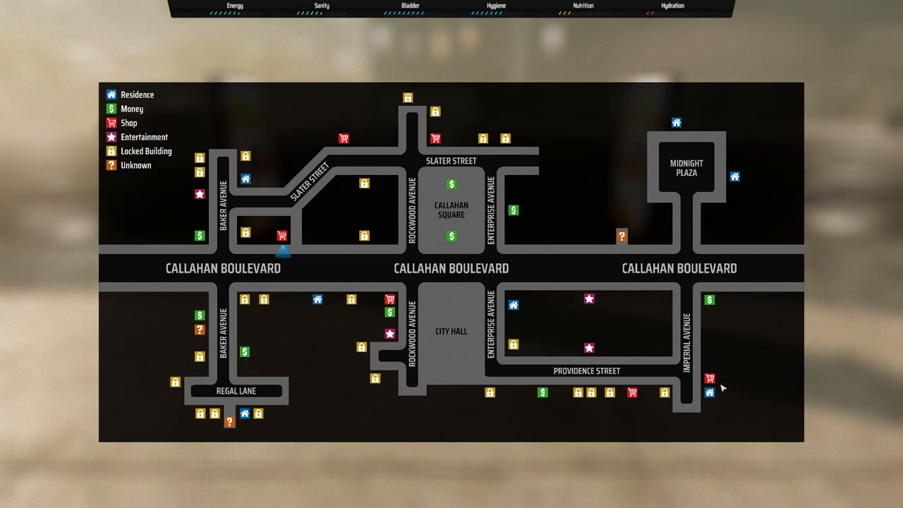
pyautogui.moveTo(429, 356)
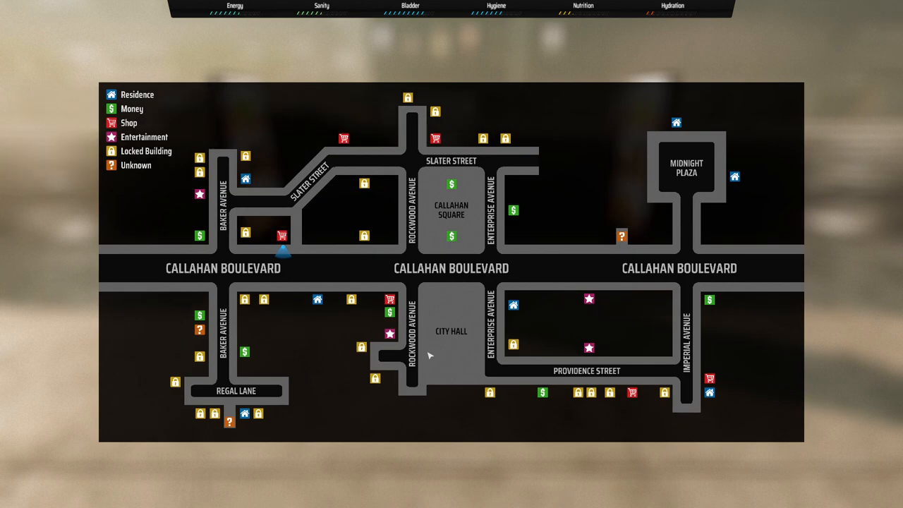
# Leave the map with Esc and resume play from the pause menu
pyautogui.press('Escape')
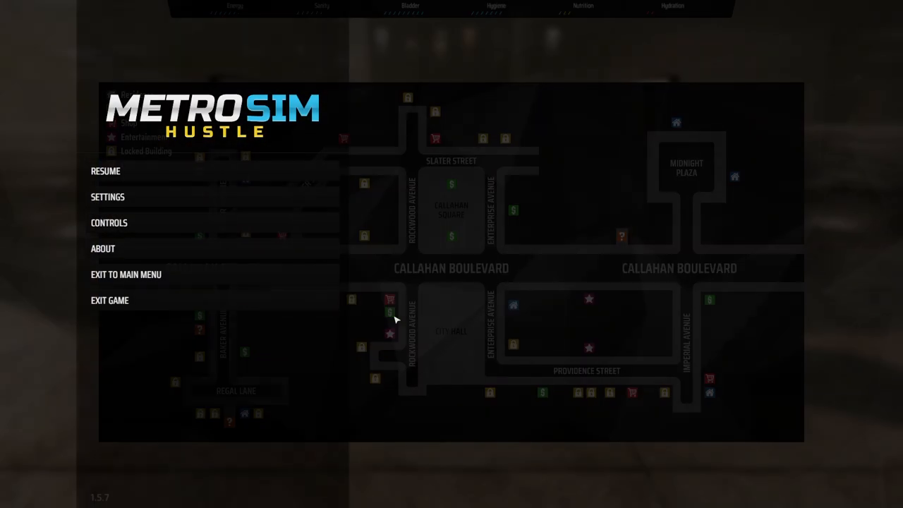
pyautogui.click(105, 171)
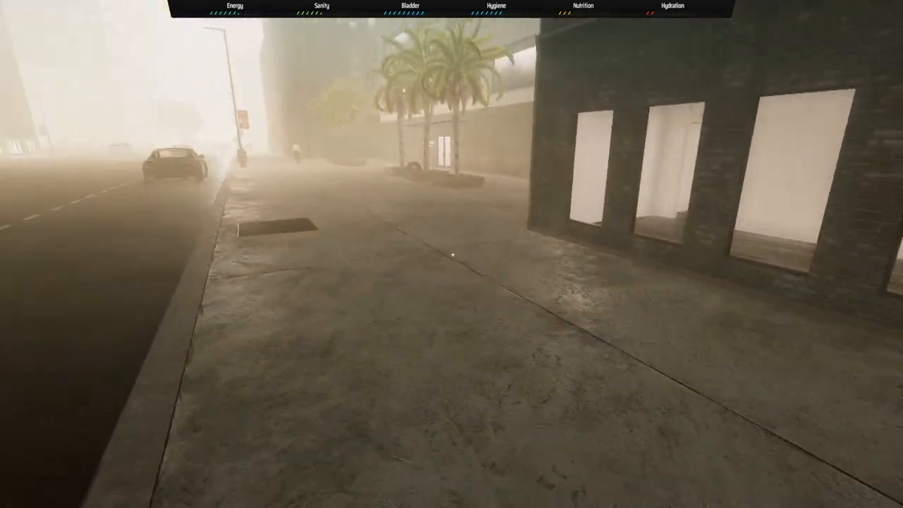
# Loot the $9.00 cash and go through the apartment door
pyautogui.press('w')
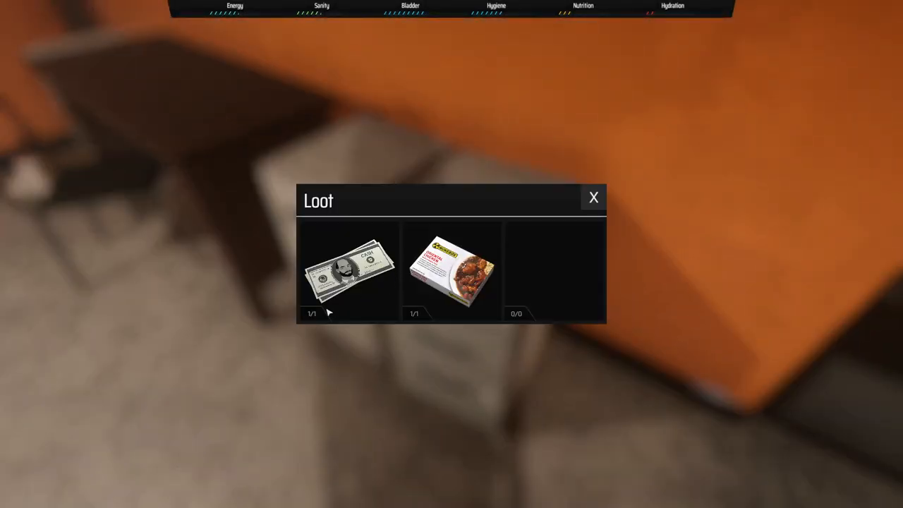
pyautogui.click(349, 271)
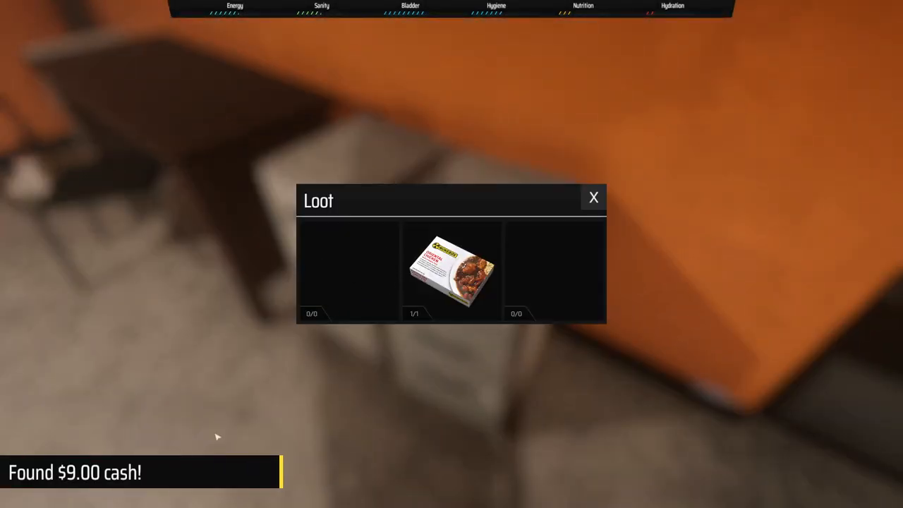
pyautogui.click(593, 196)
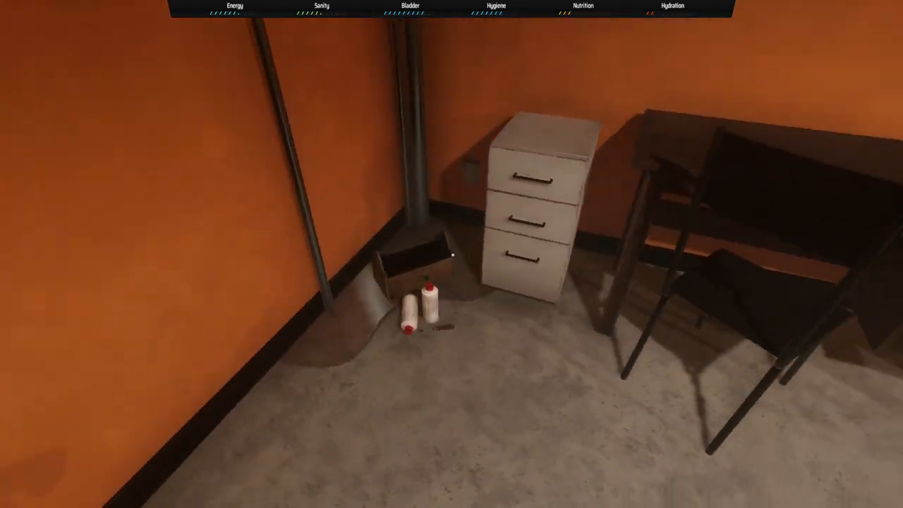
pyautogui.moveTo(452, 254)
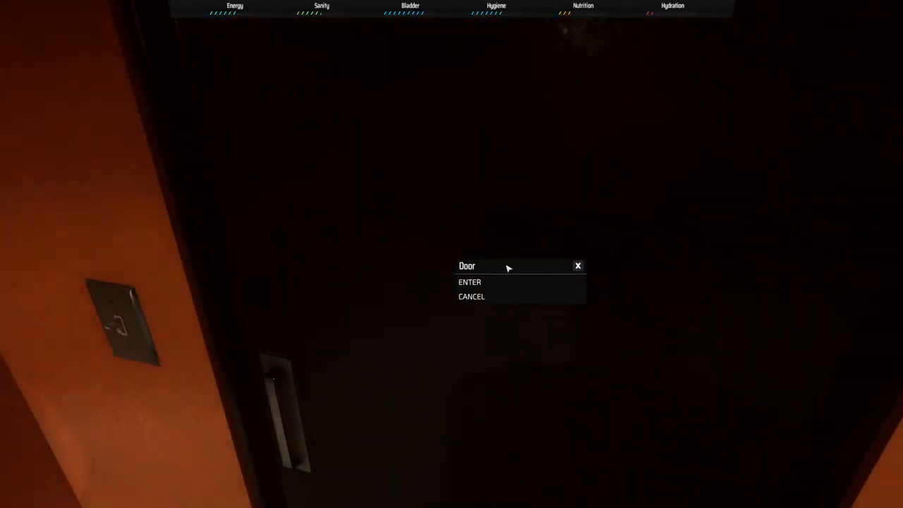
pyautogui.click(470, 281)
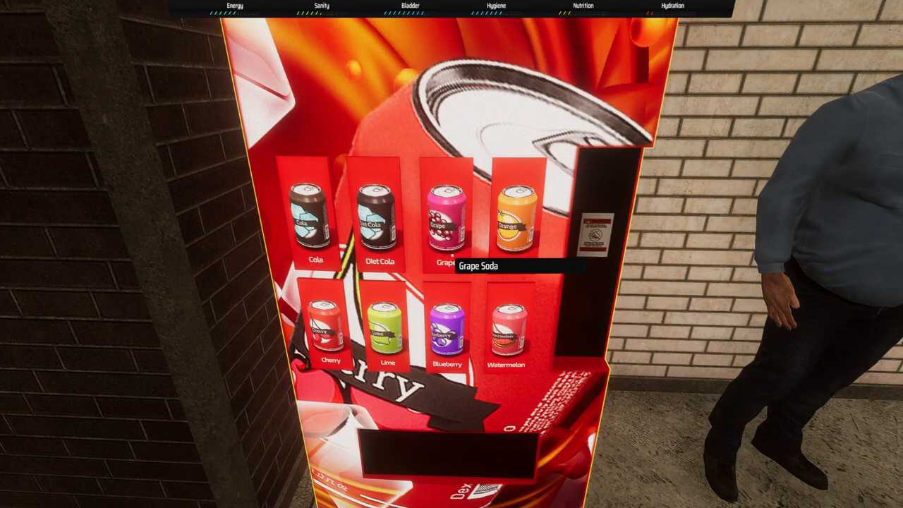
# Pick Grape Soda from the vending machine twice, ending up with two sodas
pyautogui.click(377, 212)
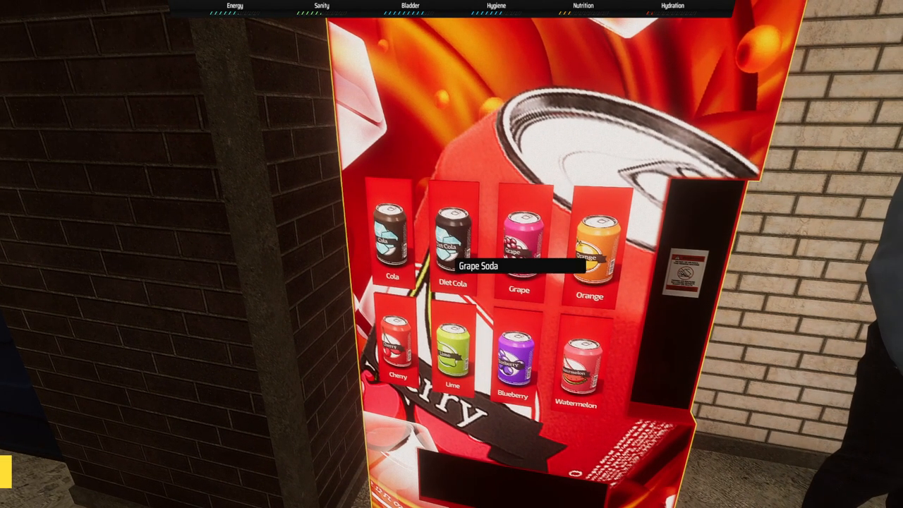
pyautogui.click(518, 247)
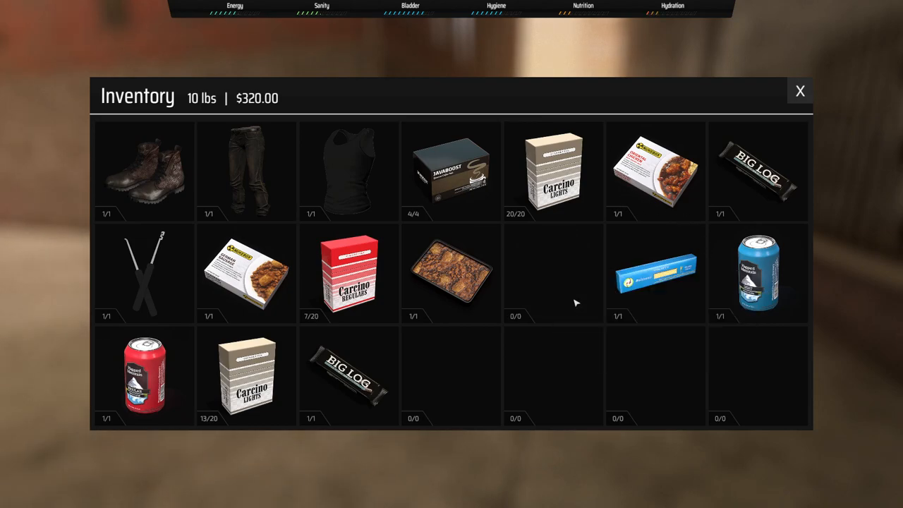
# Drop the Cooked Entree from the inventory, cutting the load to 9 lbs
pyautogui.click(144, 374)
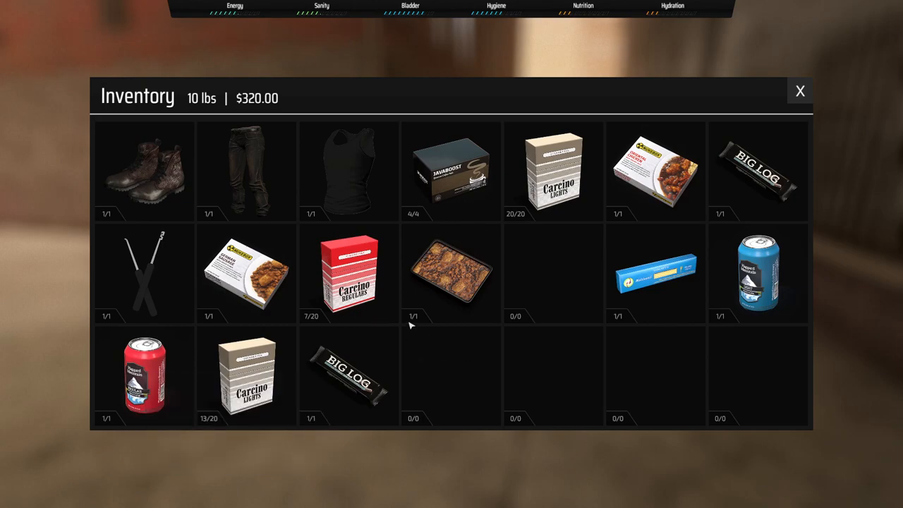
pyautogui.moveTo(345, 384)
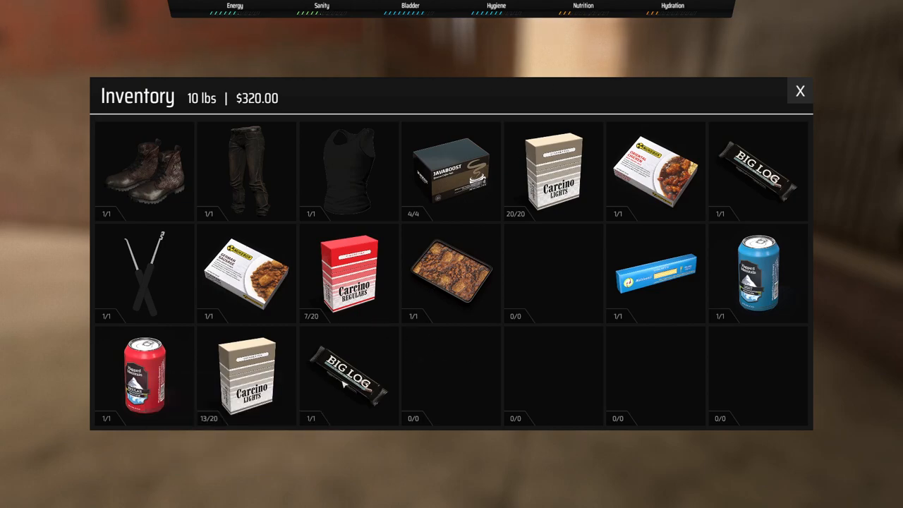
pyautogui.click(452, 274)
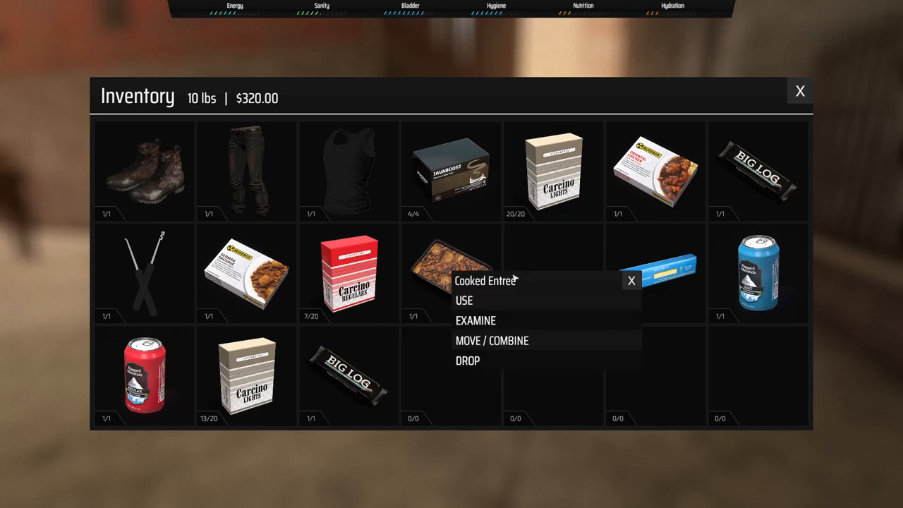
pyautogui.click(464, 300)
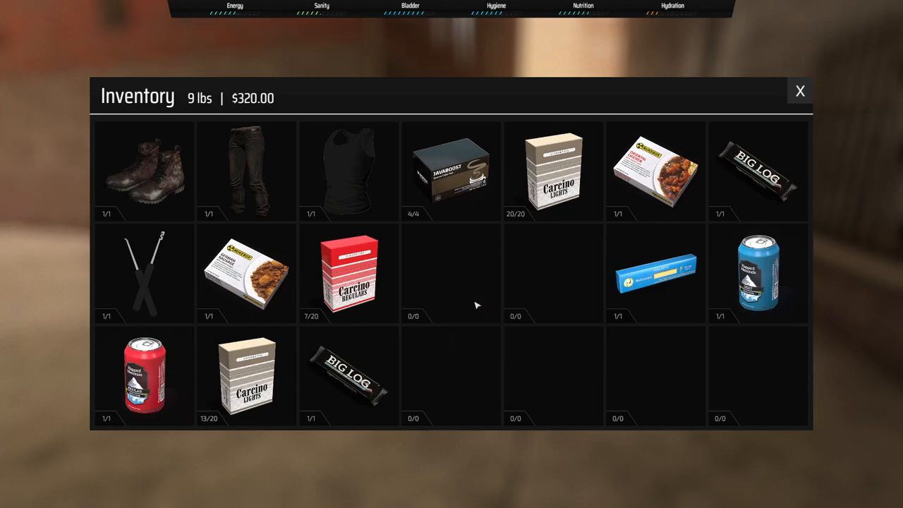
# Close the inventory, then check the dumpster's trash and close it empty
pyautogui.click(800, 91)
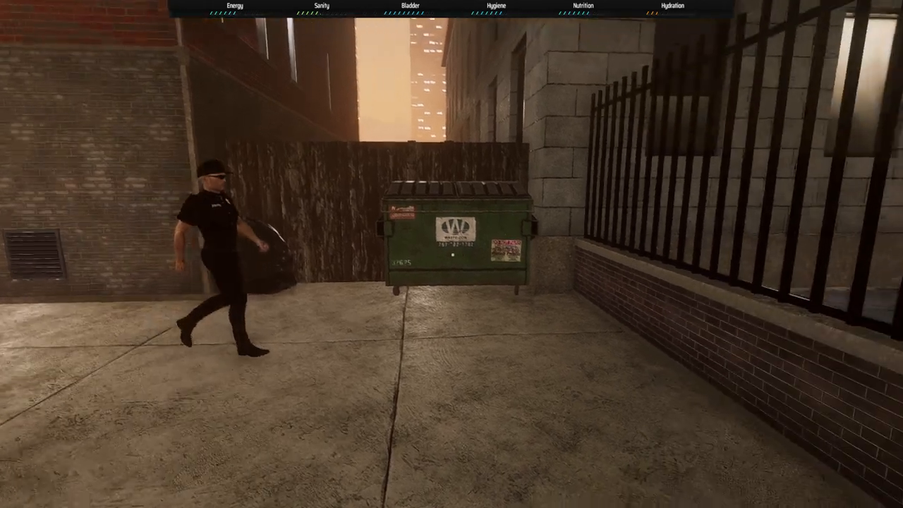
pyautogui.click(459, 232)
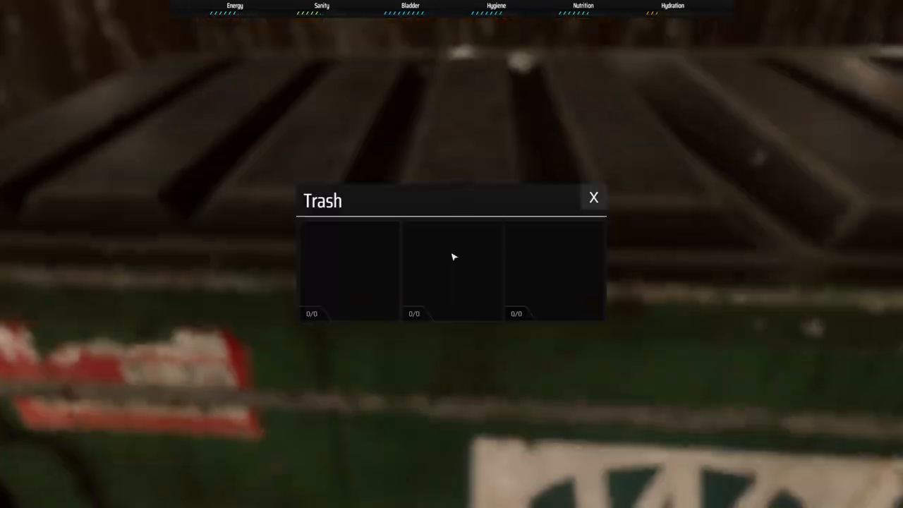
pyautogui.click(594, 197)
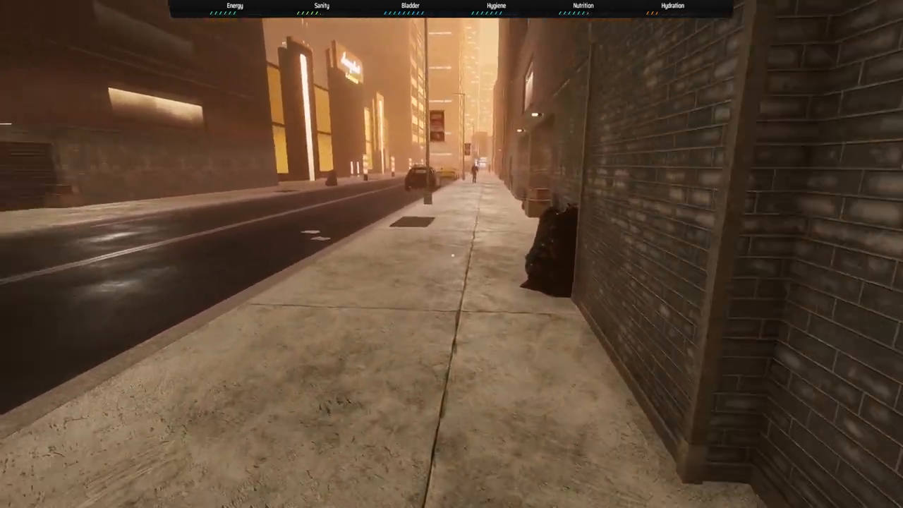
# Walk with W down the sidewalk beside the brick wall
pyautogui.press('w')
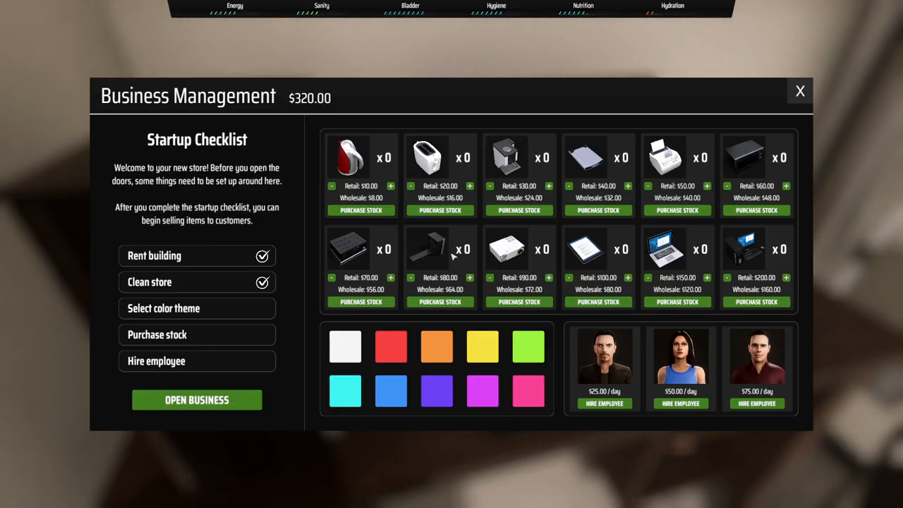
pyautogui.moveTo(399, 233)
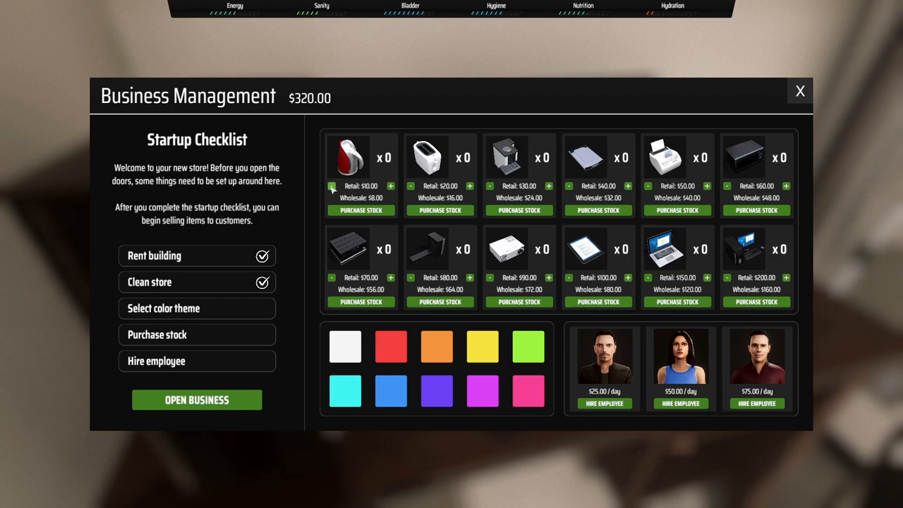
pyautogui.moveTo(390, 206)
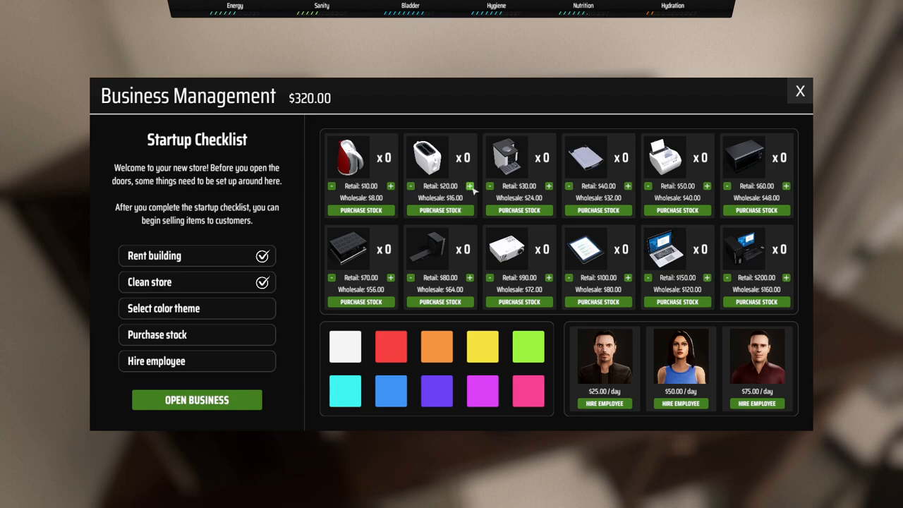
pyautogui.moveTo(681, 440)
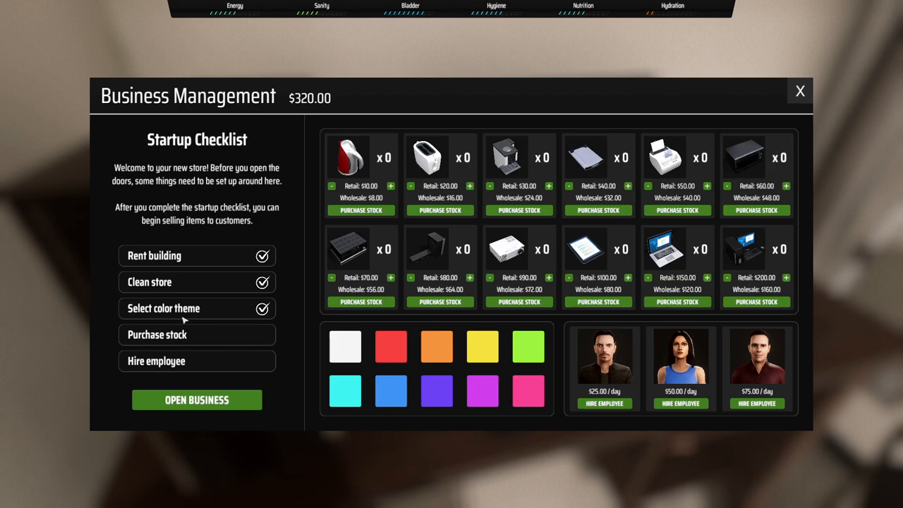
pyautogui.moveTo(356, 277)
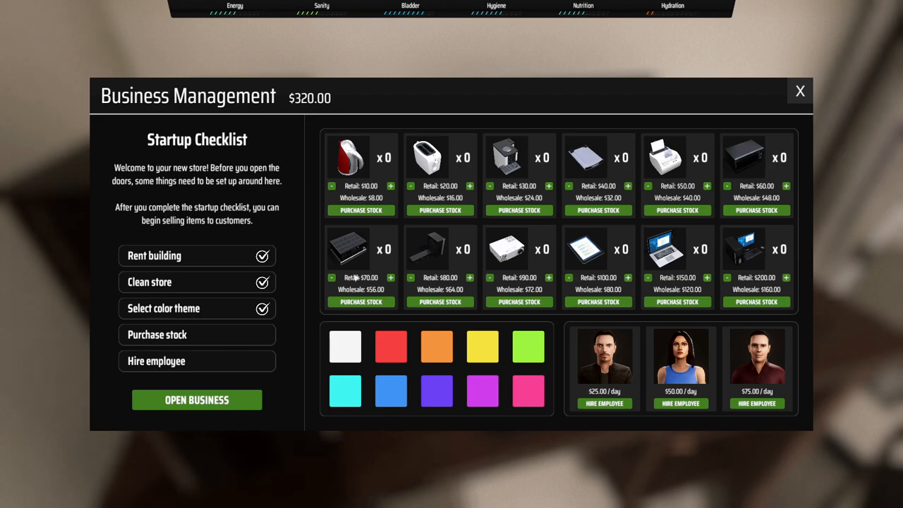
pyautogui.moveTo(384, 175)
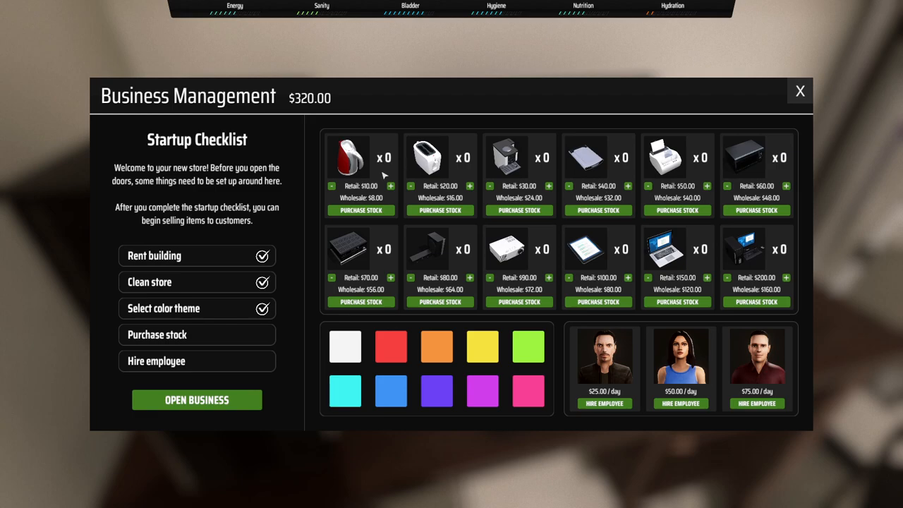
pyautogui.moveTo(390, 185)
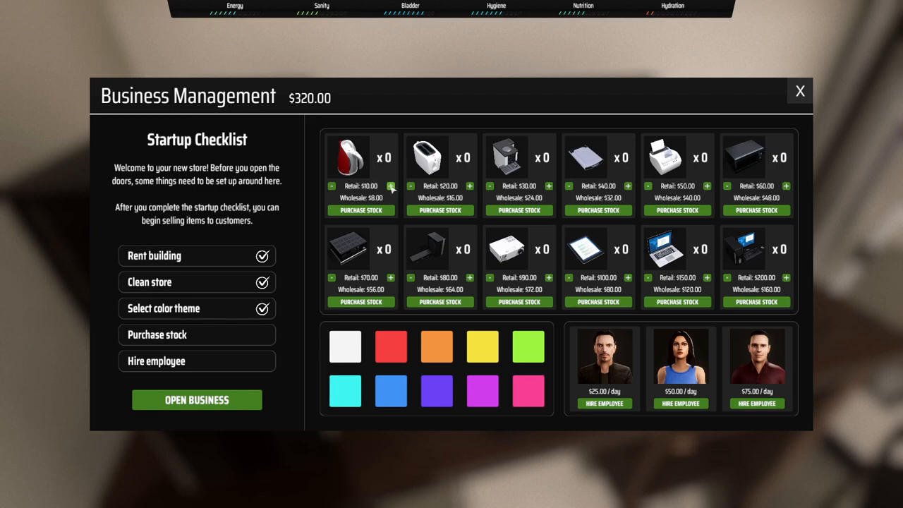
# Set the red appliance's retail price to $12 and buy two units of it
pyautogui.click(390, 185)
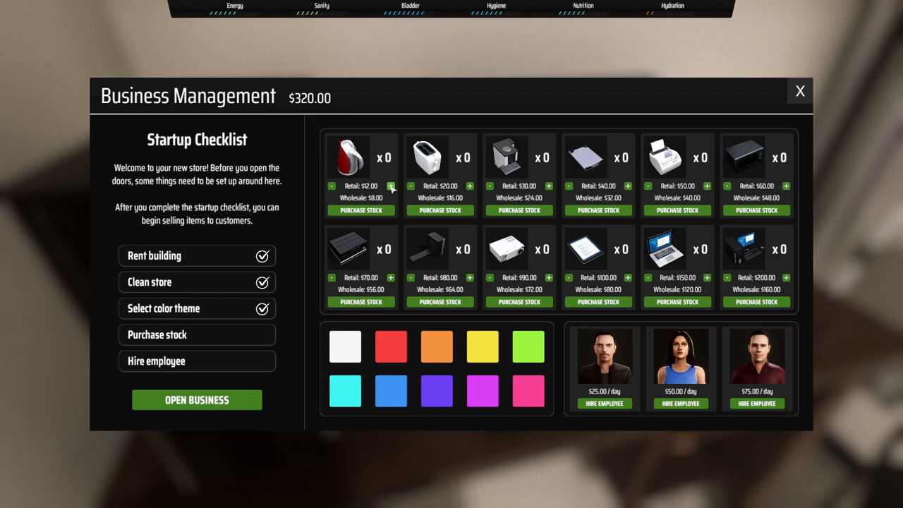
pyautogui.moveTo(334, 194)
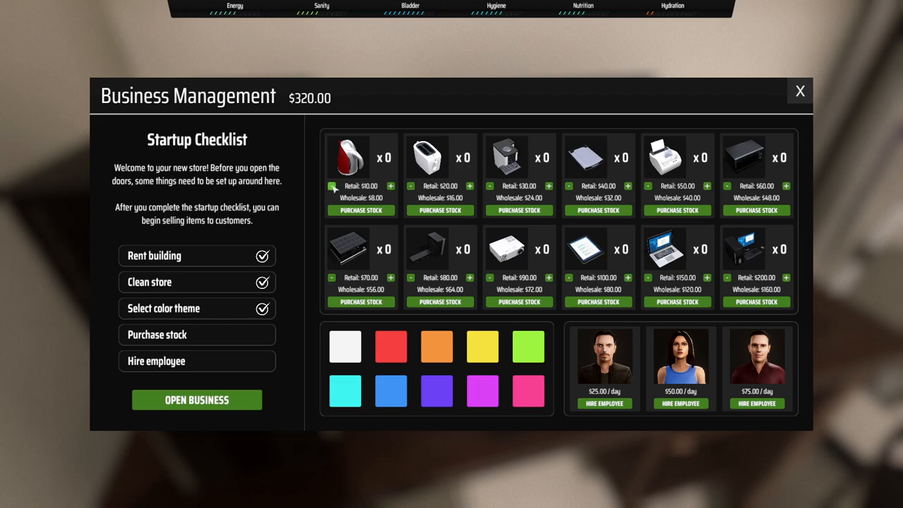
pyautogui.click(332, 187)
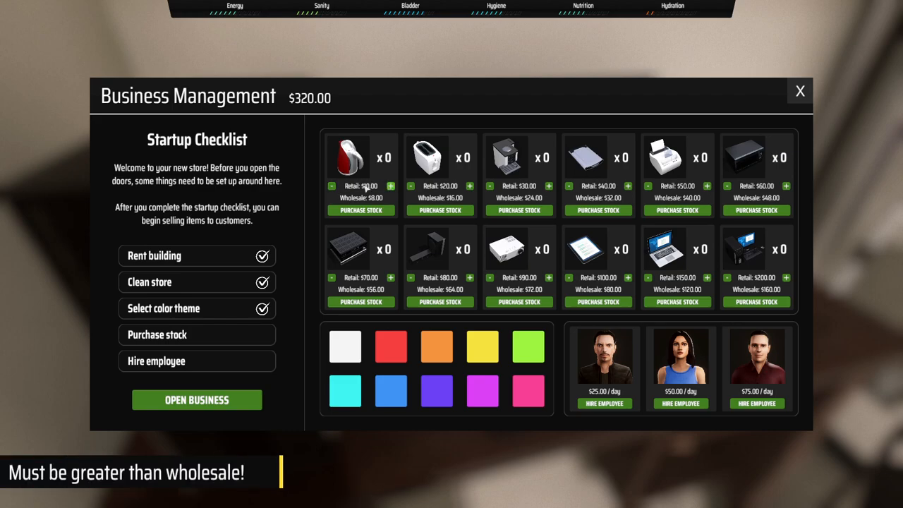
pyautogui.click(332, 186)
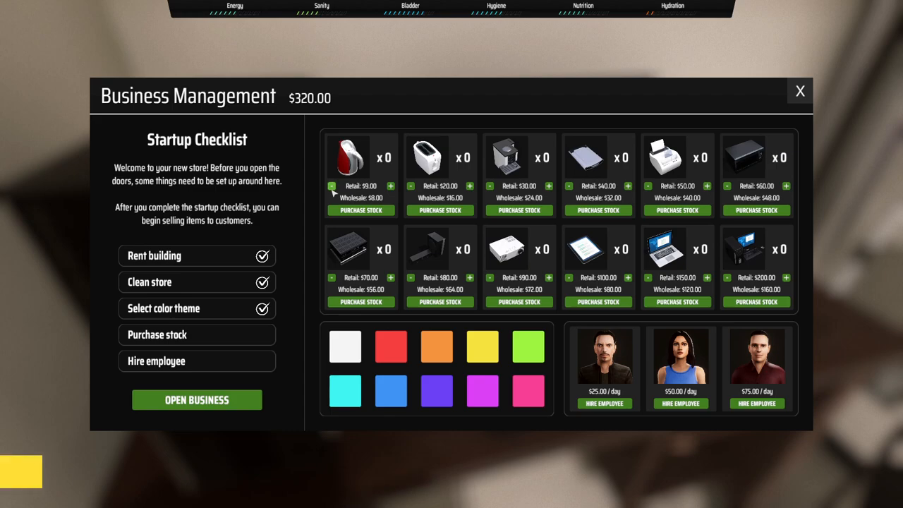
pyautogui.click(361, 211)
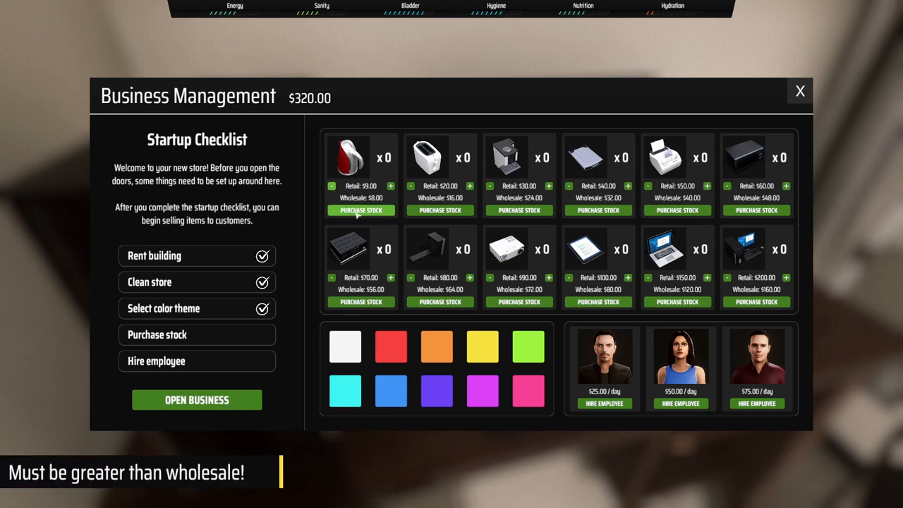
pyautogui.click(391, 187)
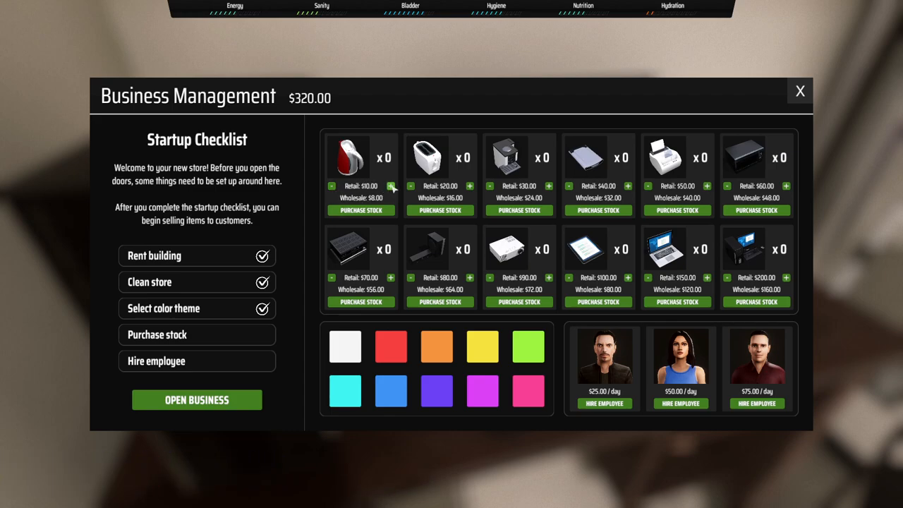
pyautogui.click(392, 187)
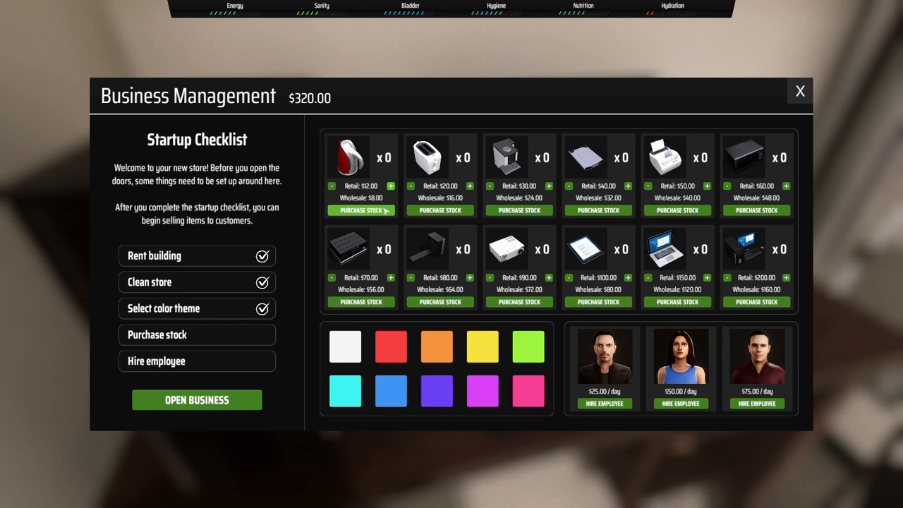
pyautogui.click(361, 211)
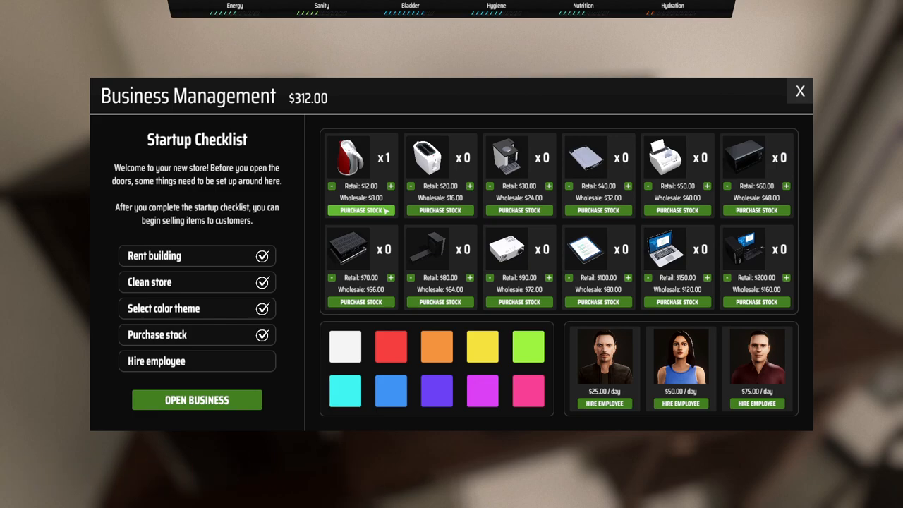
pyautogui.click(362, 210)
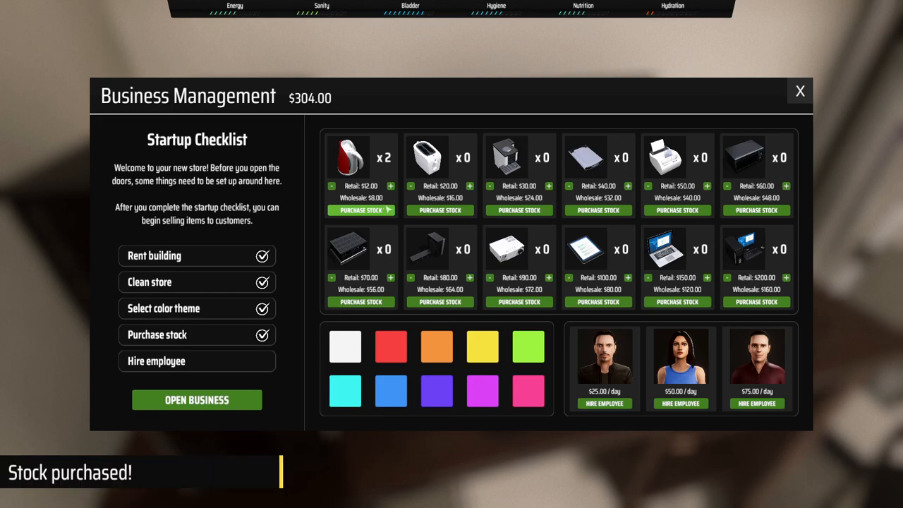
# Buy toaster, coffee machine and two printers, hire the $25-a-day employee, and open
pyautogui.click(440, 209)
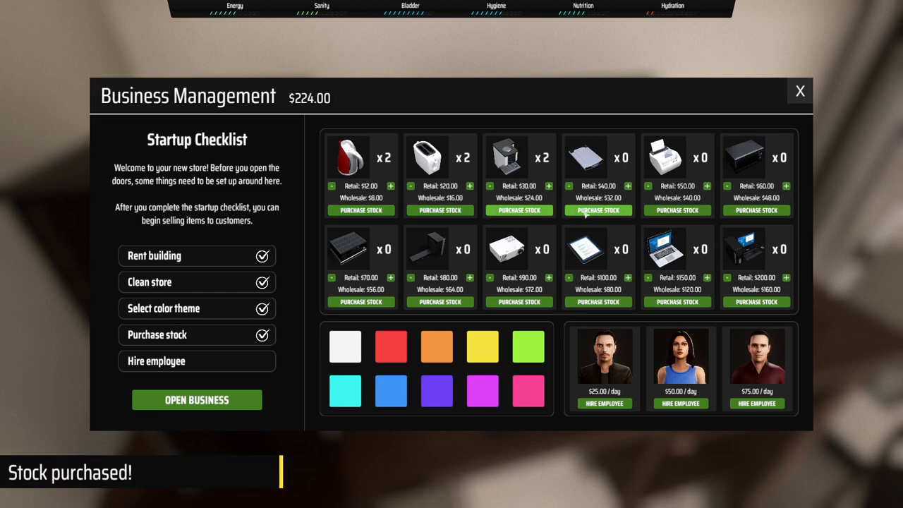
pyautogui.click(598, 210)
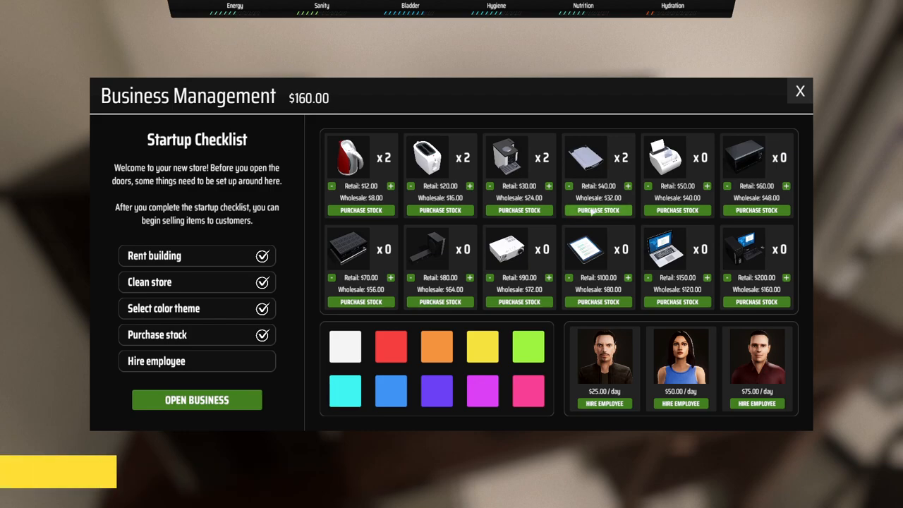
pyautogui.click(677, 211)
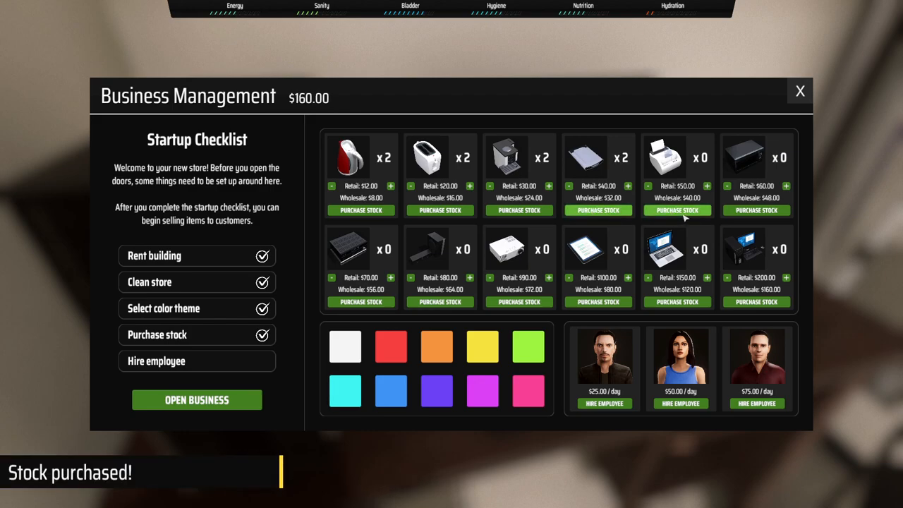
pyautogui.click(677, 211)
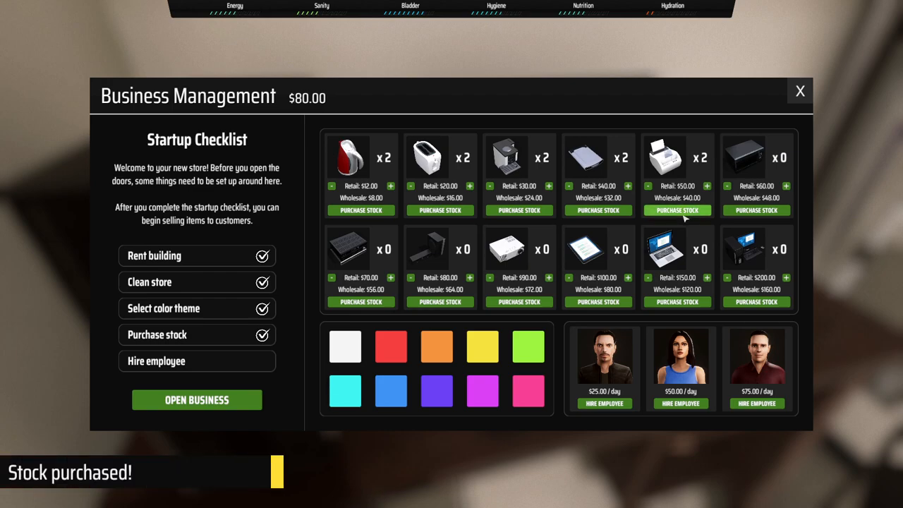
pyautogui.click(605, 403)
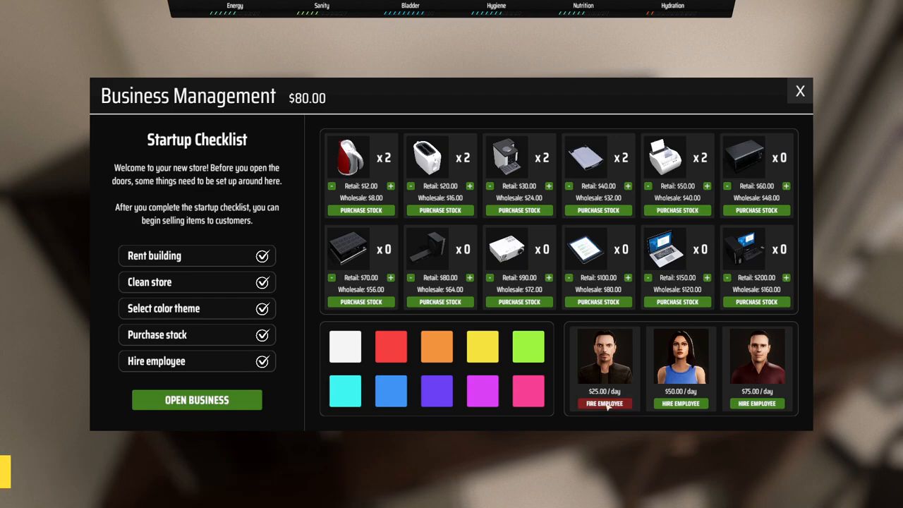
pyautogui.click(197, 400)
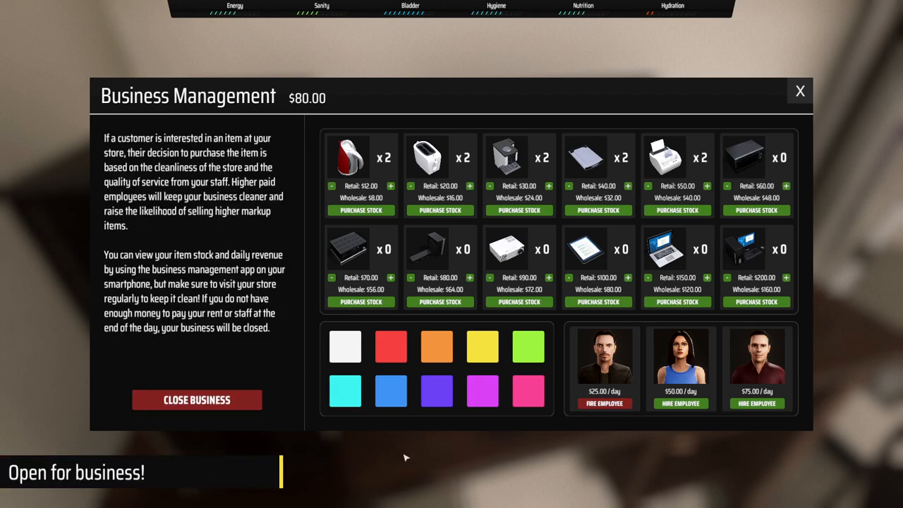
pyautogui.moveTo(166, 288)
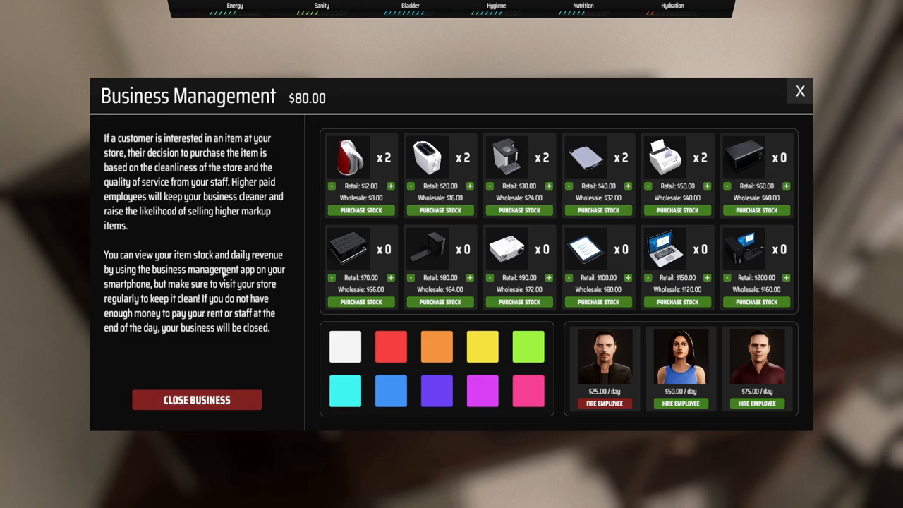
pyautogui.moveTo(238, 295)
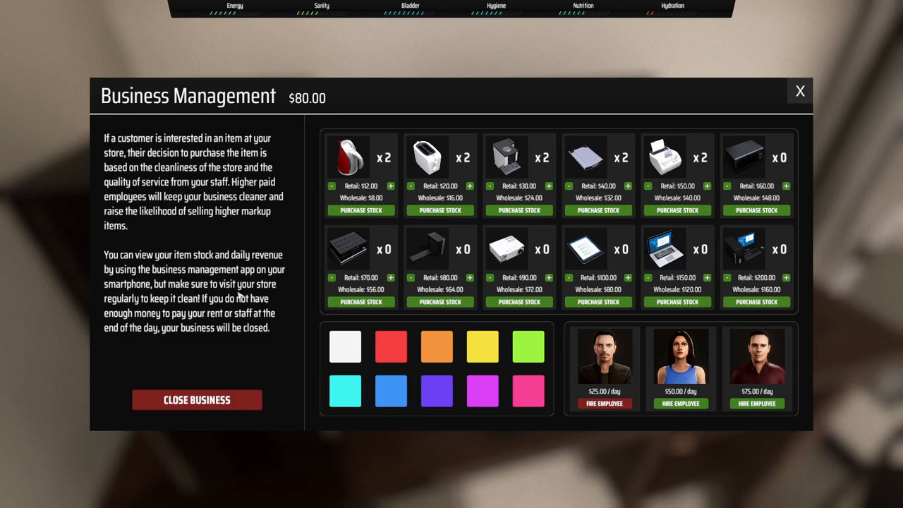
pyautogui.moveTo(239, 333)
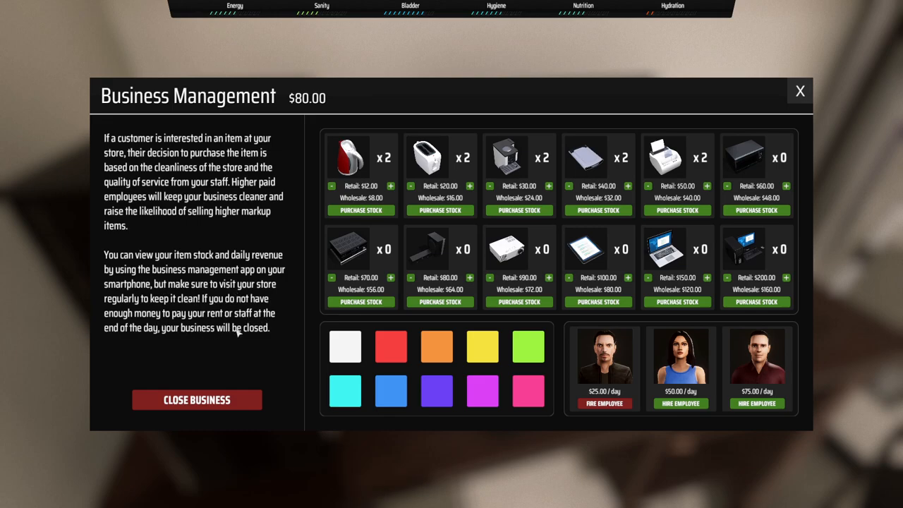
pyautogui.moveTo(778, 99)
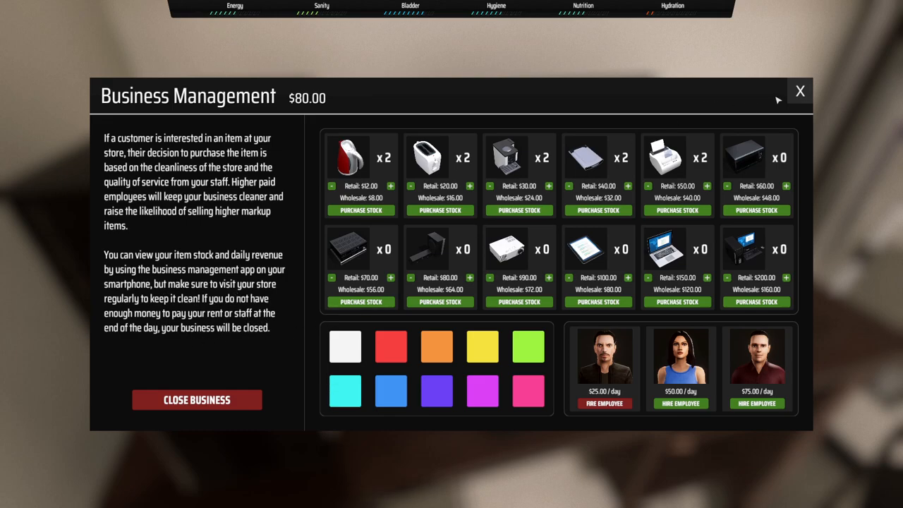
# Close the Business Management window, returning to Ivan's Electronics
pyautogui.click(800, 91)
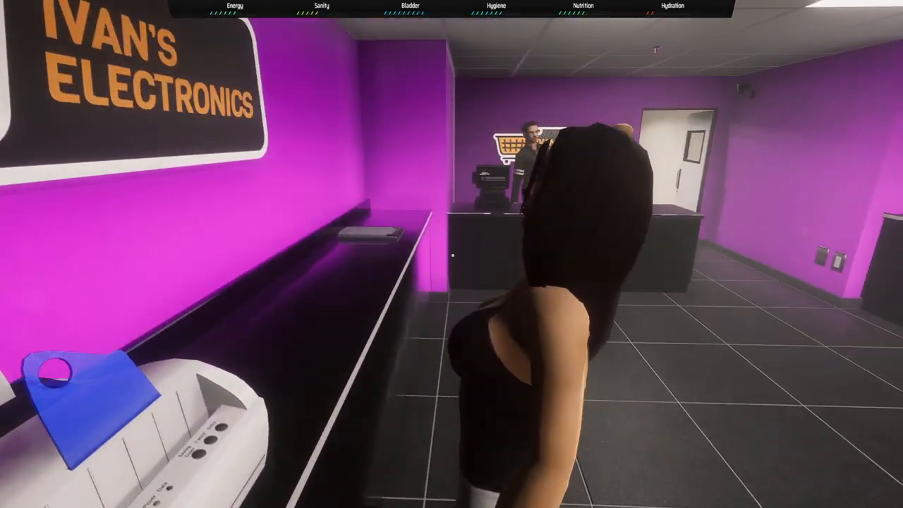
pyautogui.moveTo(451, 254)
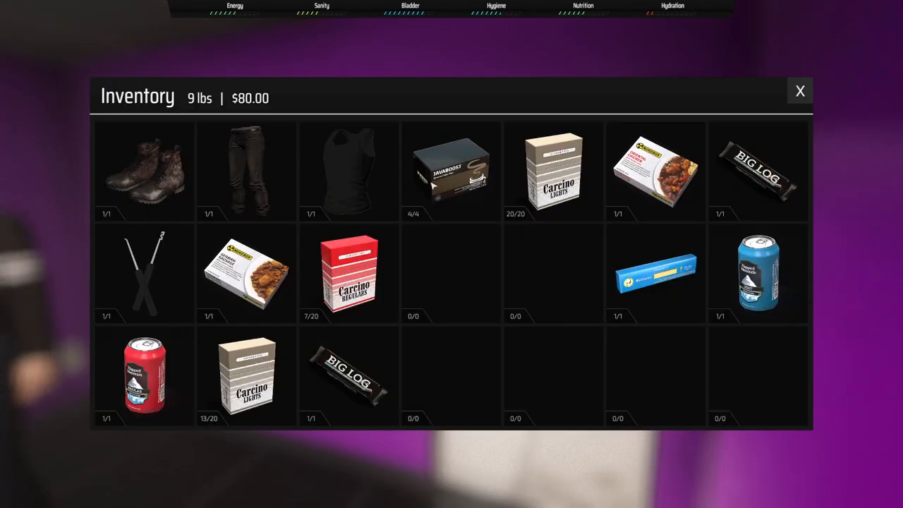
pyautogui.moveTo(251, 315)
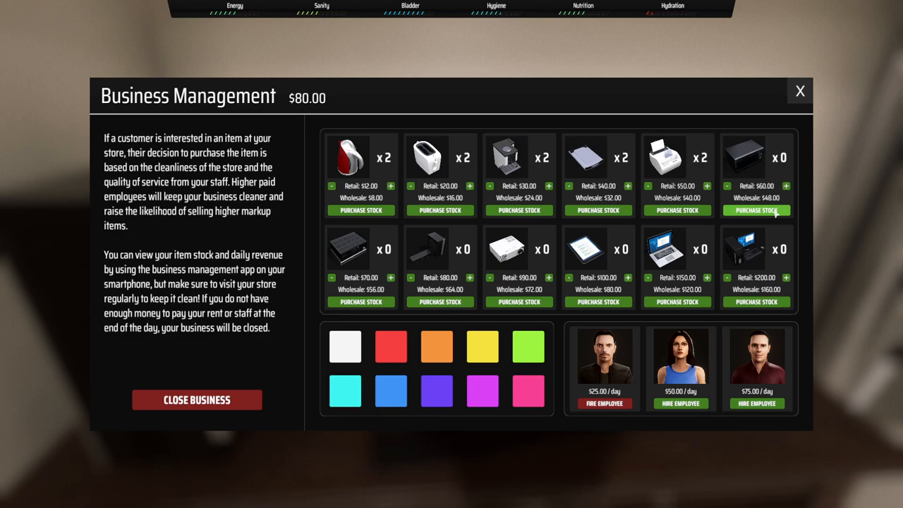
# Try purchasing more stock for an item in Business Management, still at $80
pyautogui.click(757, 210)
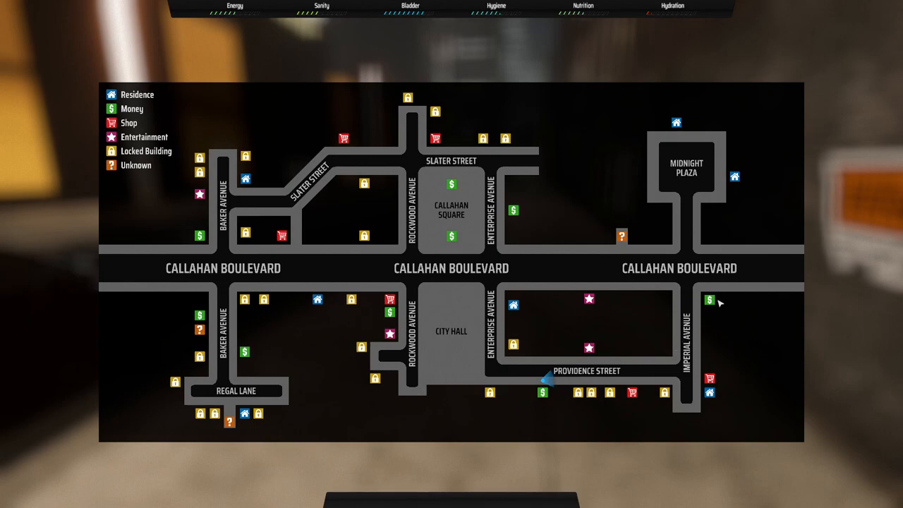
pyautogui.moveTo(716, 303)
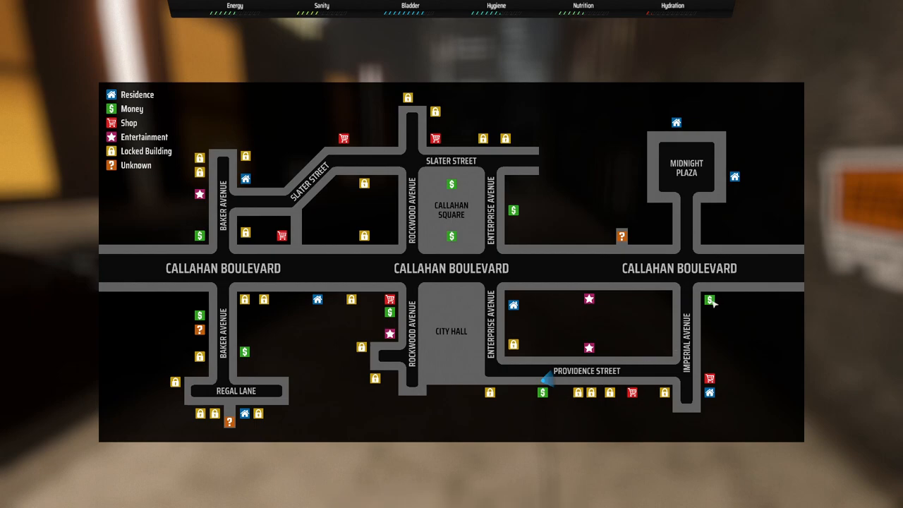
pyautogui.moveTo(614, 362)
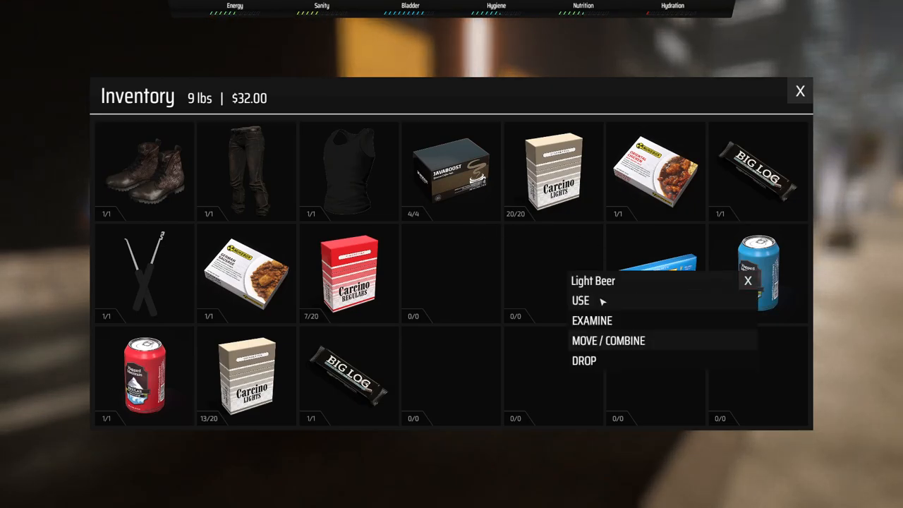
# Drink the Light Beer, dropping the load to 8 lbs, and close the inventory
pyautogui.click(580, 300)
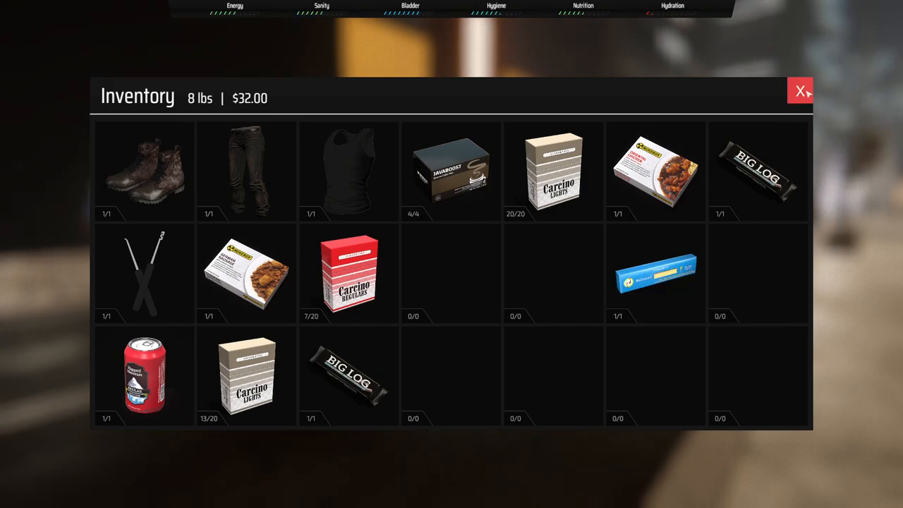
pyautogui.click(800, 90)
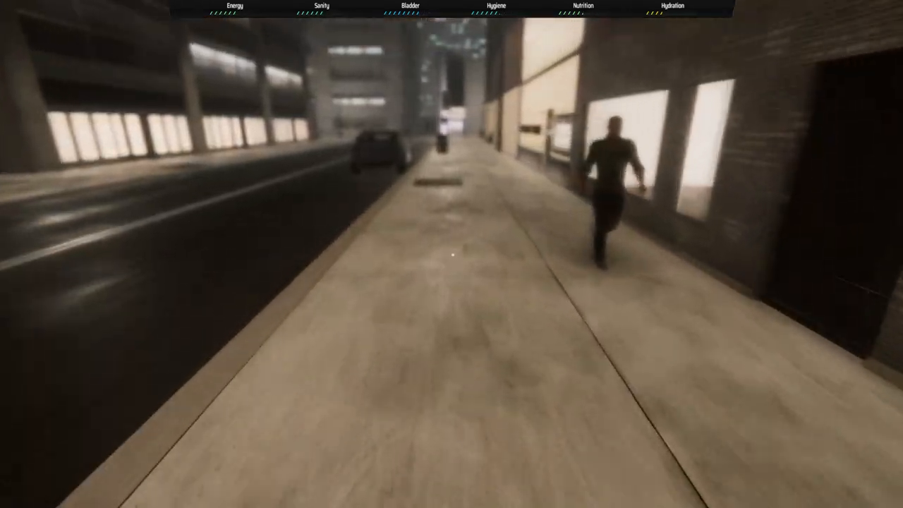
pyautogui.moveTo(452, 254)
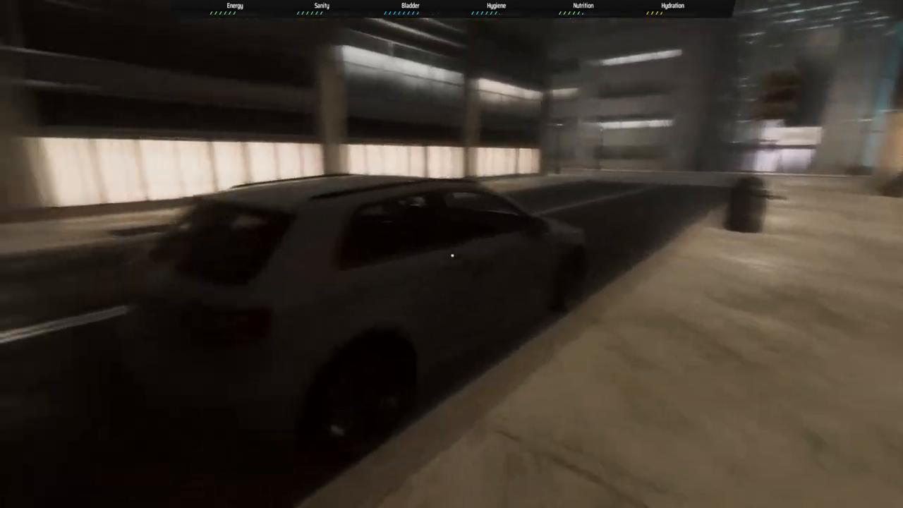
pyautogui.moveTo(452, 254)
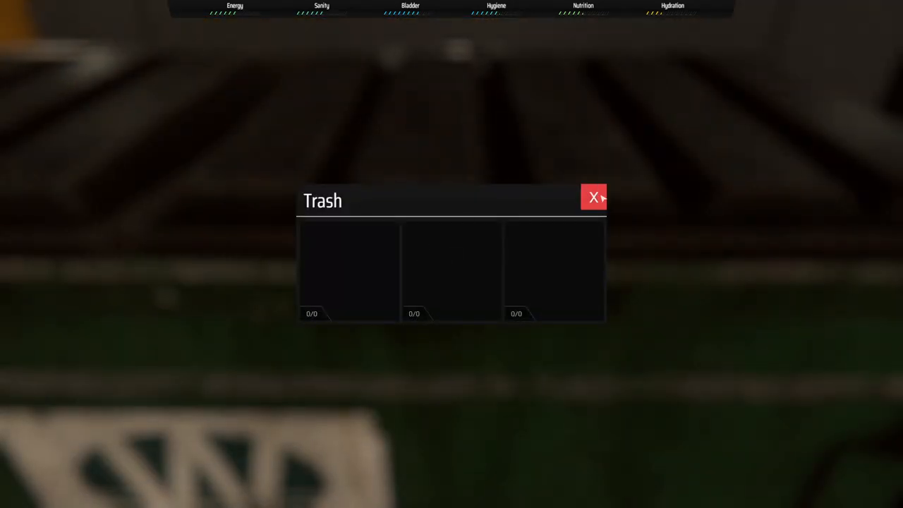
# Close the empty trash bin's window after checking it
pyautogui.click(593, 198)
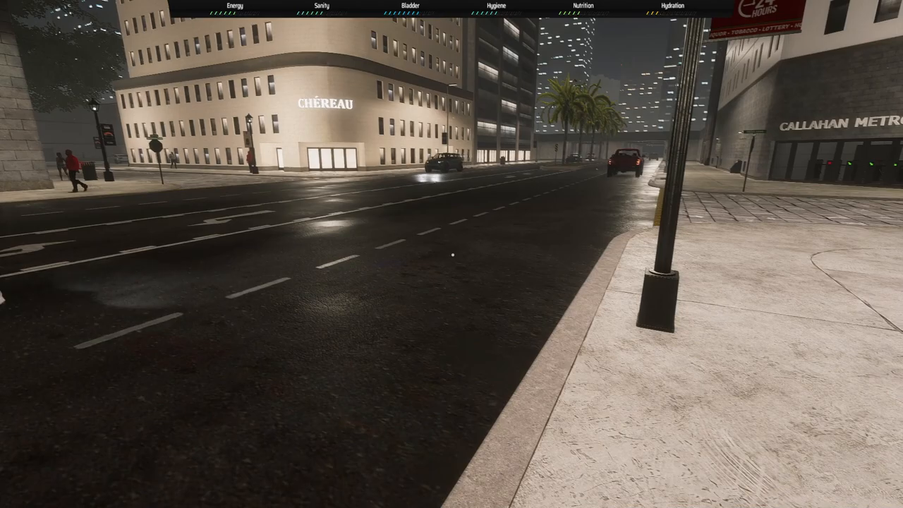
pyautogui.moveTo(451, 254)
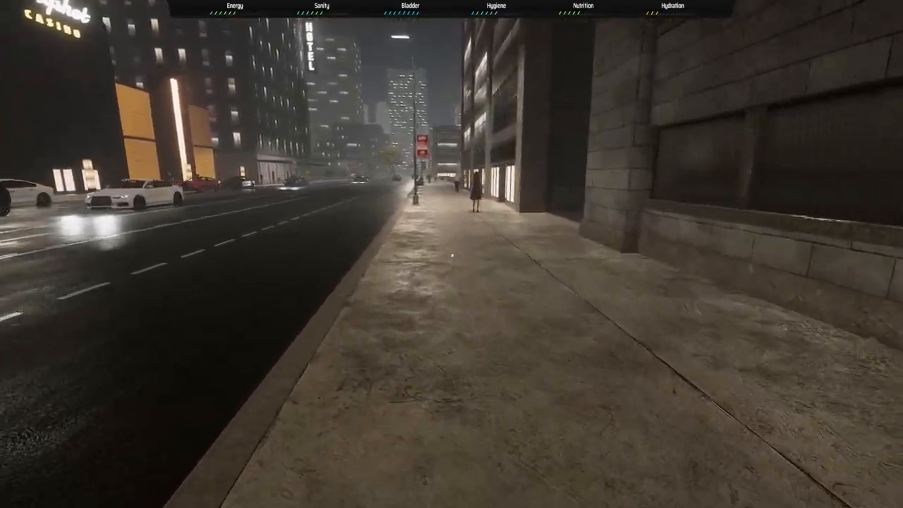
# Keep walking with W along the night sidewalks past the casino and hotel
pyautogui.press('w')
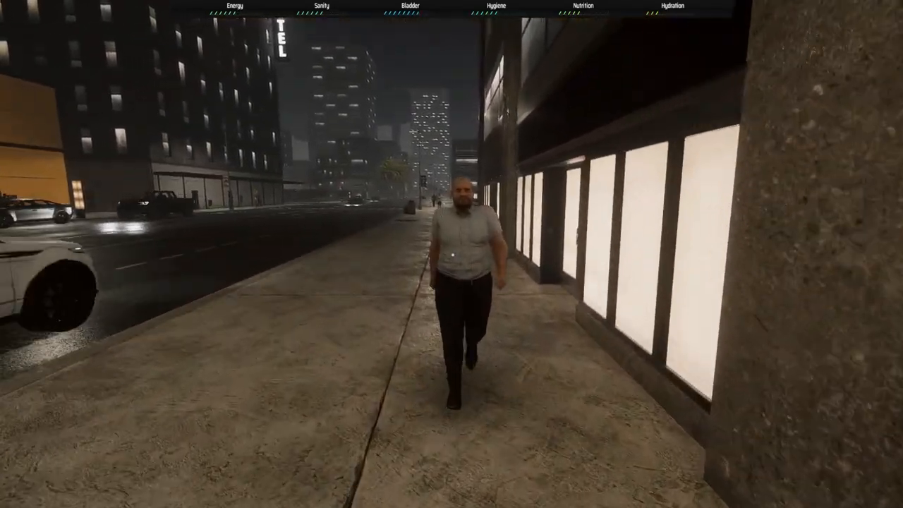
pyautogui.press('w')
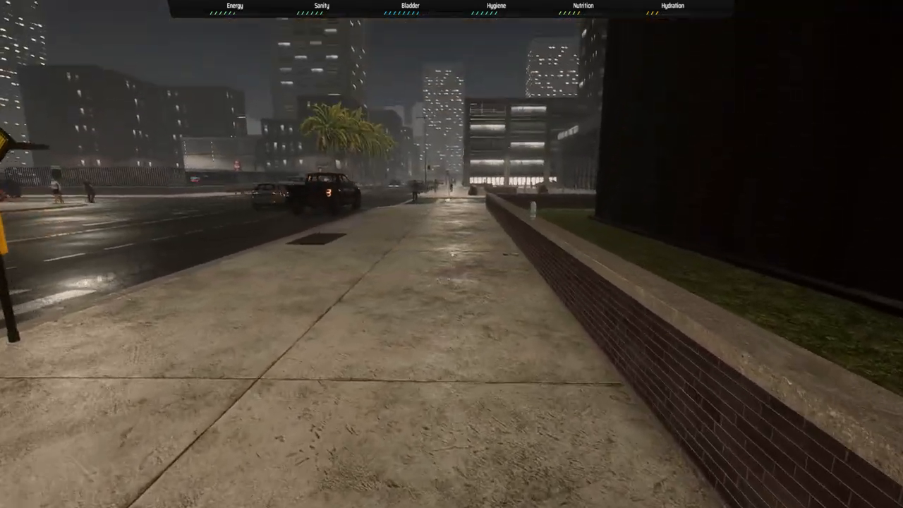
pyautogui.press('w')
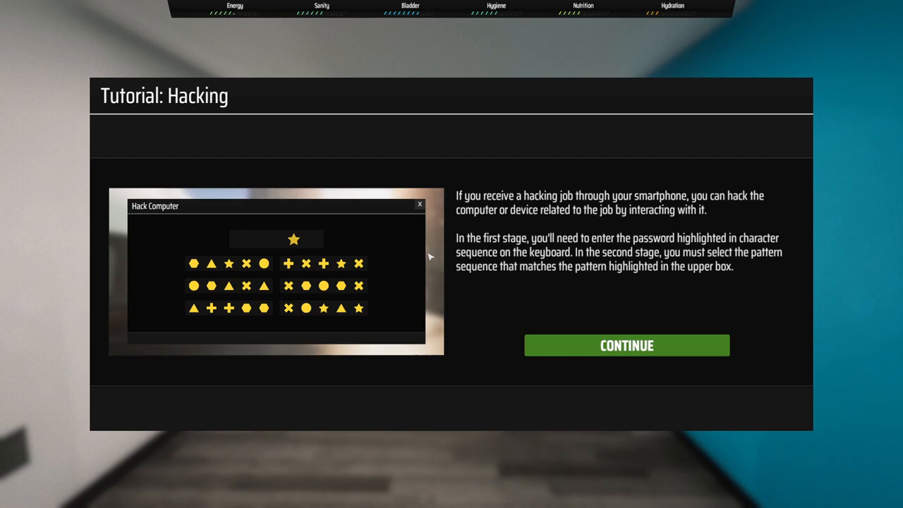
pyautogui.moveTo(585, 351)
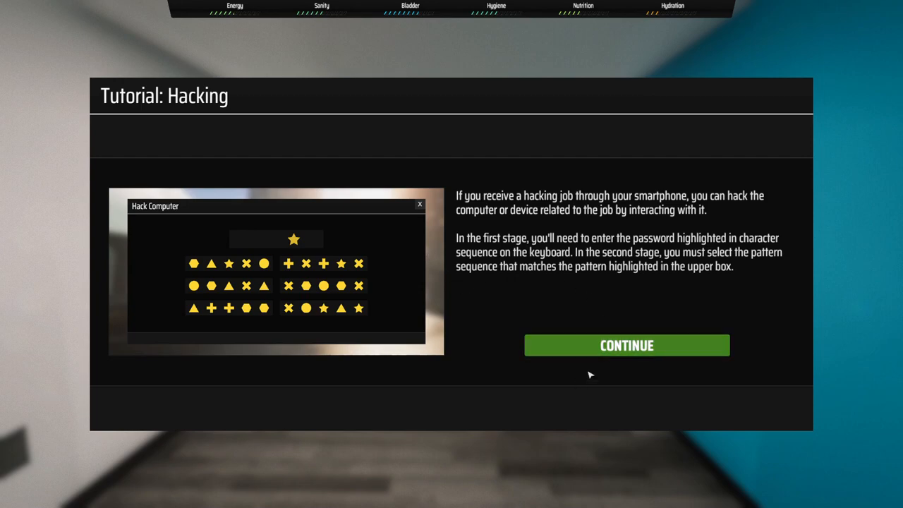
pyautogui.moveTo(626, 357)
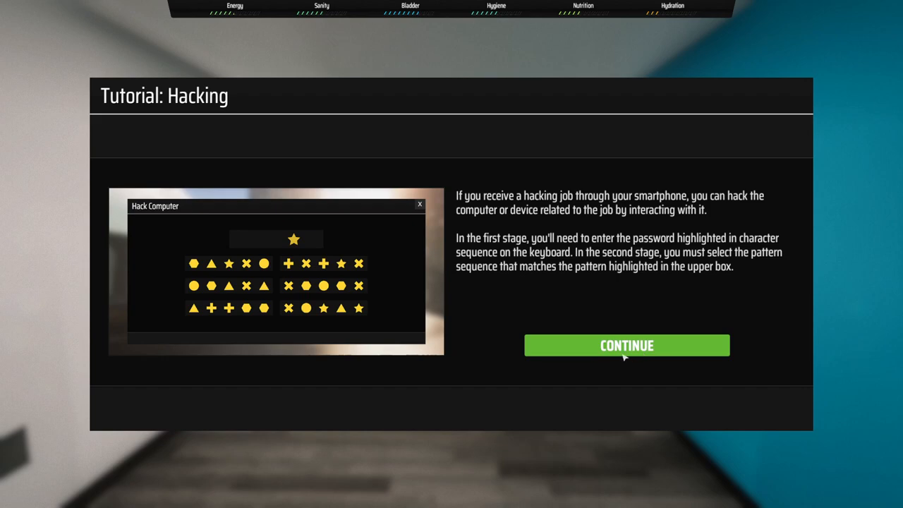
# Dismiss the tutorial, attempt hacking the Dodger & Bluff computer, and close Access Denied
pyautogui.click(626, 346)
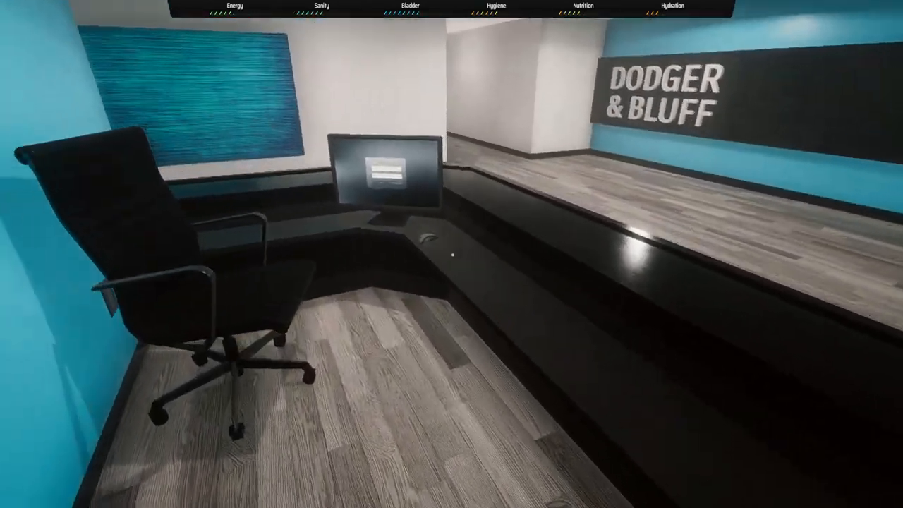
pyautogui.click(376, 173)
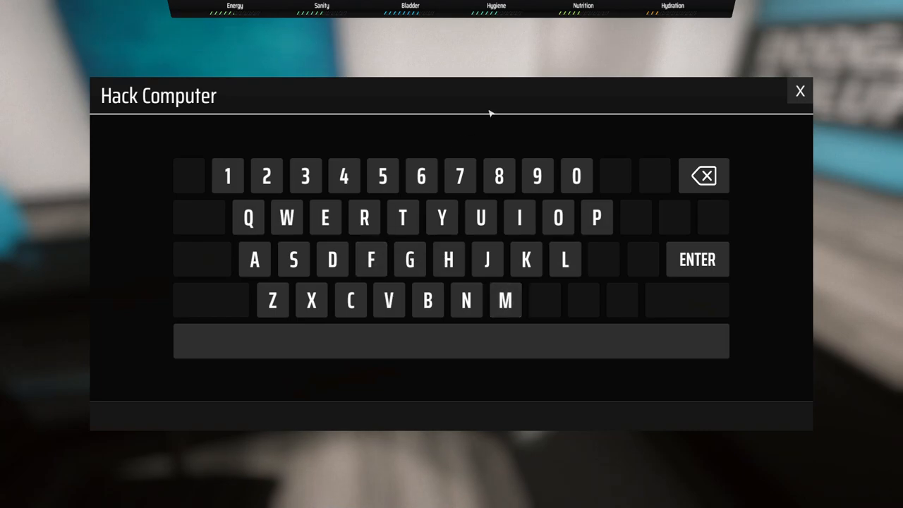
pyautogui.moveTo(420, 291)
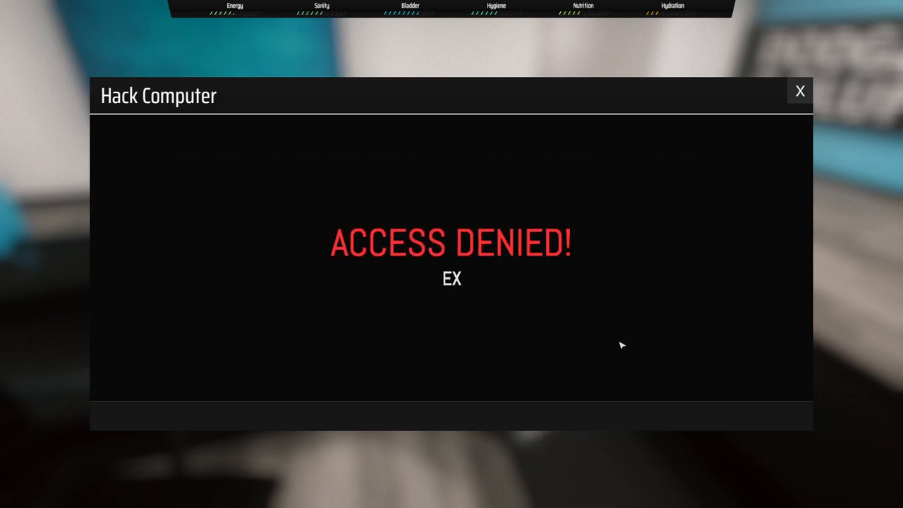
pyautogui.click(800, 91)
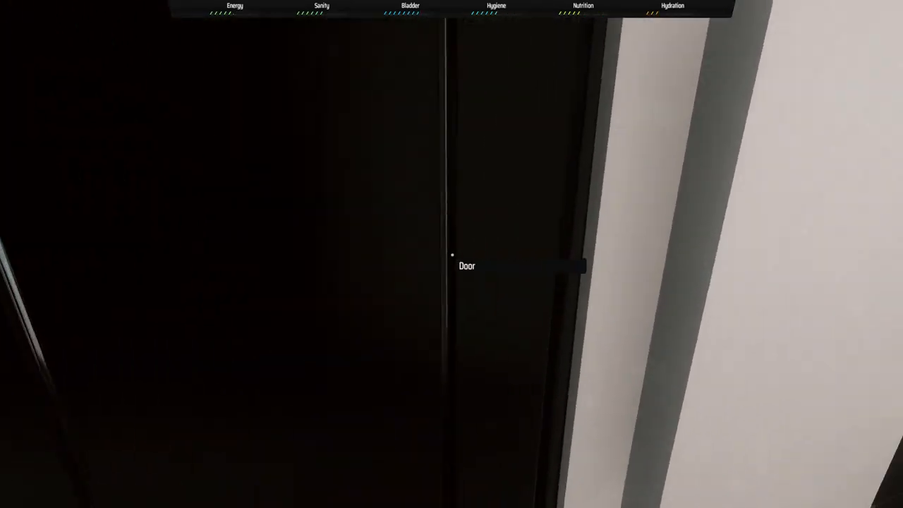
# Open the office door and try hacking the café-table phone terminal, which refuses
pyautogui.click(451, 255)
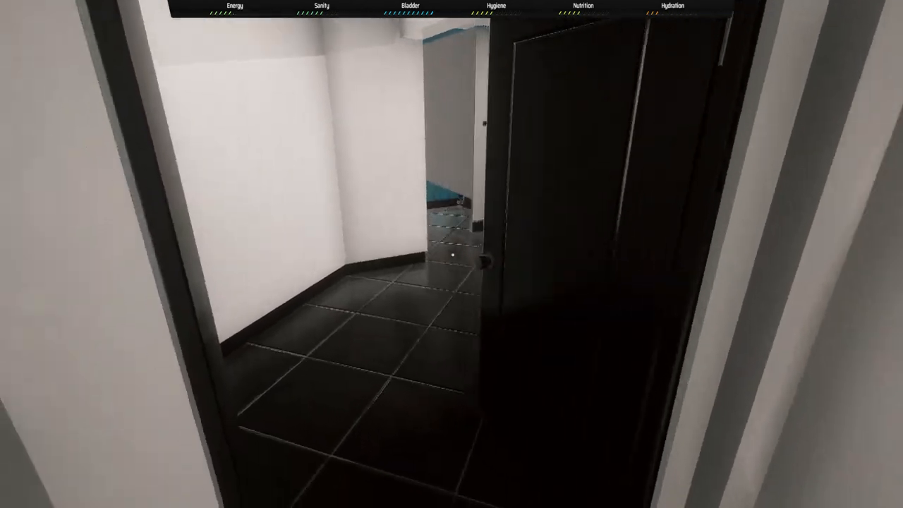
pyautogui.moveTo(451, 254)
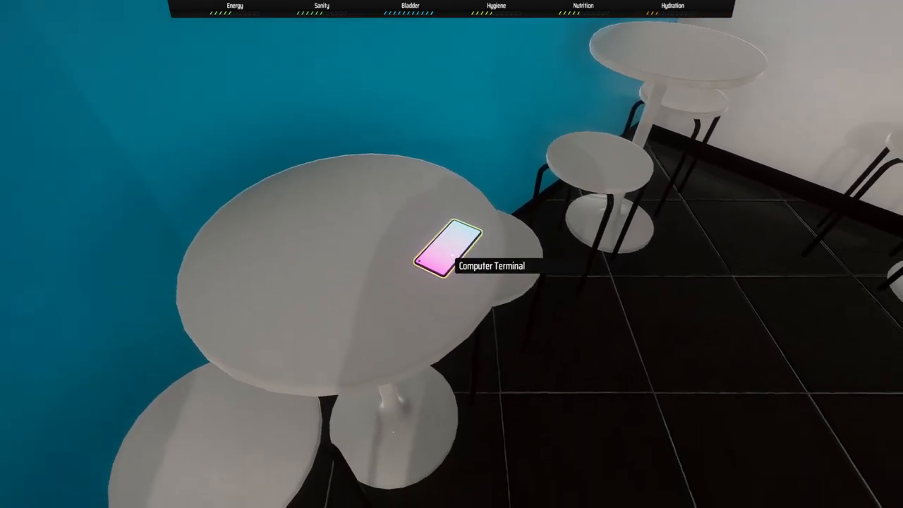
pyautogui.click(448, 258)
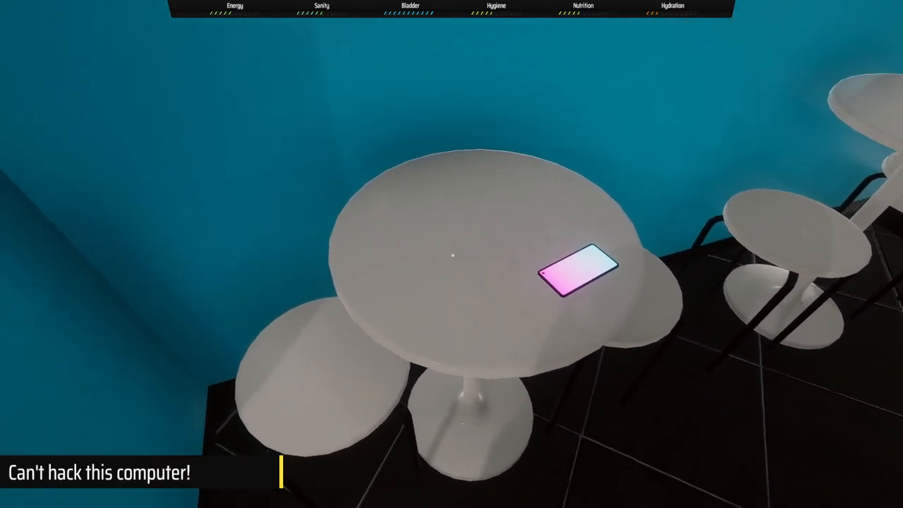
pyautogui.moveTo(452, 254)
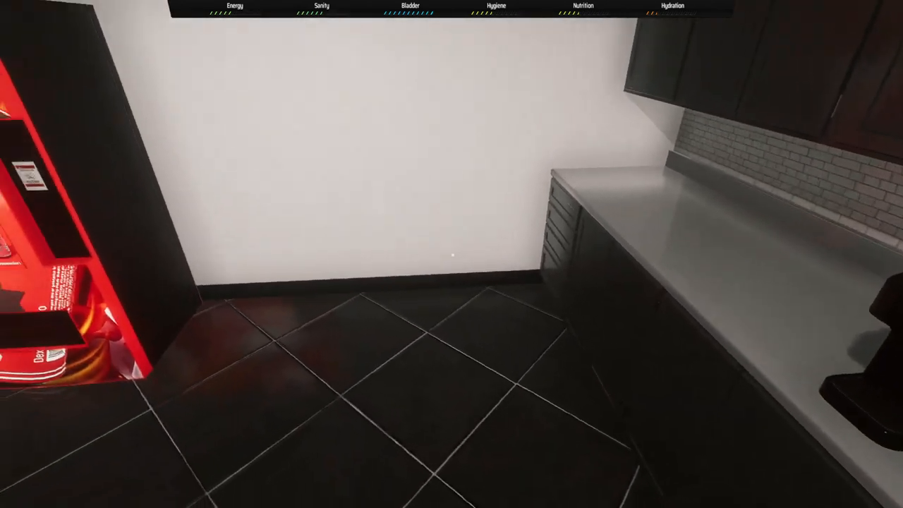
pyautogui.moveTo(451, 254)
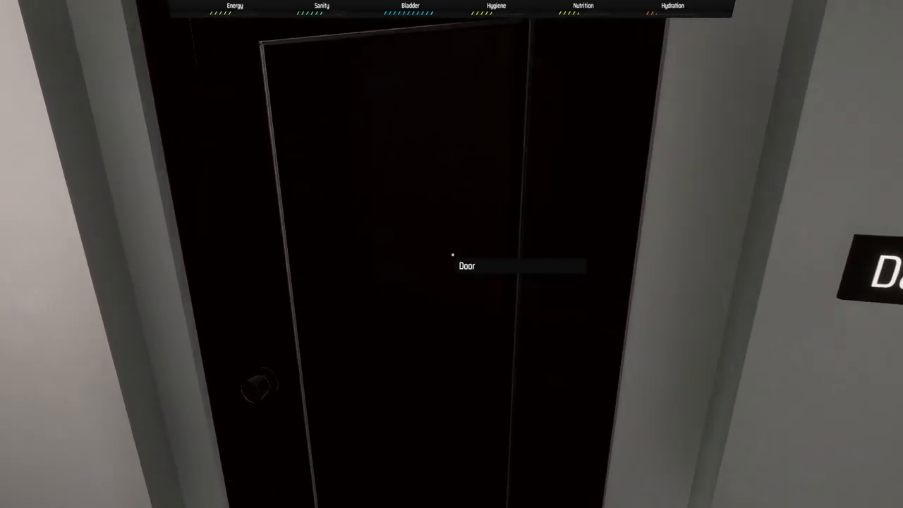
# Go through the door into the corridor and try another terminal, which refuses hacking
pyautogui.click(467, 266)
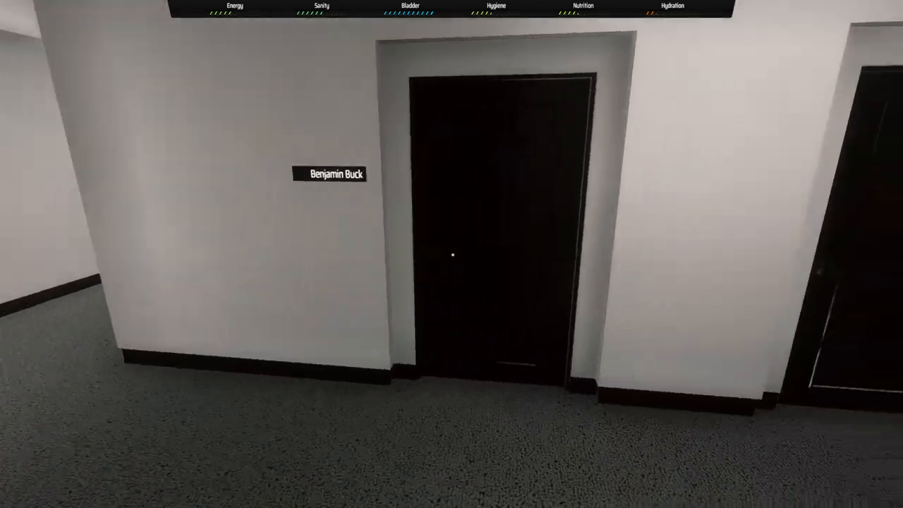
pyautogui.click(453, 255)
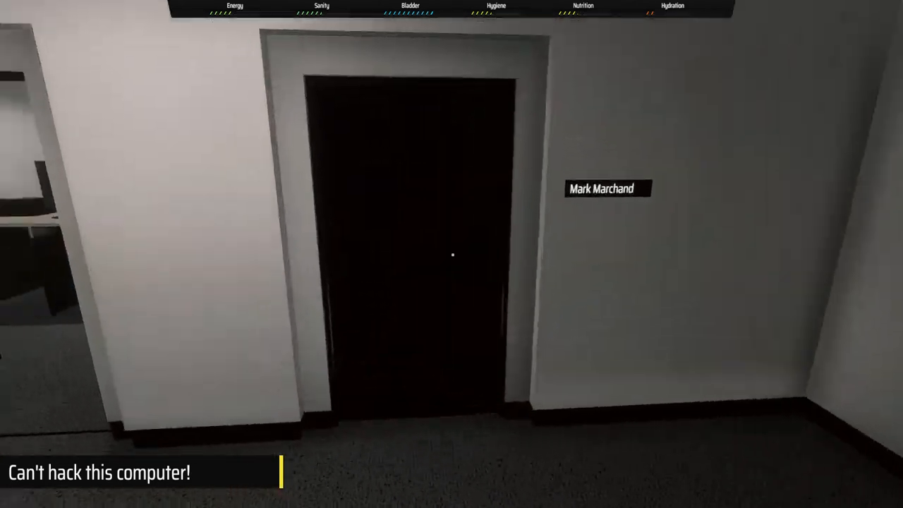
pyautogui.moveTo(452, 255)
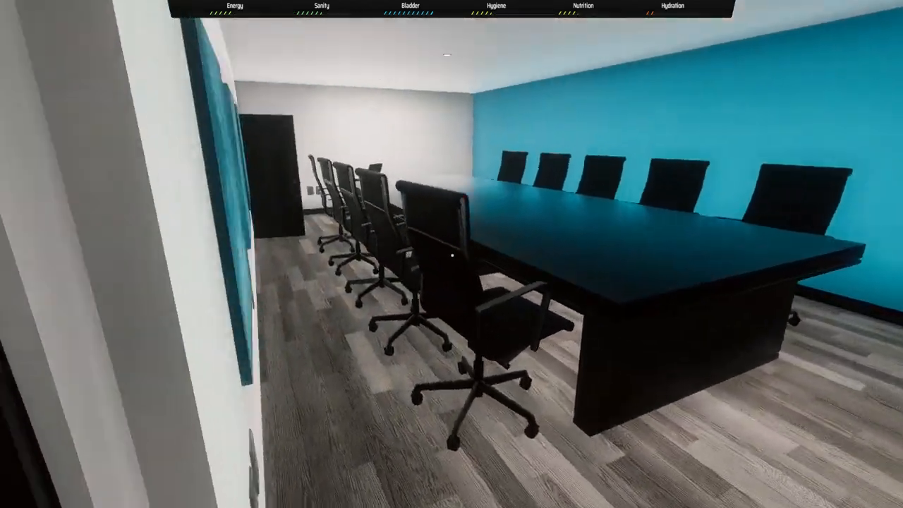
pyautogui.moveTo(452, 254)
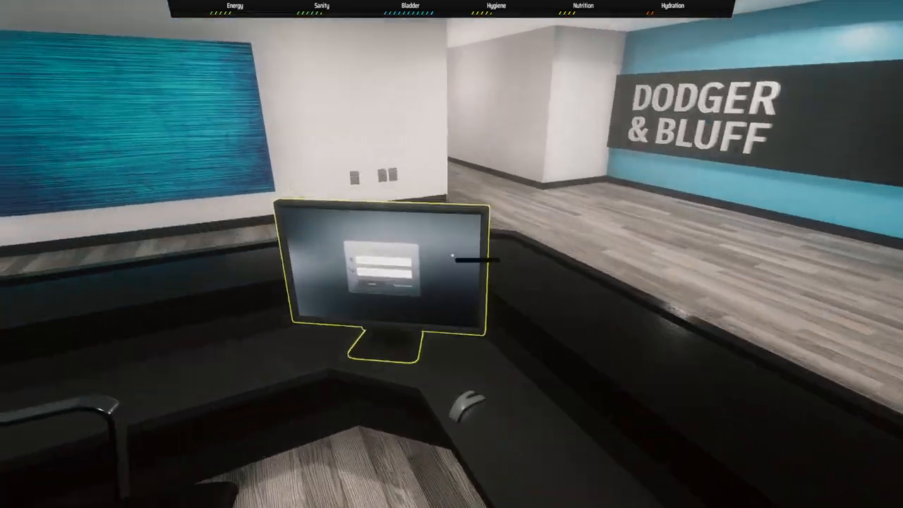
# Start the reception computer hack and pick a symbol, then leave and restart the hack
pyautogui.click(381, 265)
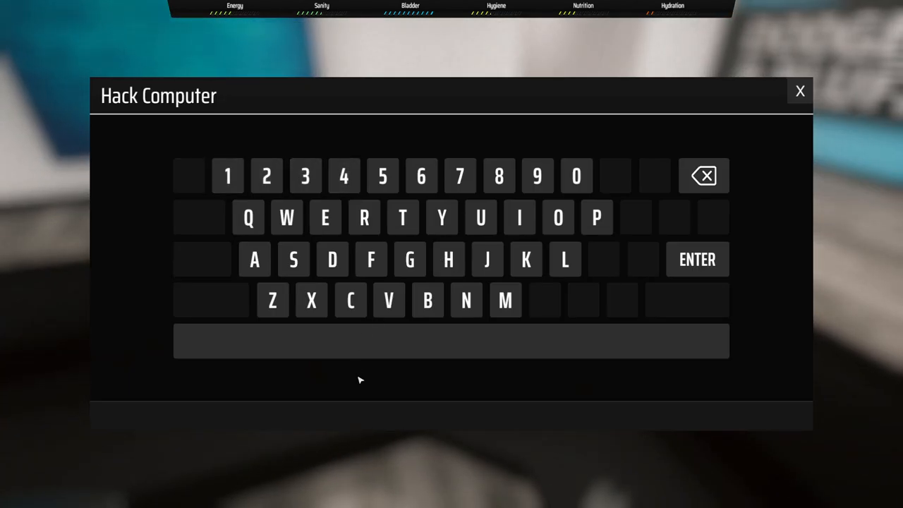
pyautogui.click(267, 175)
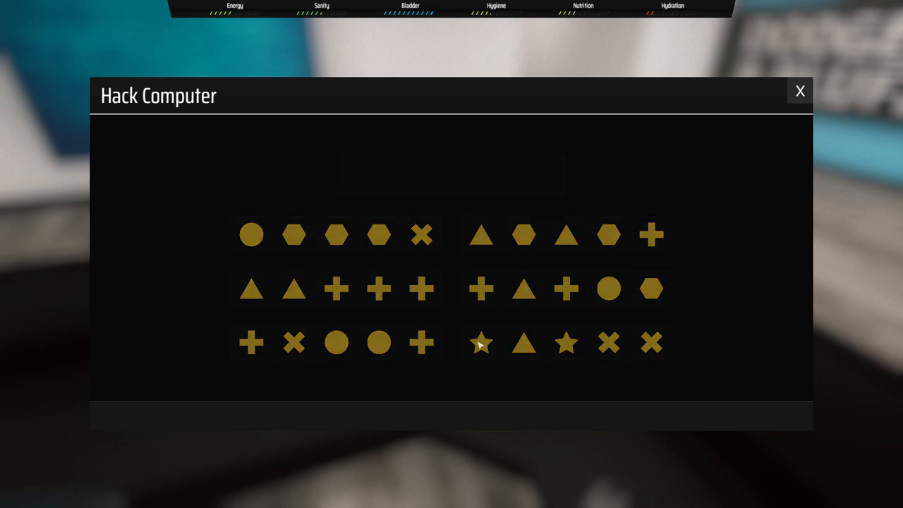
pyautogui.click(481, 343)
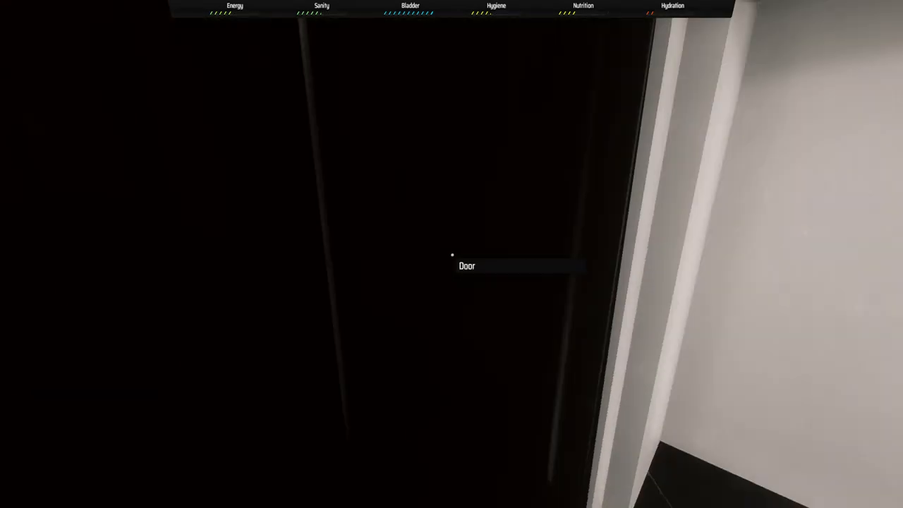
pyautogui.click(451, 254)
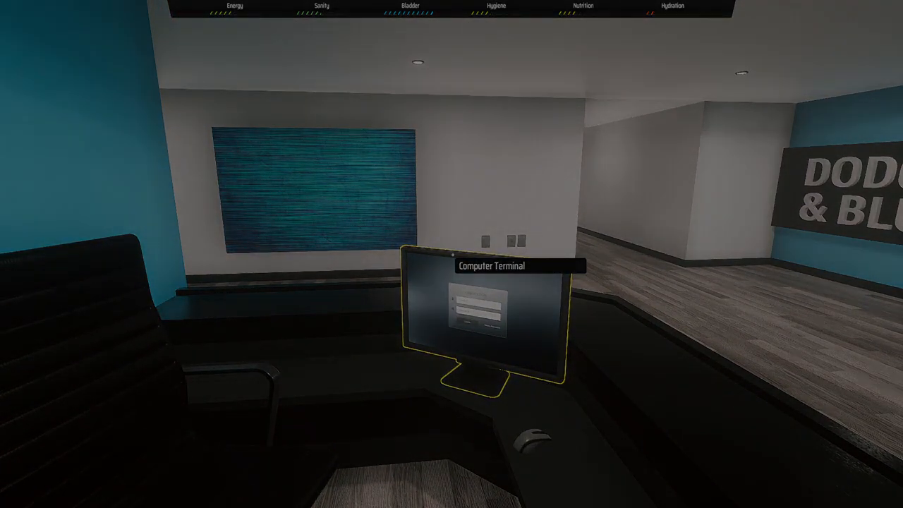
pyautogui.click(487, 310)
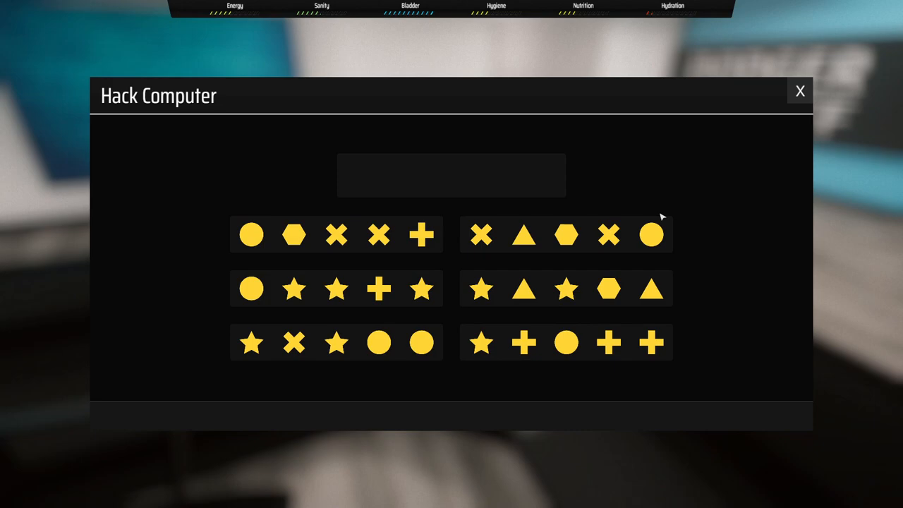
pyautogui.moveTo(607, 243)
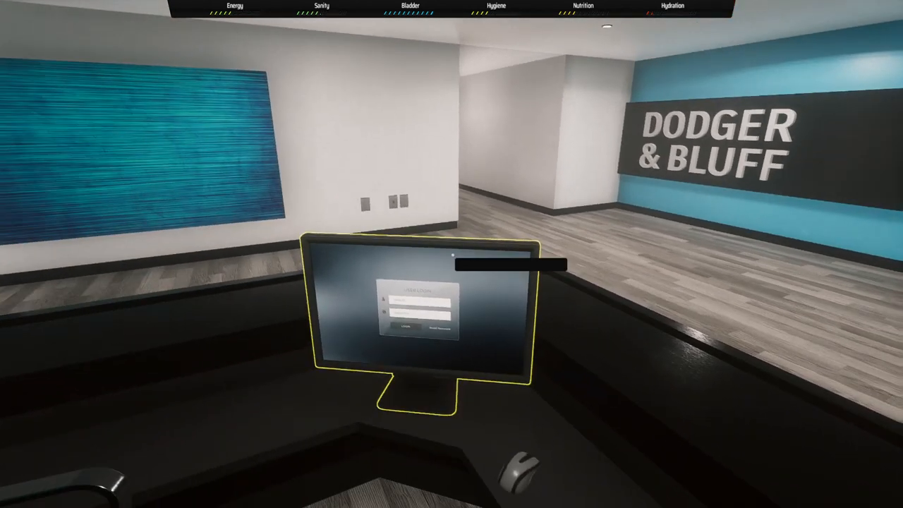
# Step out onto the night street and bring up the phone's home screen
pyautogui.click(419, 303)
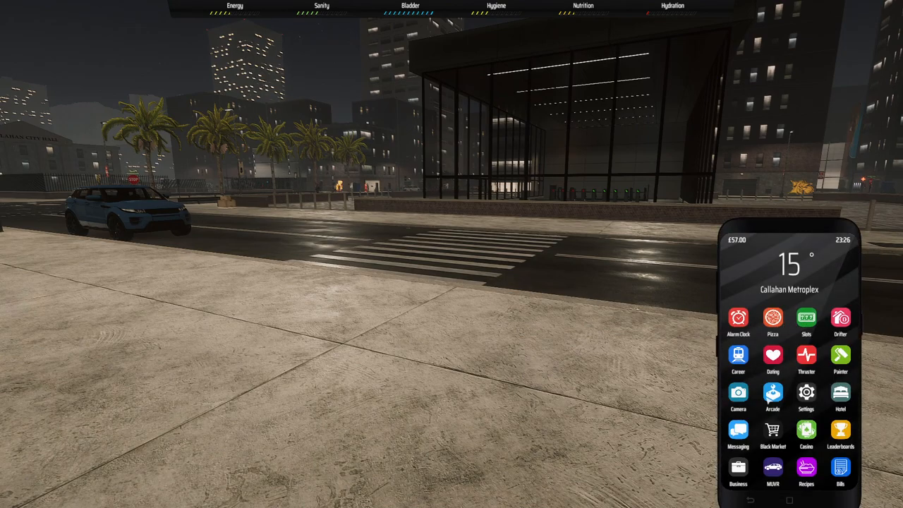
# Put the phone away and walk toward the parking garage entrance
pyautogui.click(773, 431)
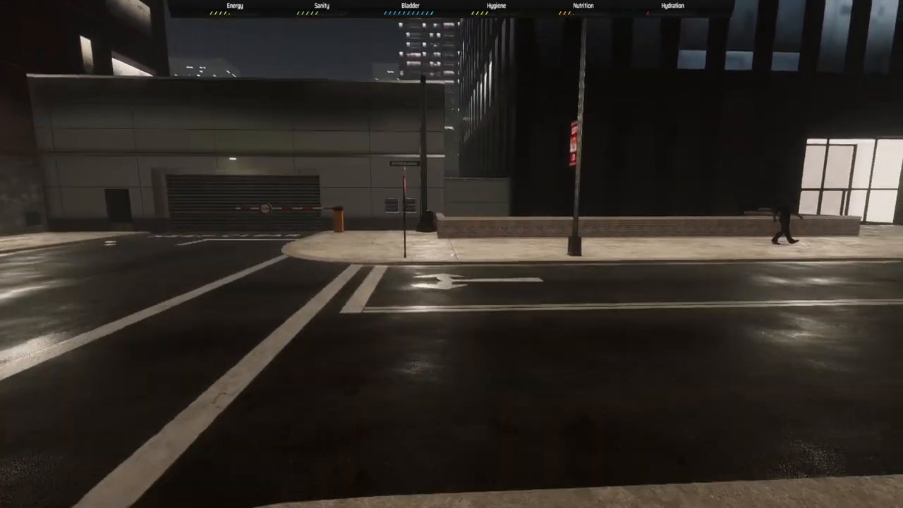
pyautogui.moveTo(451, 254)
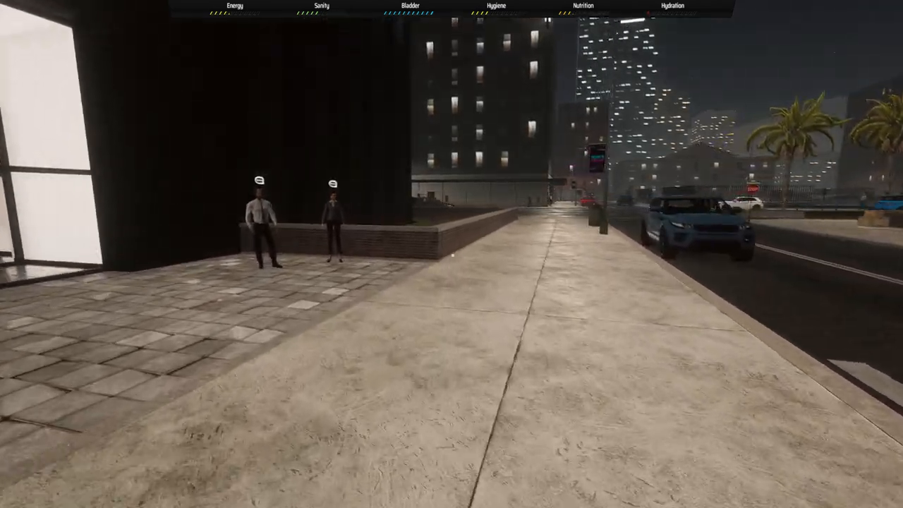
pyautogui.moveTo(452, 254)
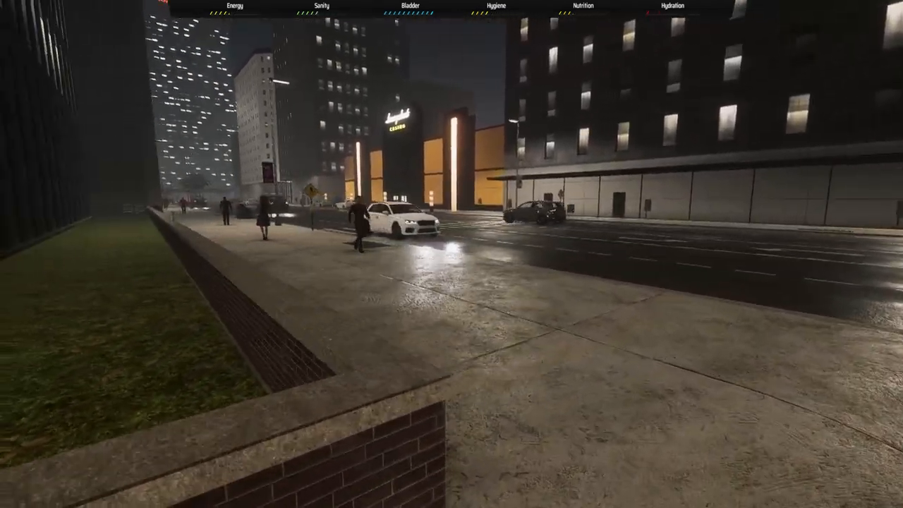
# Walk down the street toward Ferrucci and dismiss the MUVR ride list
pyautogui.press('w')
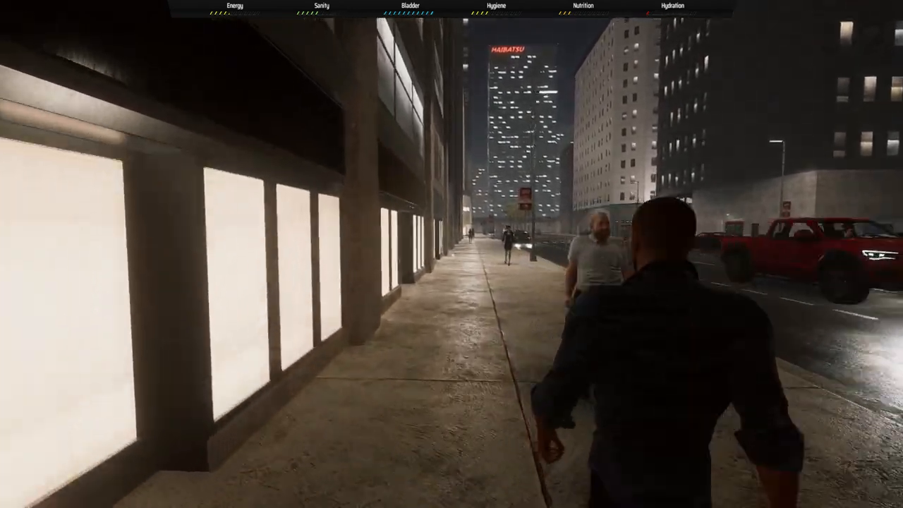
pyautogui.press('w')
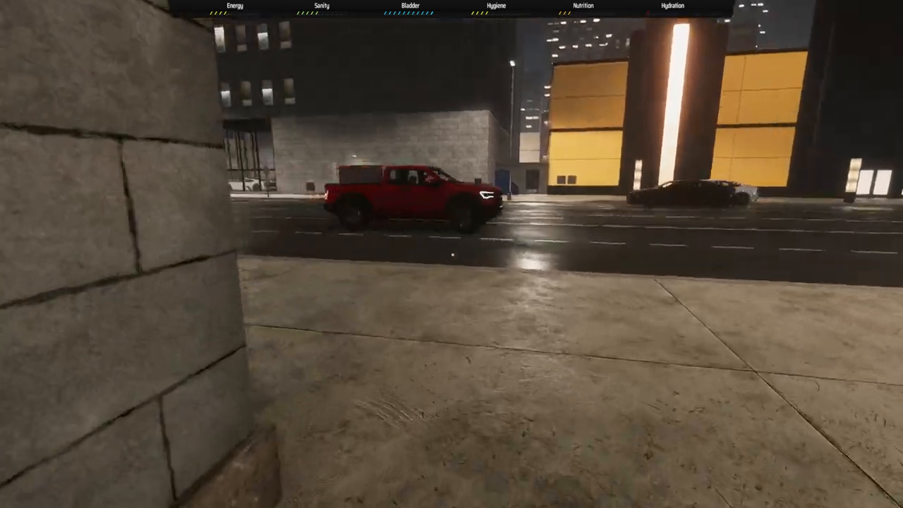
pyautogui.moveTo(451, 254)
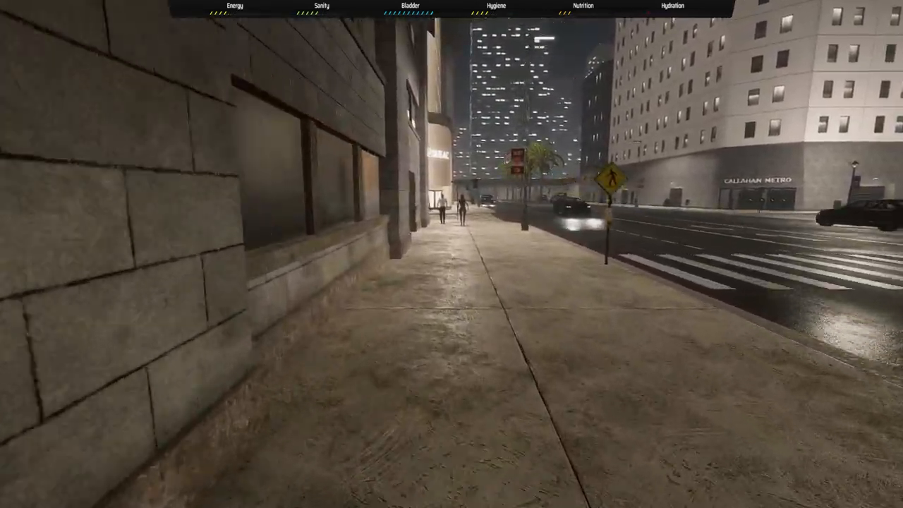
pyautogui.press('w')
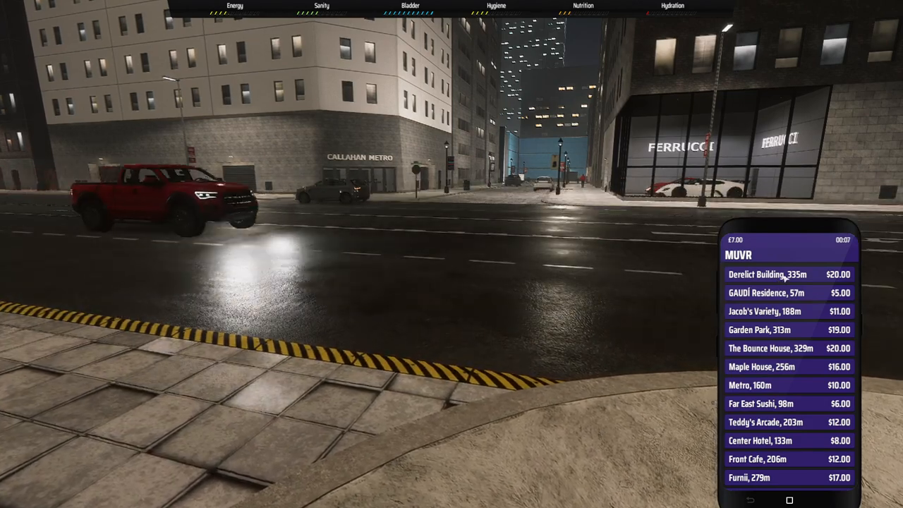
pyautogui.click(784, 275)
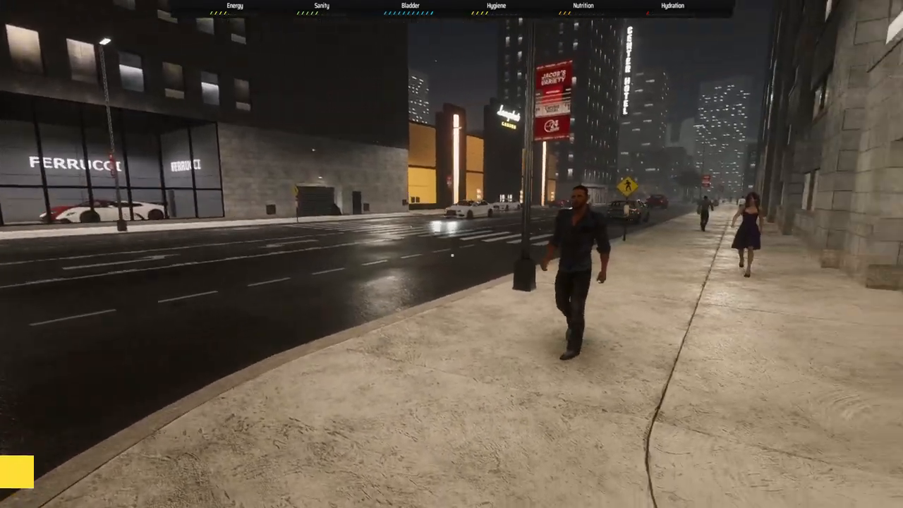
# Walk down the sidewalk into the graffiti alley with the padlocked door
pyautogui.press('w')
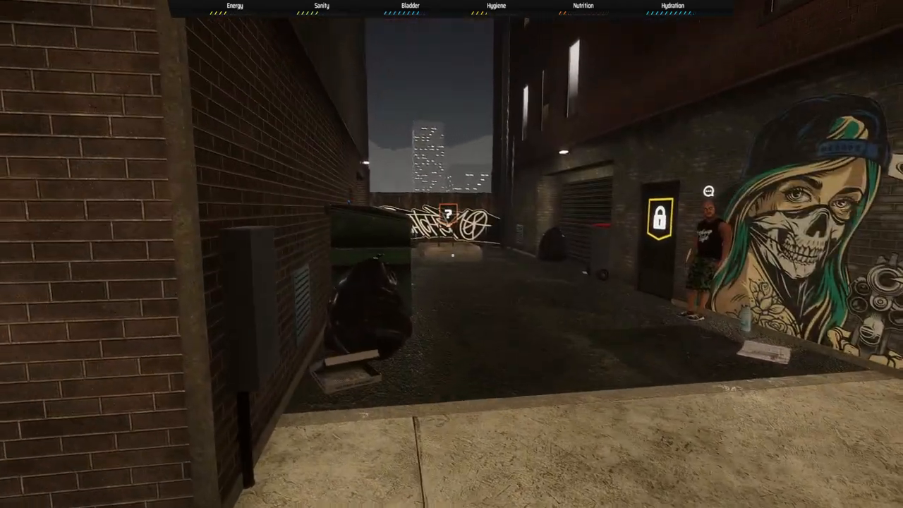
# Open the inventory, check the $7.00 and lockpicks, then close it
pyautogui.press('i')
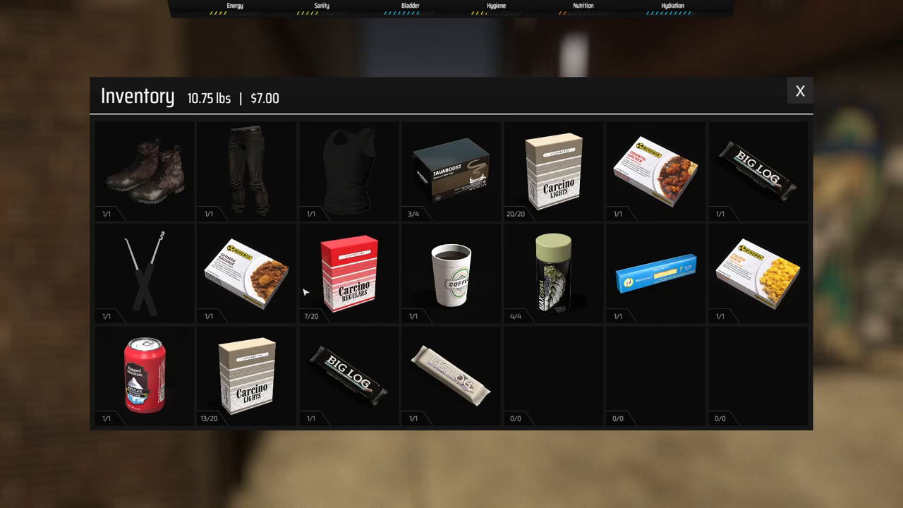
pyautogui.moveTo(547, 411)
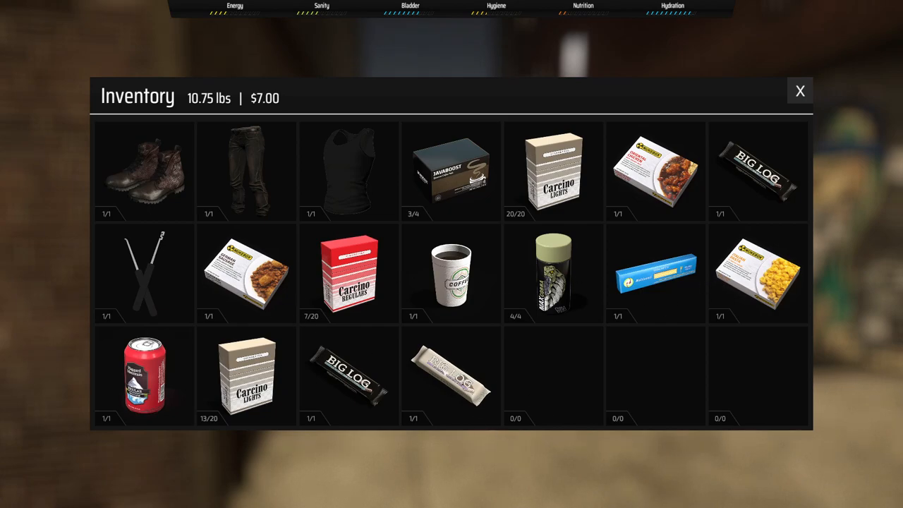
pyautogui.click(800, 91)
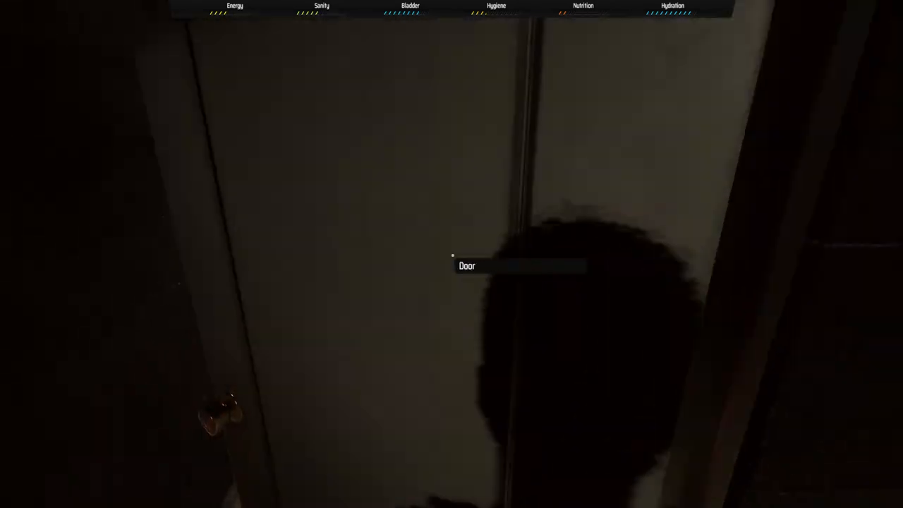
# Enter the bathroom and bring up the shower's Take Shower options
pyautogui.click(452, 264)
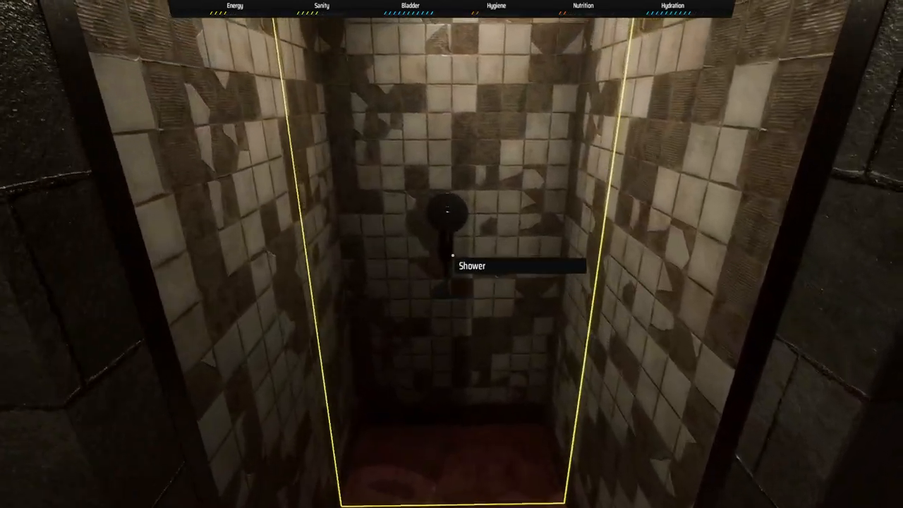
pyautogui.click(452, 254)
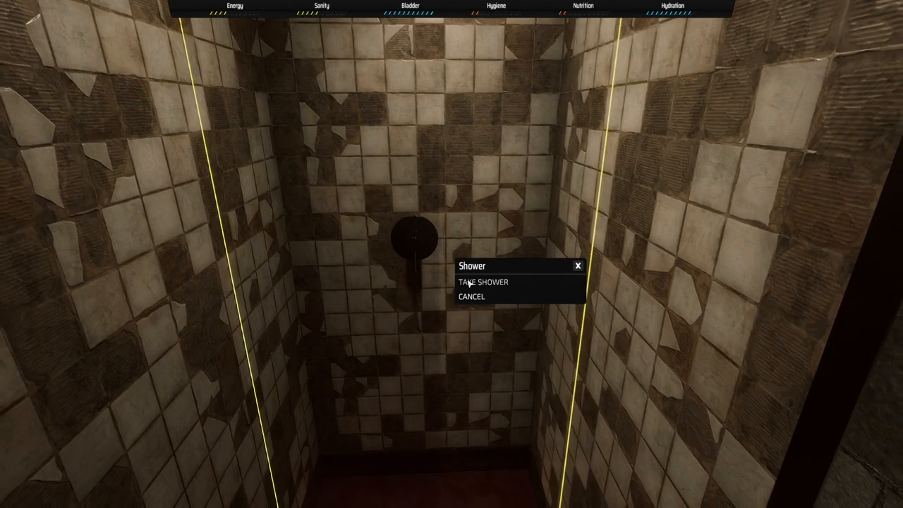